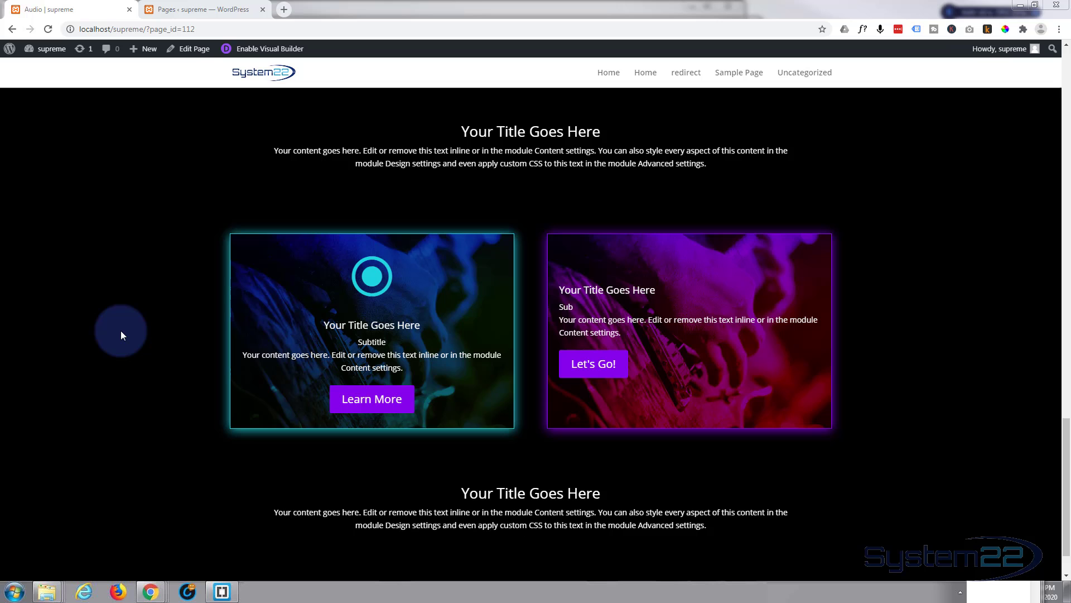
pyautogui.moveTo(269, 48)
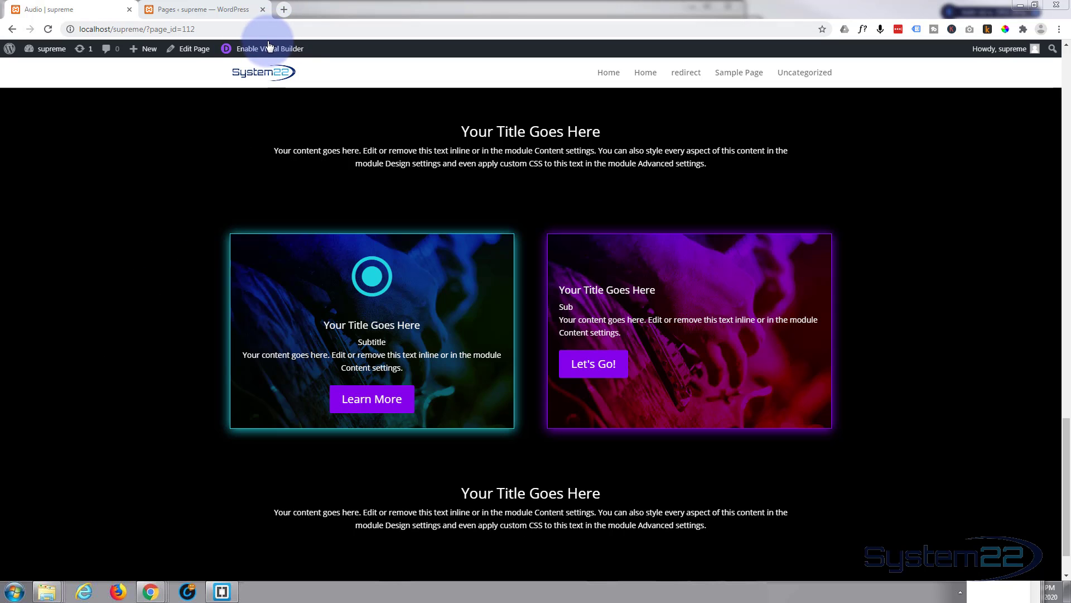
# - Enable the Visual Builder on the Audio page and scroll down to the flipbox row
pyautogui.click(251, 48)
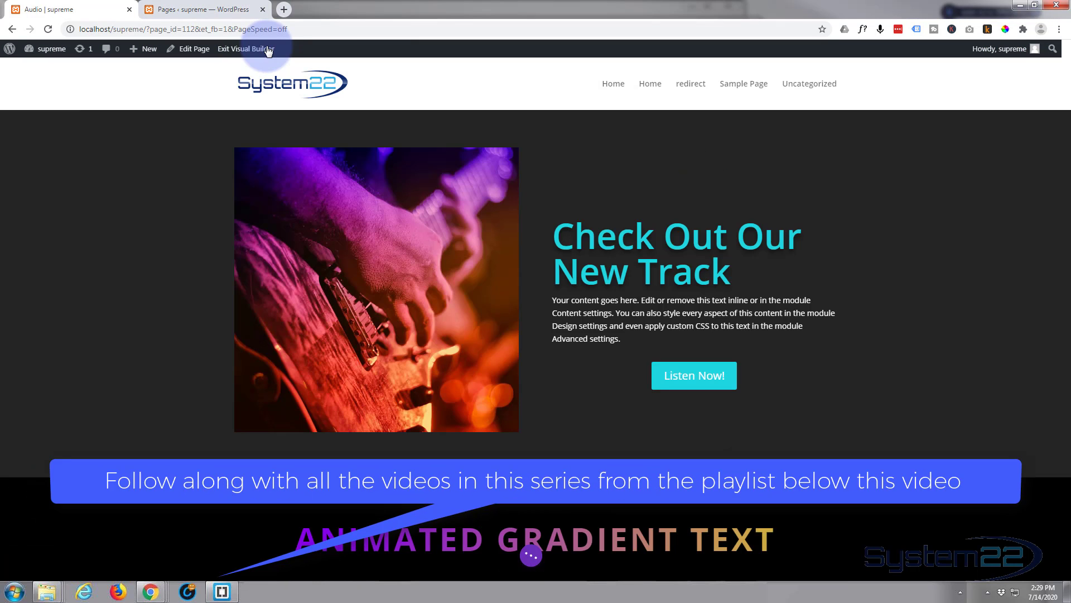
pyautogui.click(245, 48)
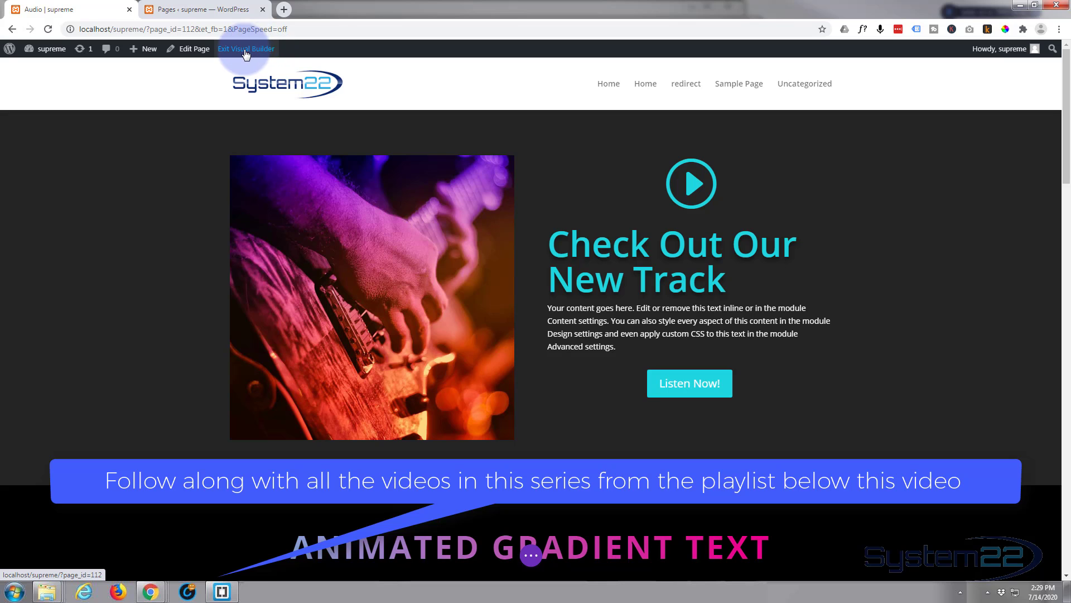
pyautogui.scroll(-3)
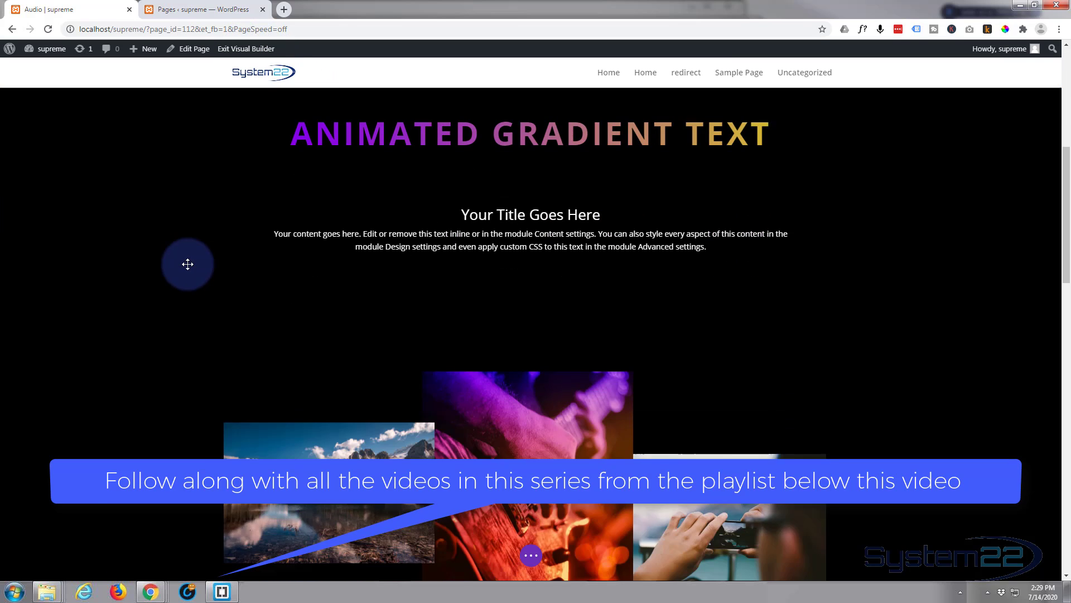
pyautogui.scroll(-3)
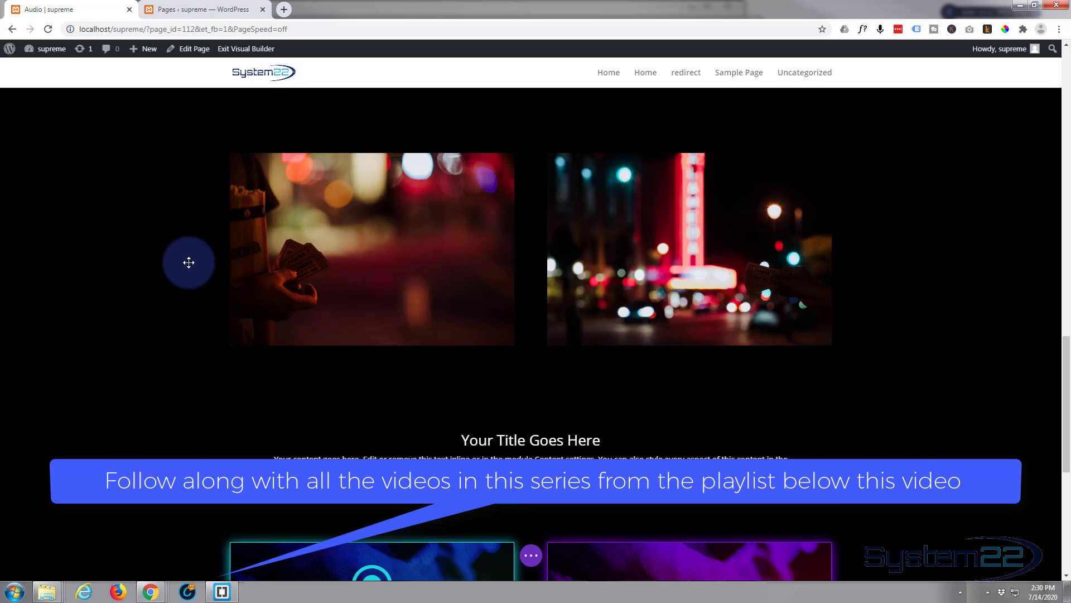
pyautogui.scroll(-3)
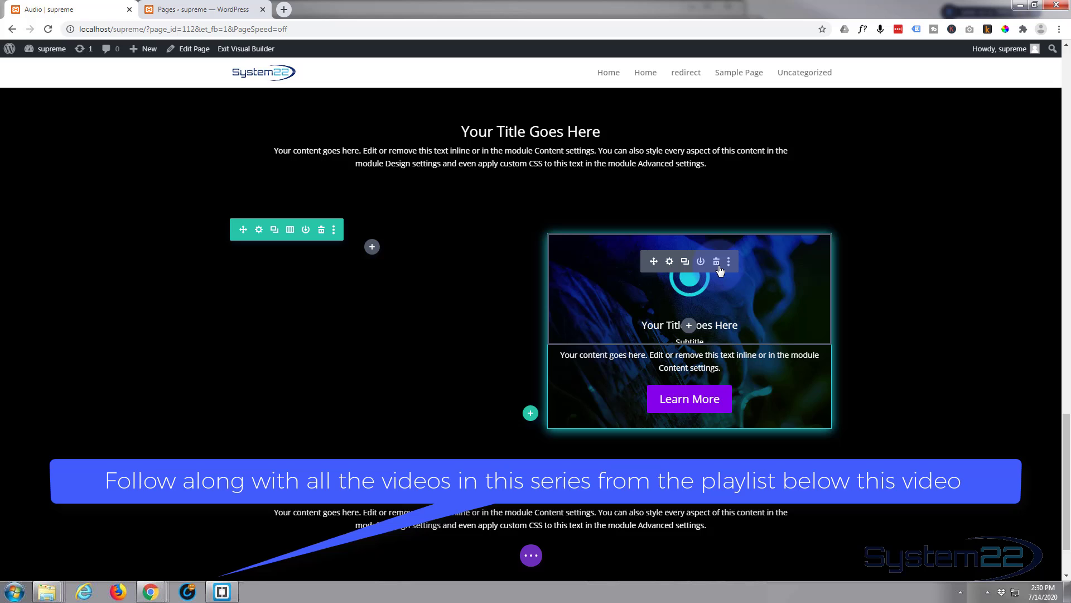
# - Delete the remaining glowing icon flipbox from the right column
pyautogui.click(715, 261)
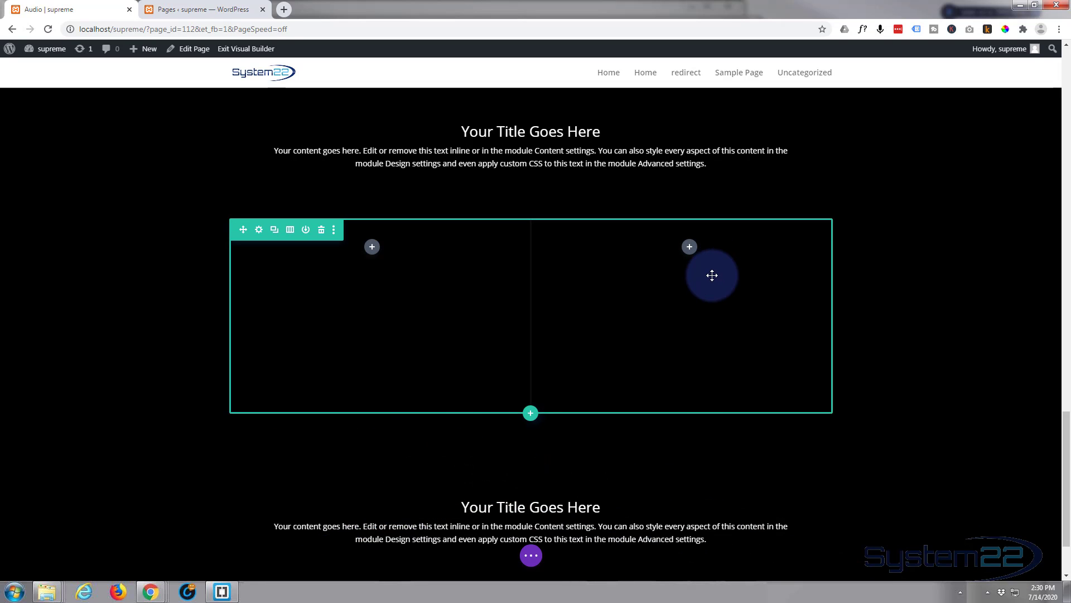
pyautogui.moveTo(404, 244)
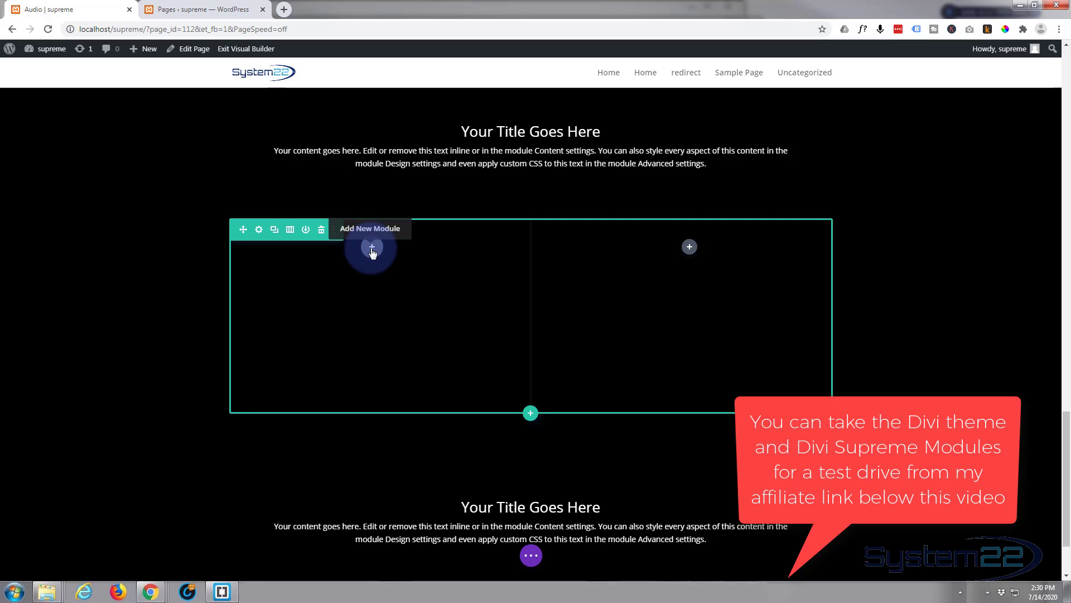
# - Start adding a module to the empty left column and scroll the picker to Supreme Flipbox
pyautogui.click(372, 248)
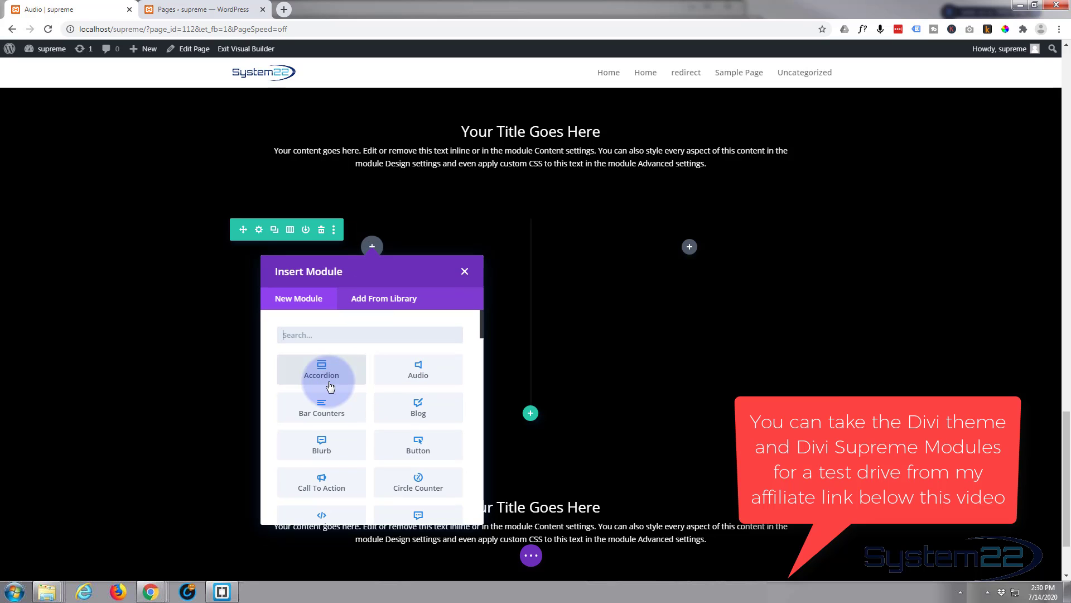
pyautogui.scroll(-3)
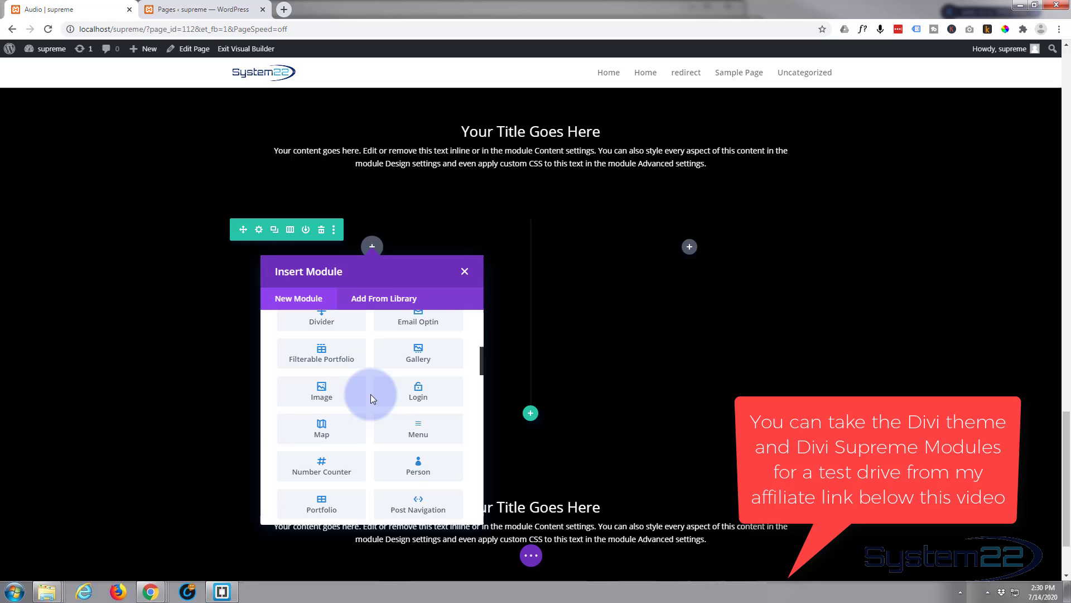
pyautogui.scroll(-3)
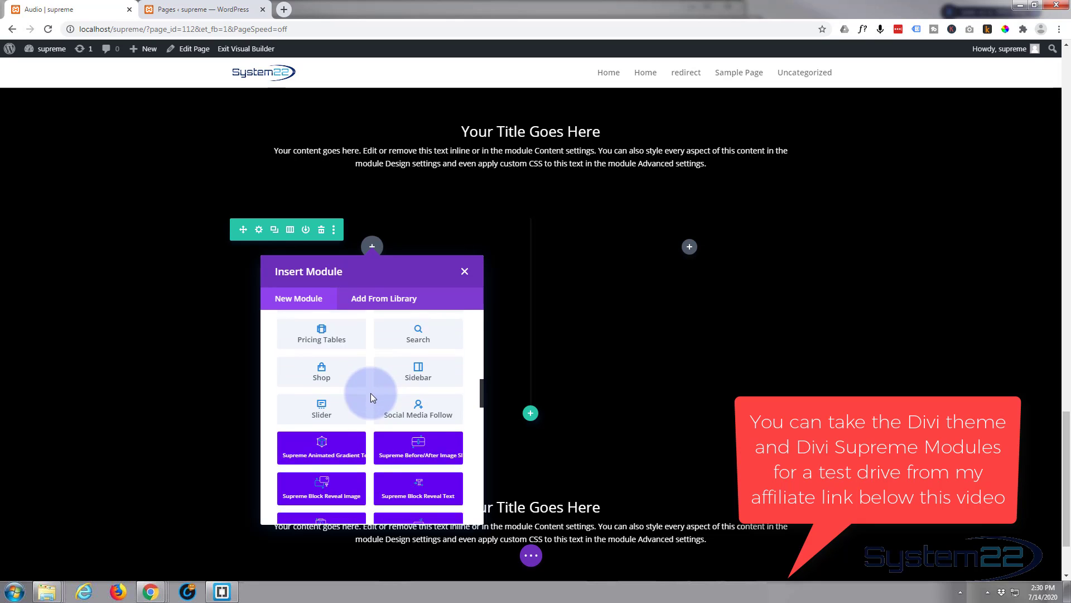
pyautogui.scroll(-3)
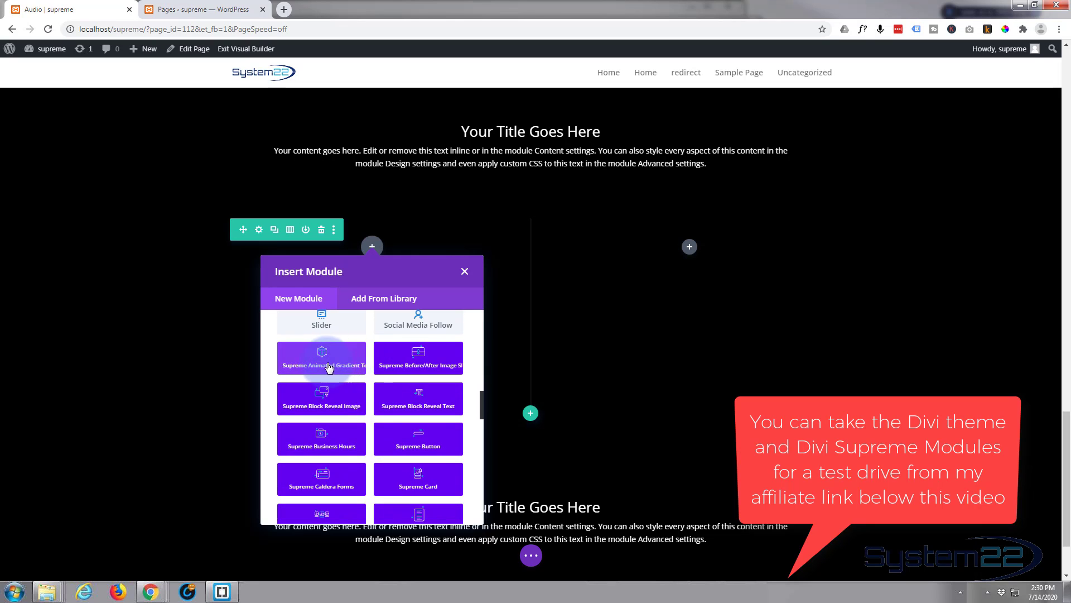
pyautogui.moveTo(370, 430)
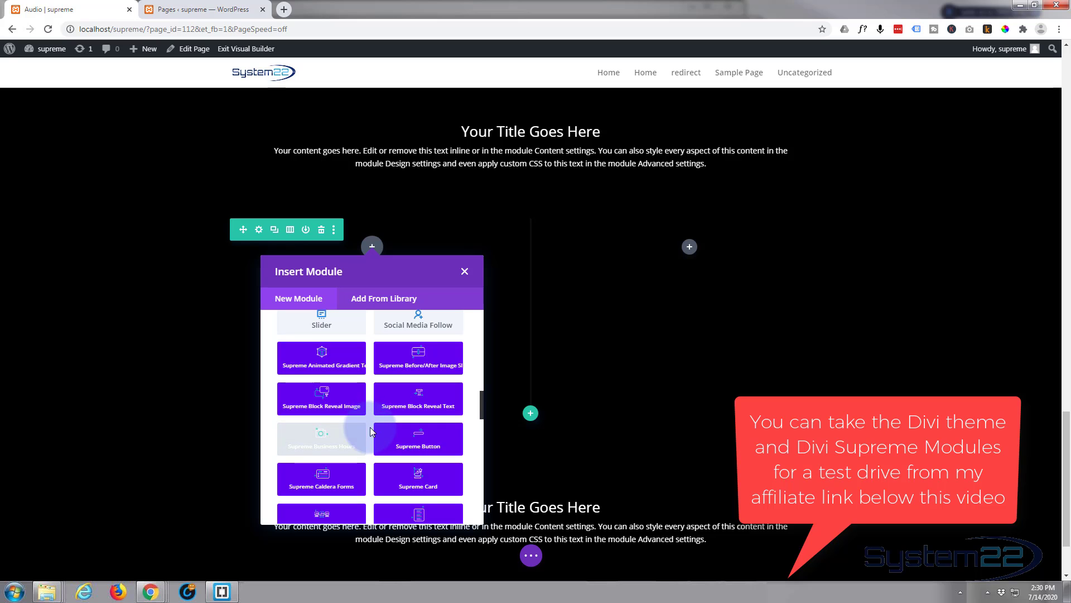
pyautogui.moveTo(373, 416)
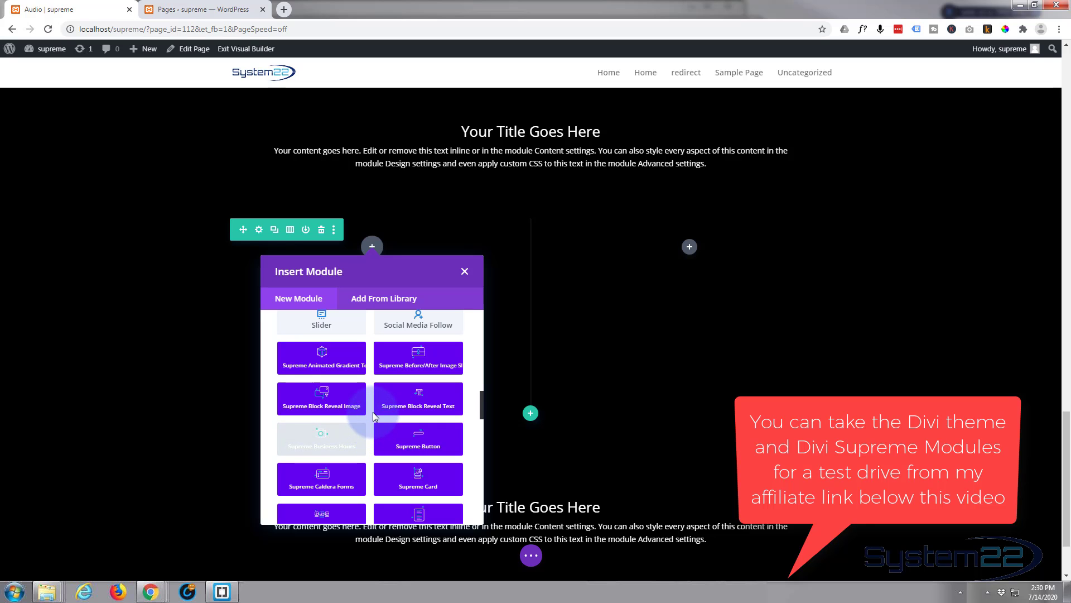
pyautogui.scroll(-3)
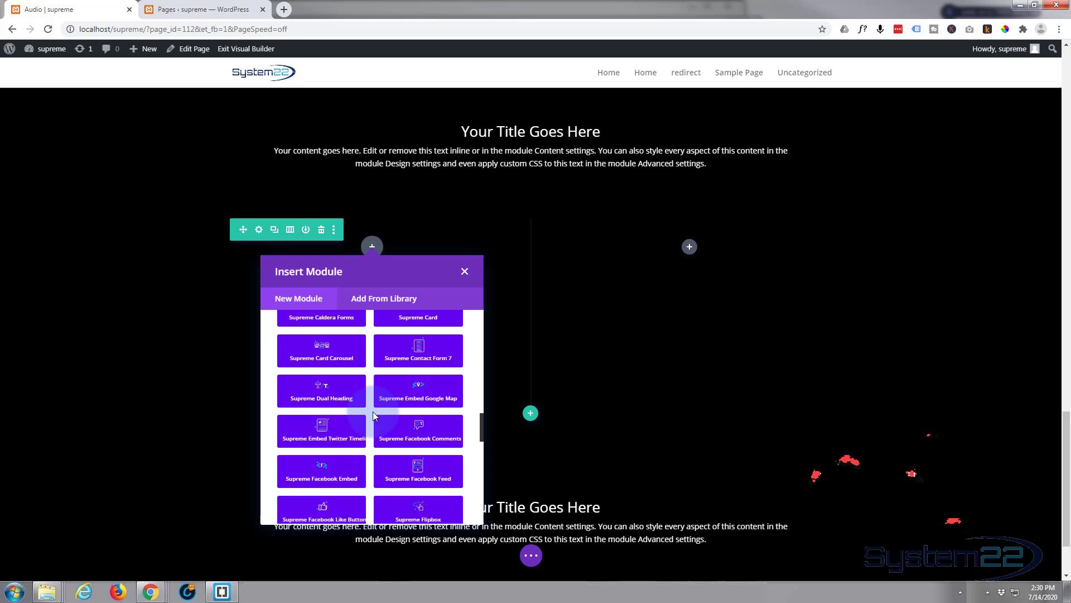
pyautogui.scroll(-3)
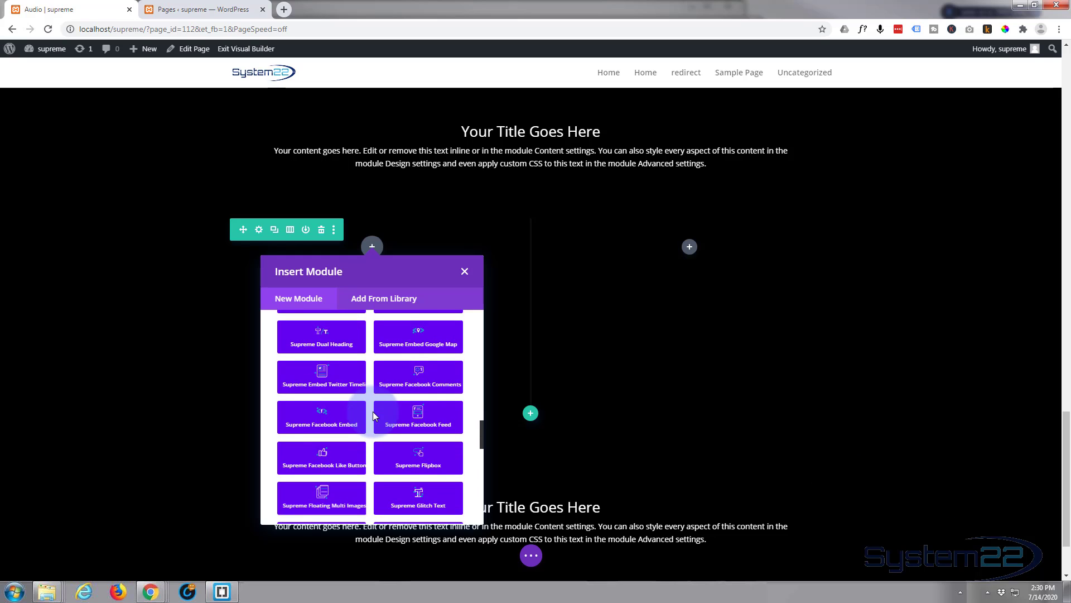
pyautogui.moveTo(419, 458)
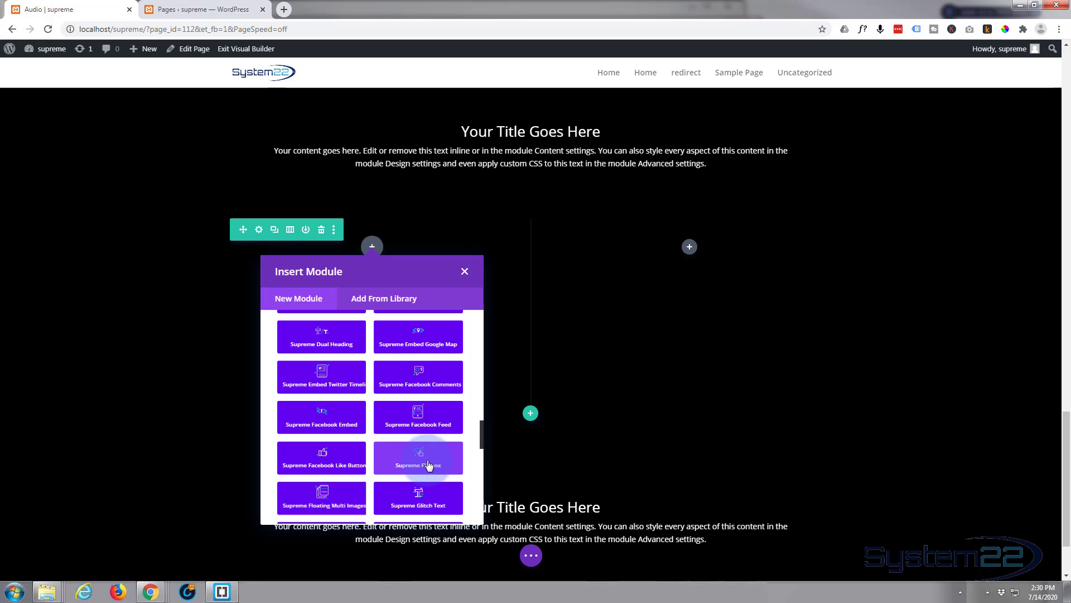
# - Insert a Supreme Flipbox into the left column and add its first item
pyautogui.click(419, 458)
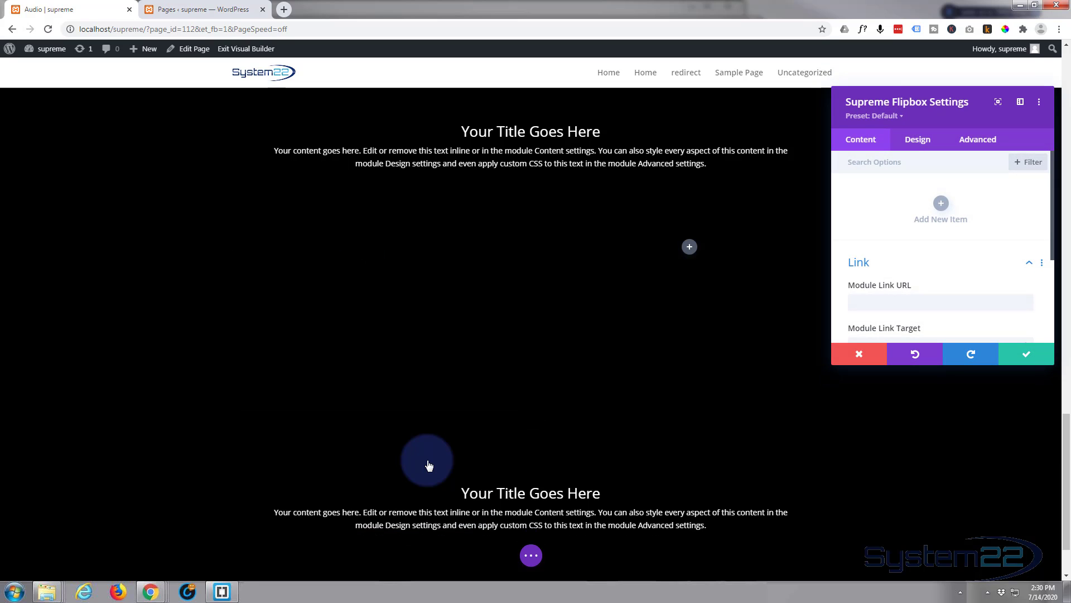
pyautogui.moveTo(850, 248)
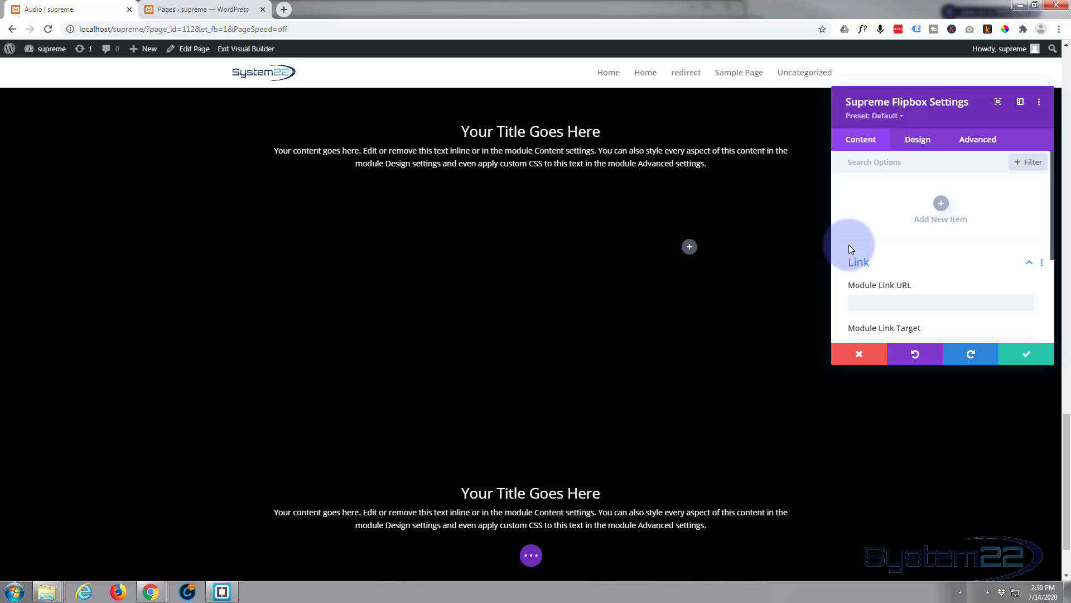
pyautogui.moveTo(941, 203)
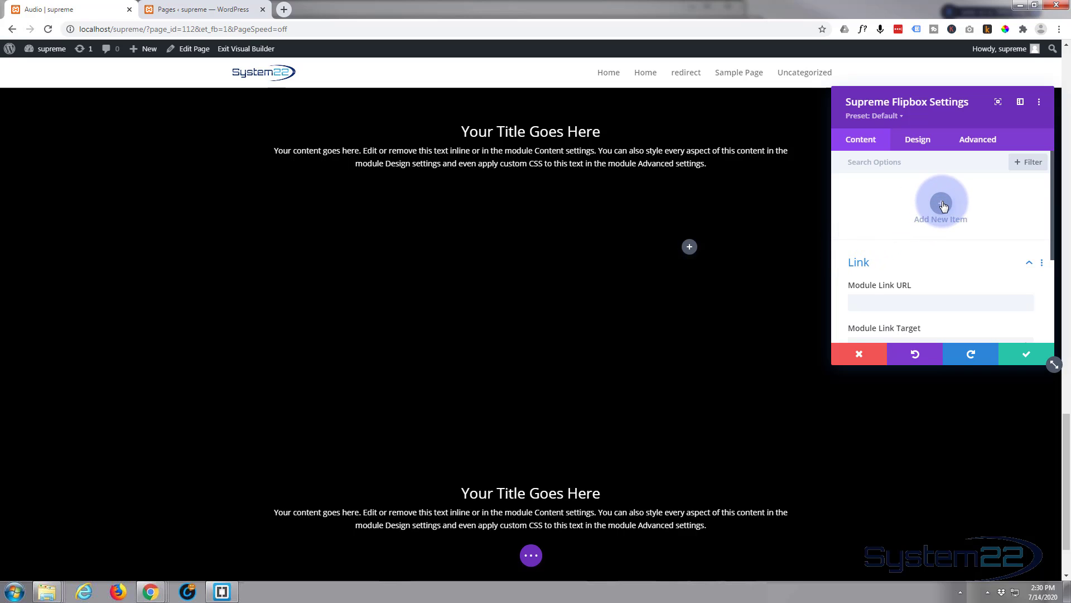
pyautogui.click(940, 202)
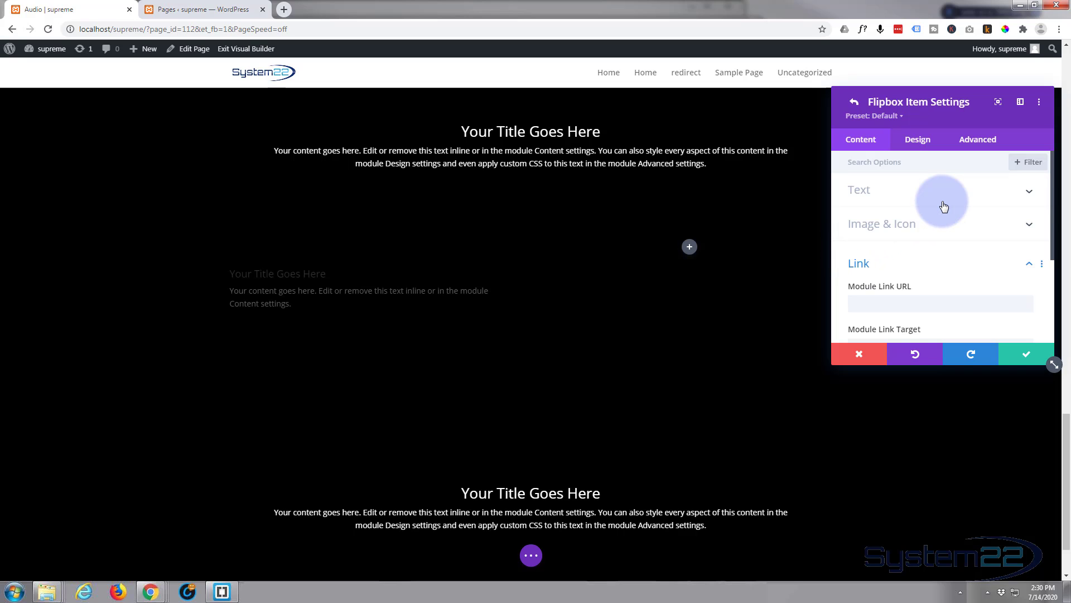
pyautogui.moveTo(271, 279)
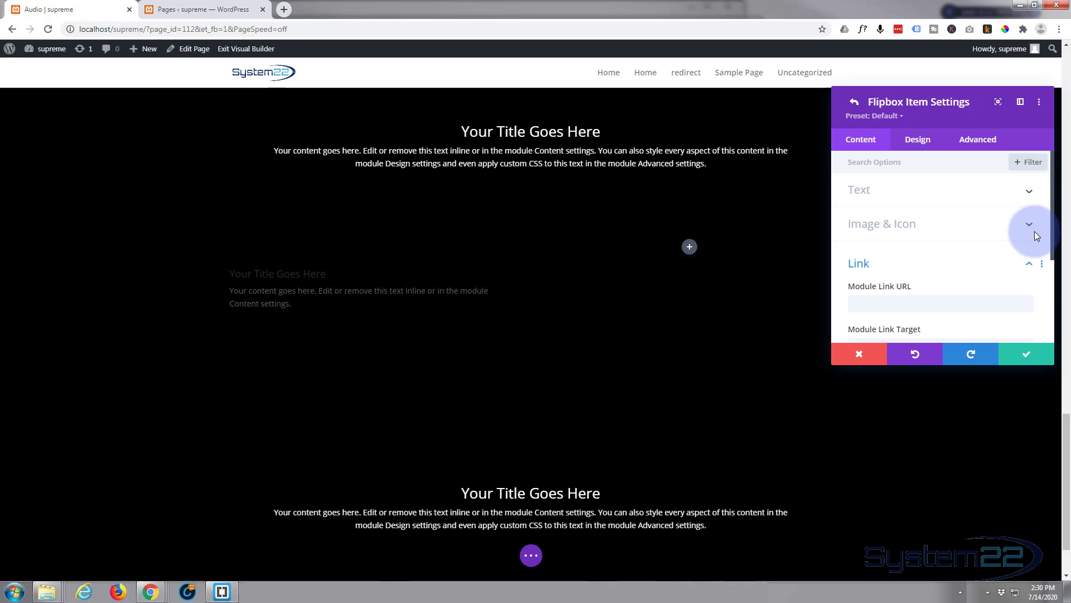
# - Enter 'Subtitle' as the first flipbox item's subtitle under 'My Title Goes Here'
pyautogui.click(859, 190)
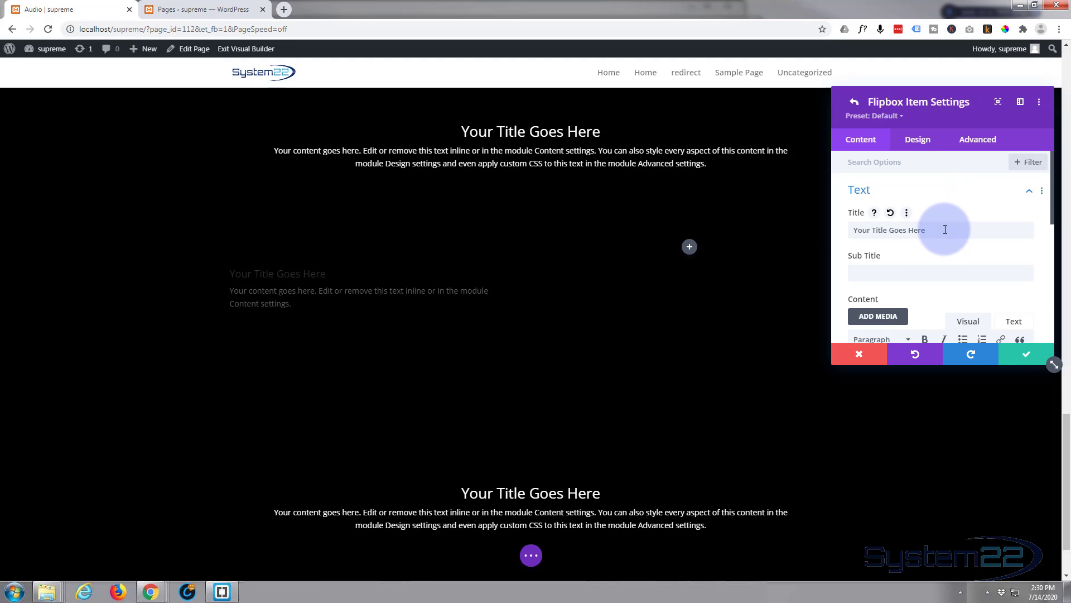
pyautogui.moveTo(864, 230)
pyautogui.write('My')
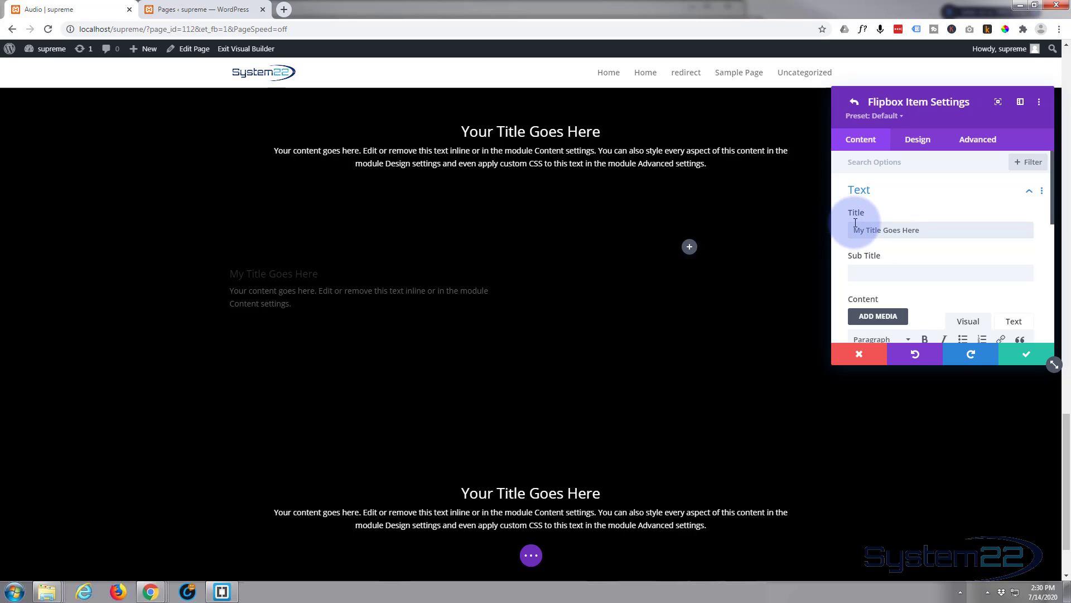
pyautogui.click(939, 273)
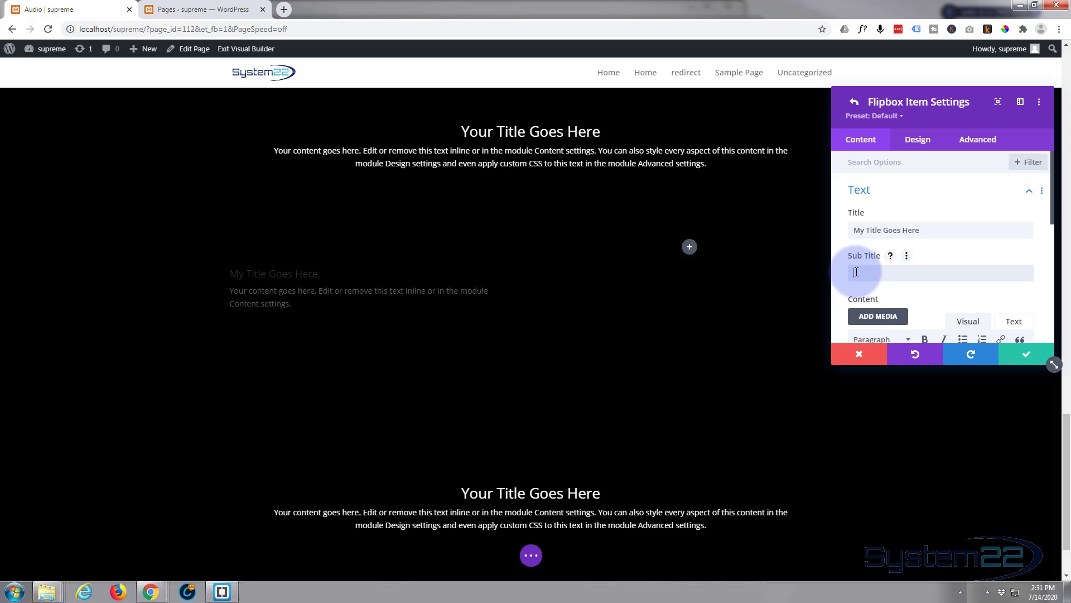
pyautogui.write('Subtit')
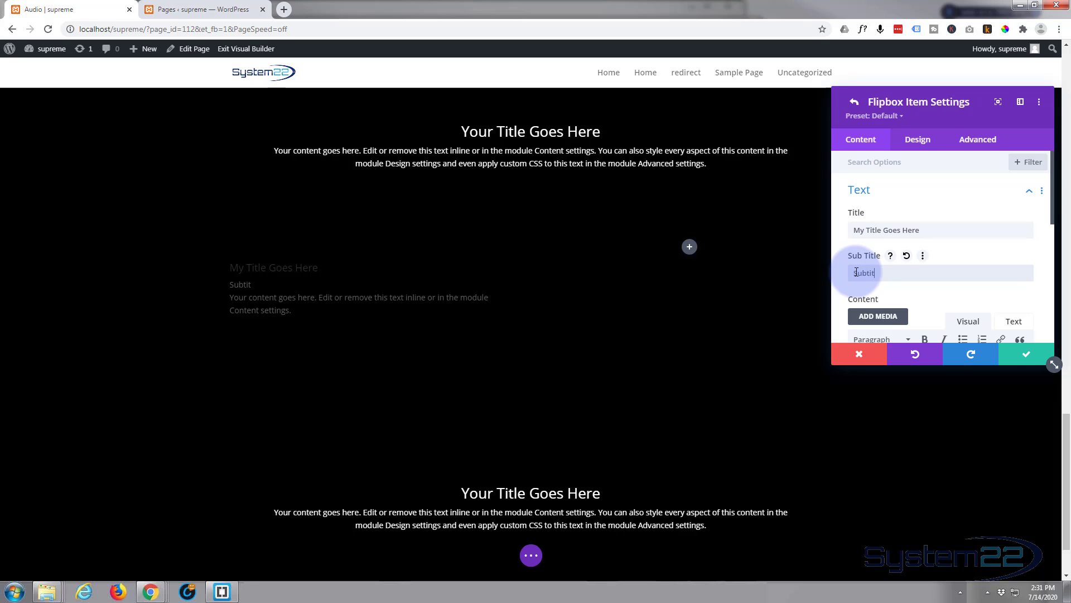
pyautogui.write('le')
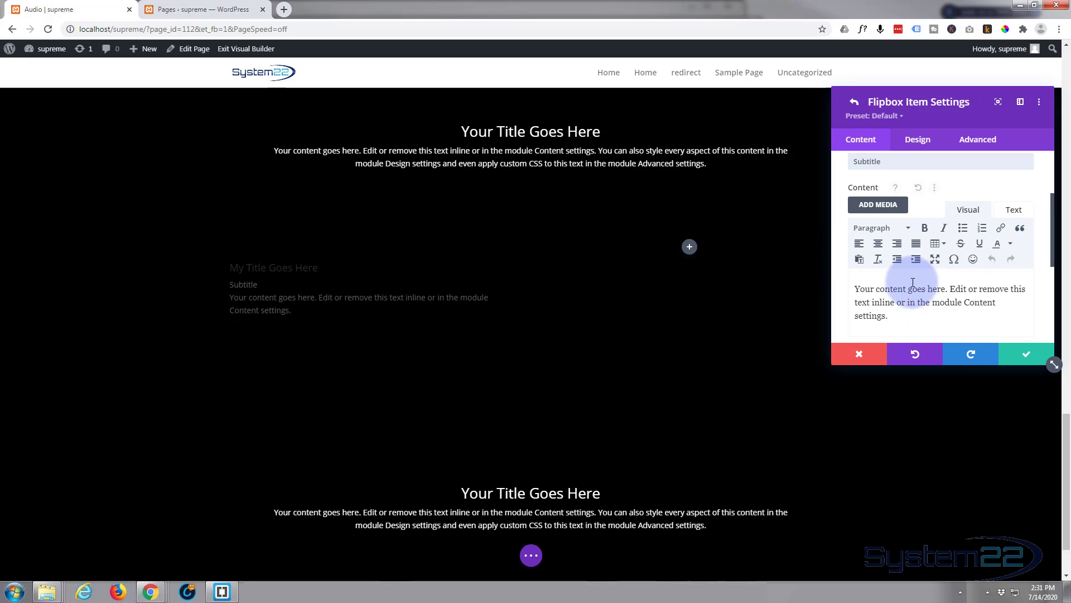
pyautogui.scroll(-3)
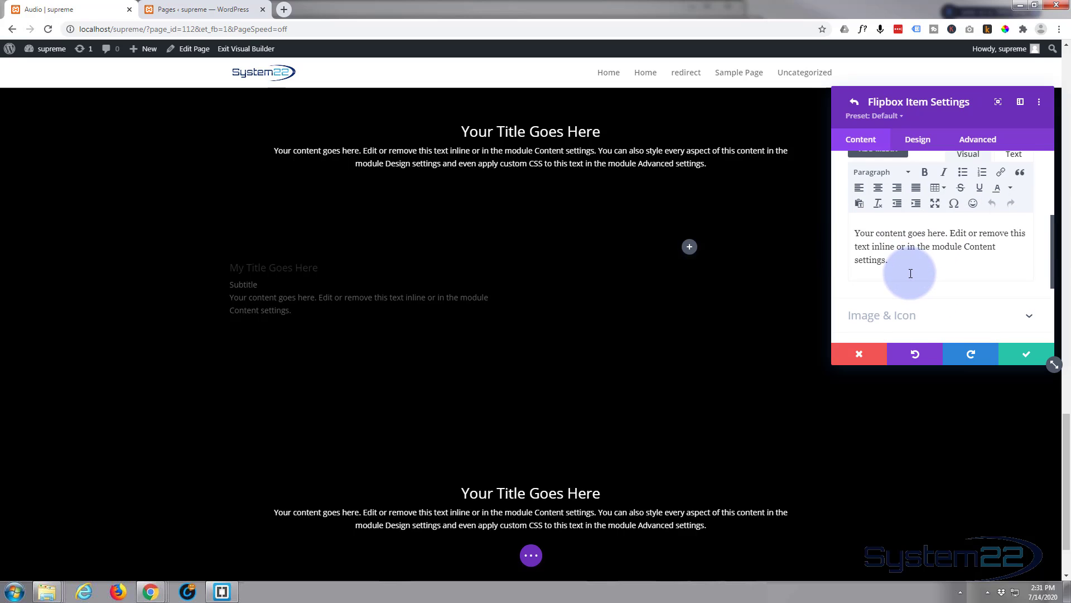
pyautogui.scroll(-3)
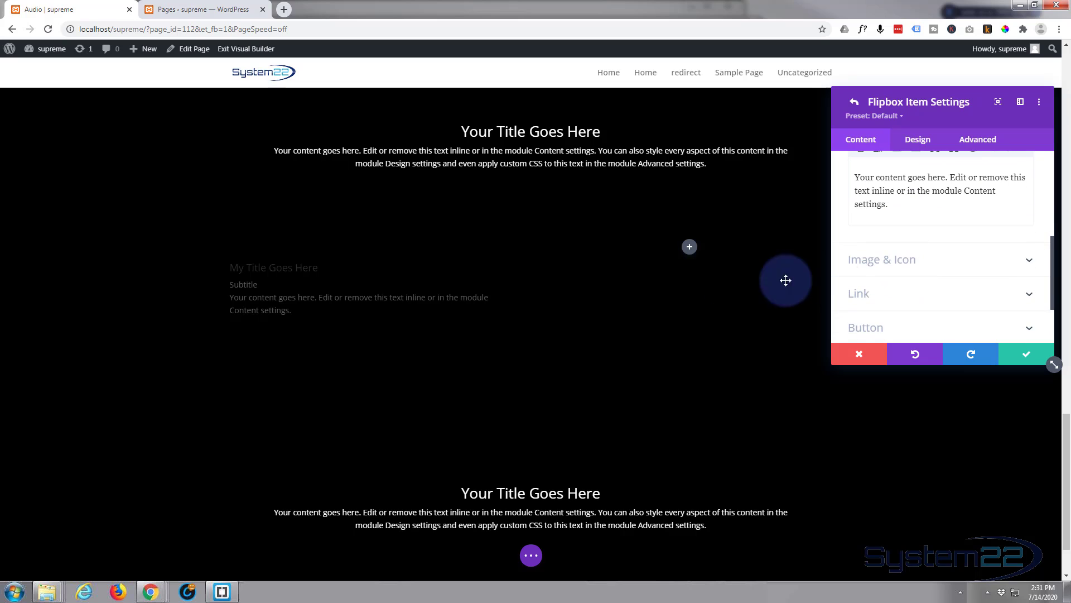
pyautogui.moveTo(946, 267)
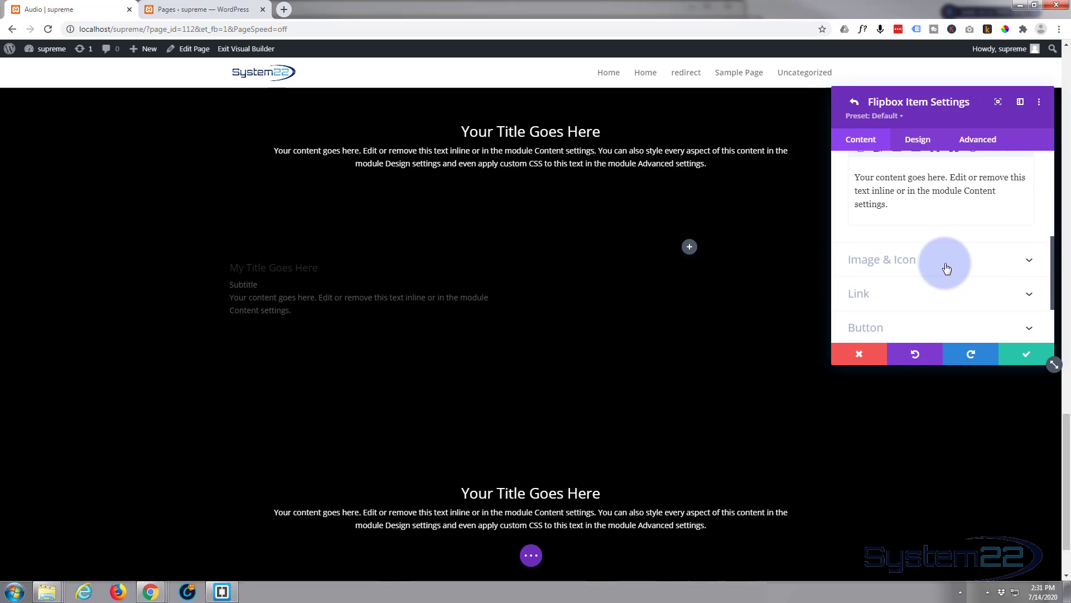
# - Switch the item to use an icon and choose the square-in-circle icon
pyautogui.click(882, 259)
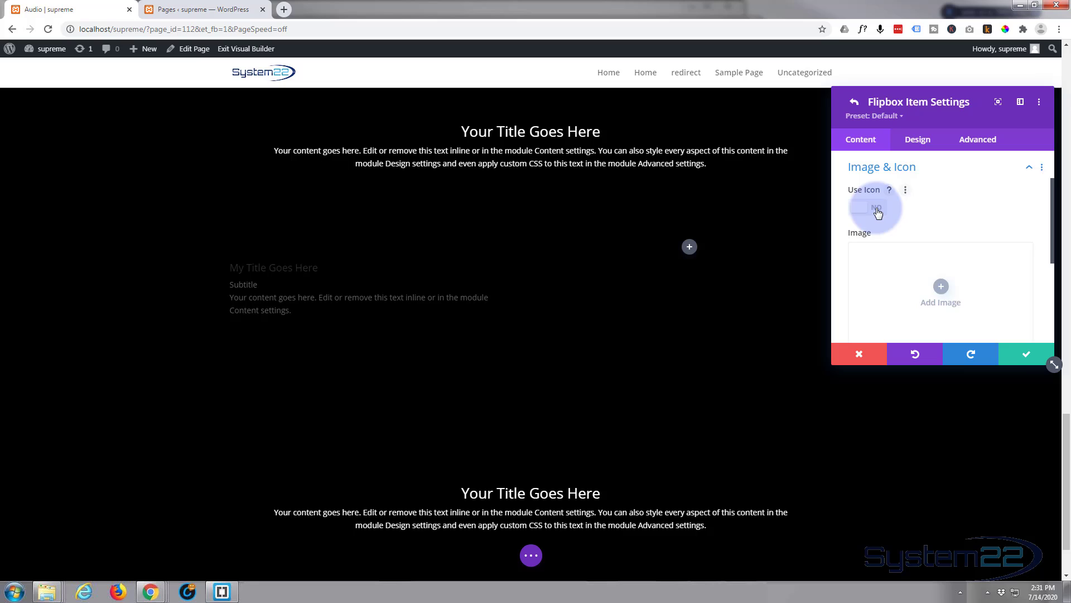
pyautogui.click(866, 208)
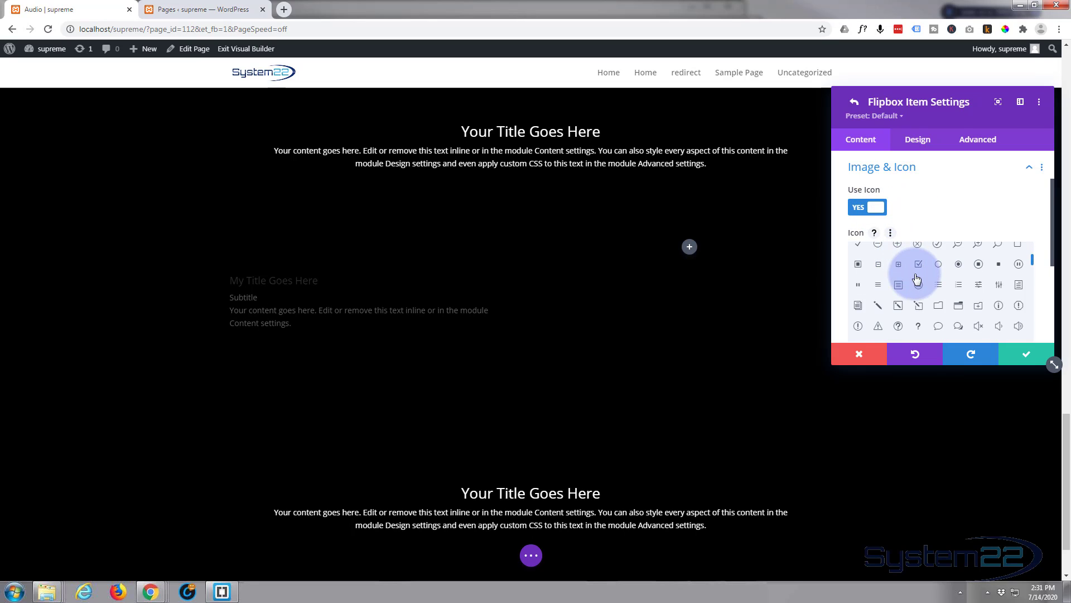
pyautogui.moveTo(967, 284)
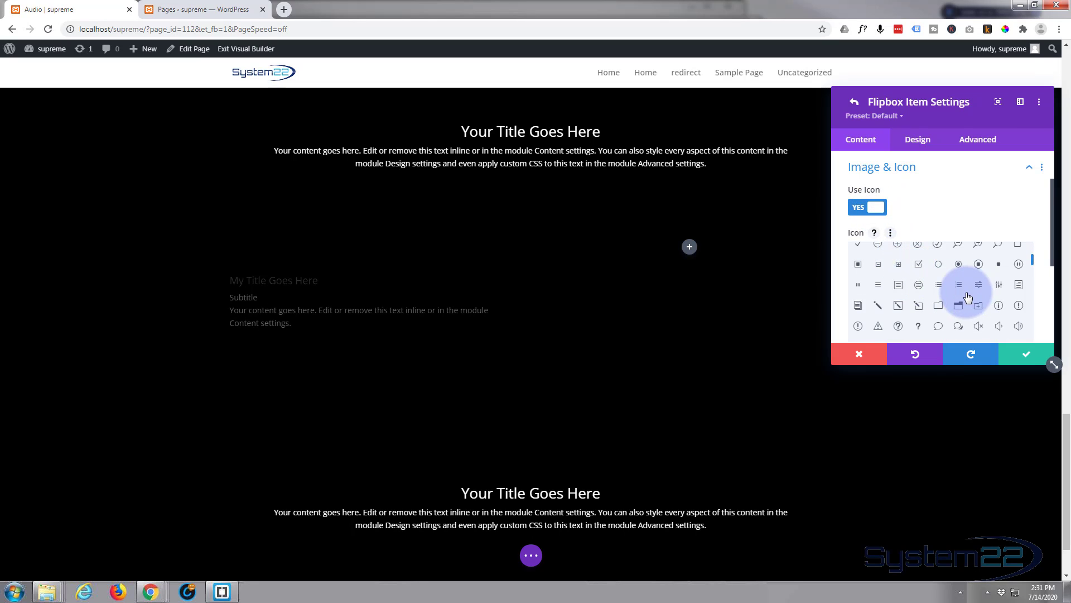
pyautogui.moveTo(977, 284)
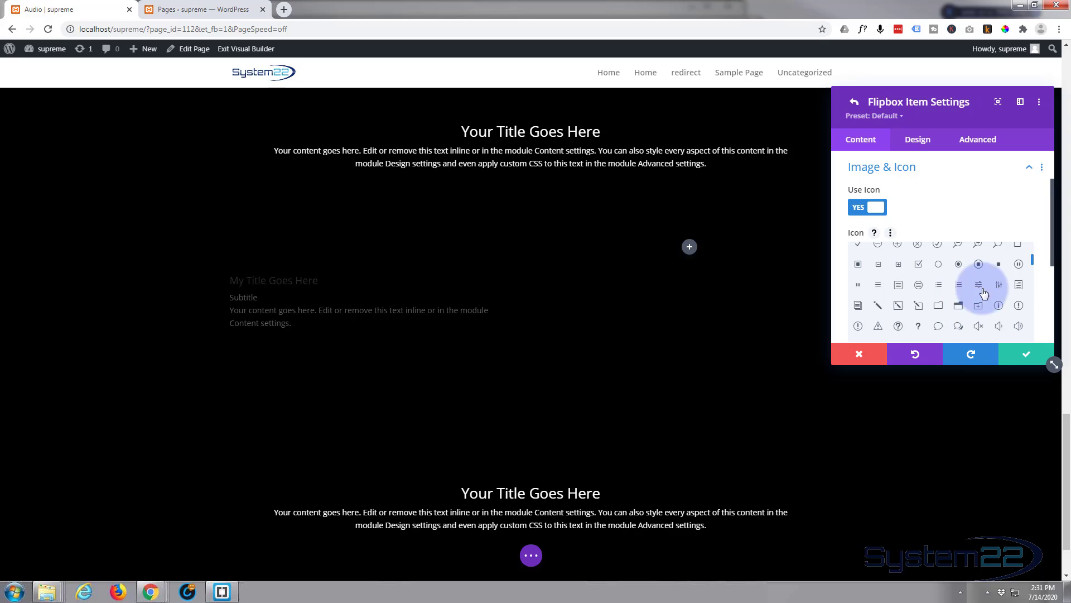
pyautogui.click(978, 264)
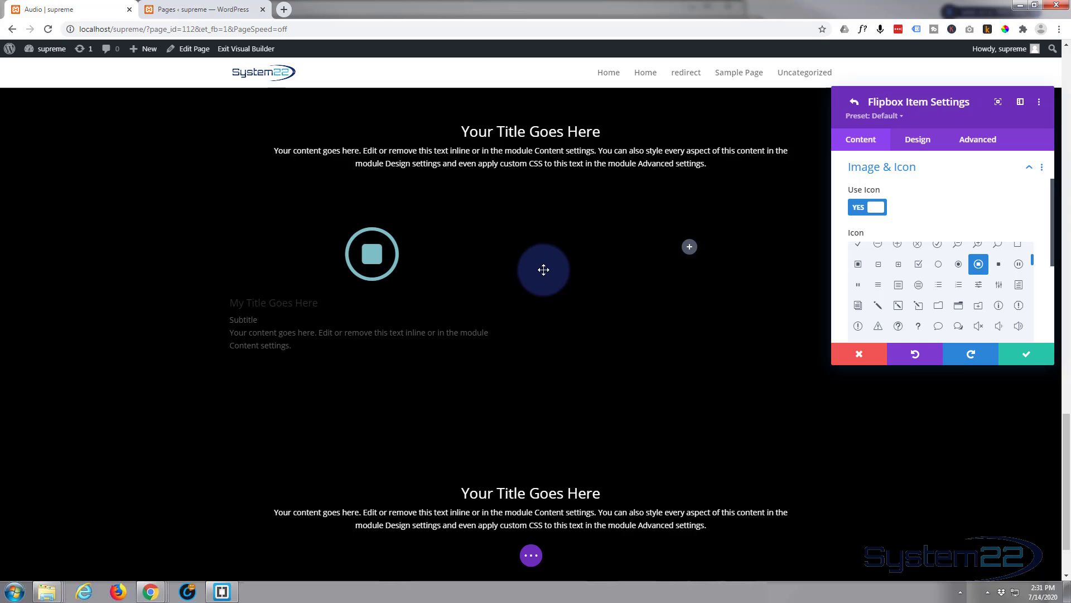
pyautogui.moveTo(1007, 235)
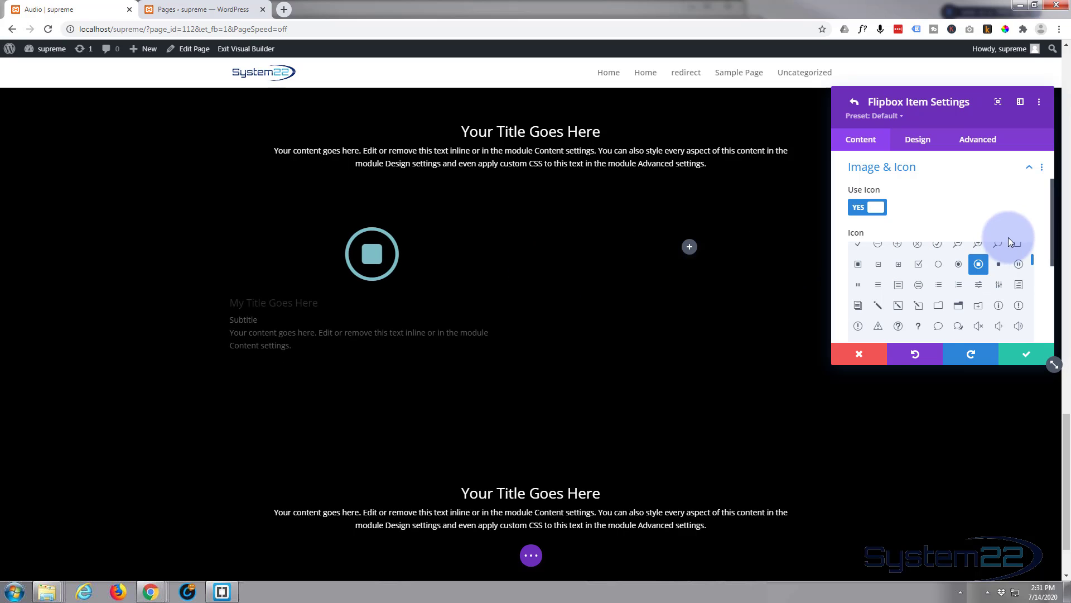
pyautogui.moveTo(845, 201)
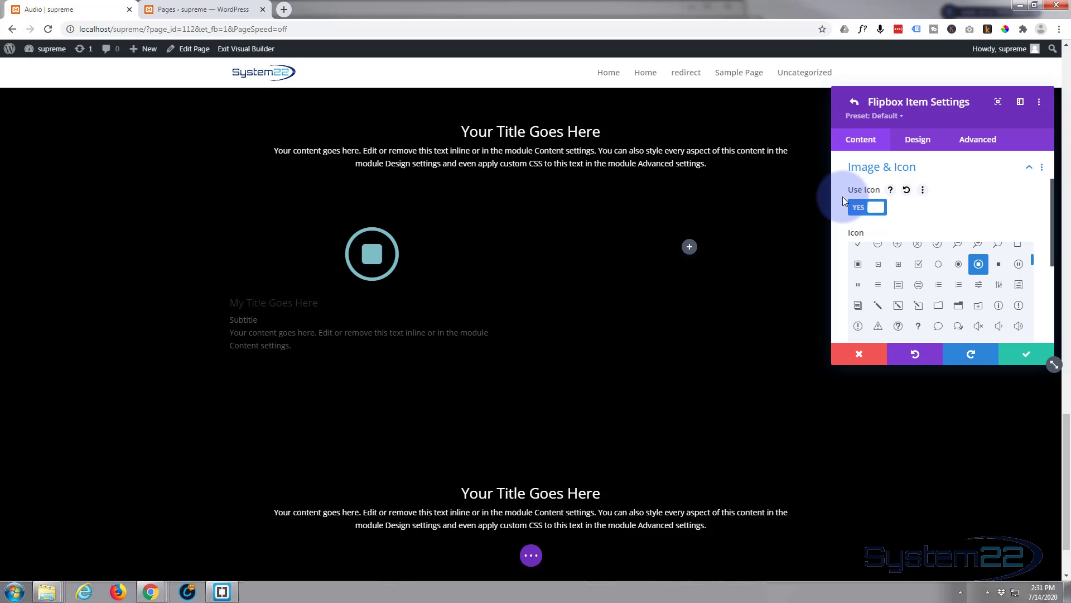
# - Keep the item's Module Link Target set to In The Same Window
pyautogui.scroll(-3)
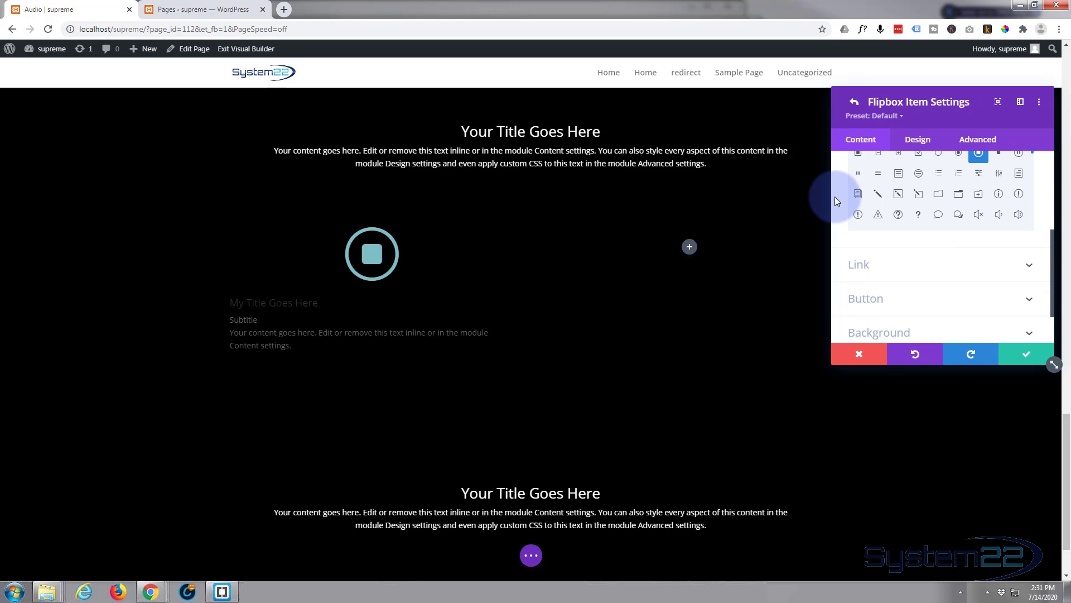
pyautogui.scroll(-3)
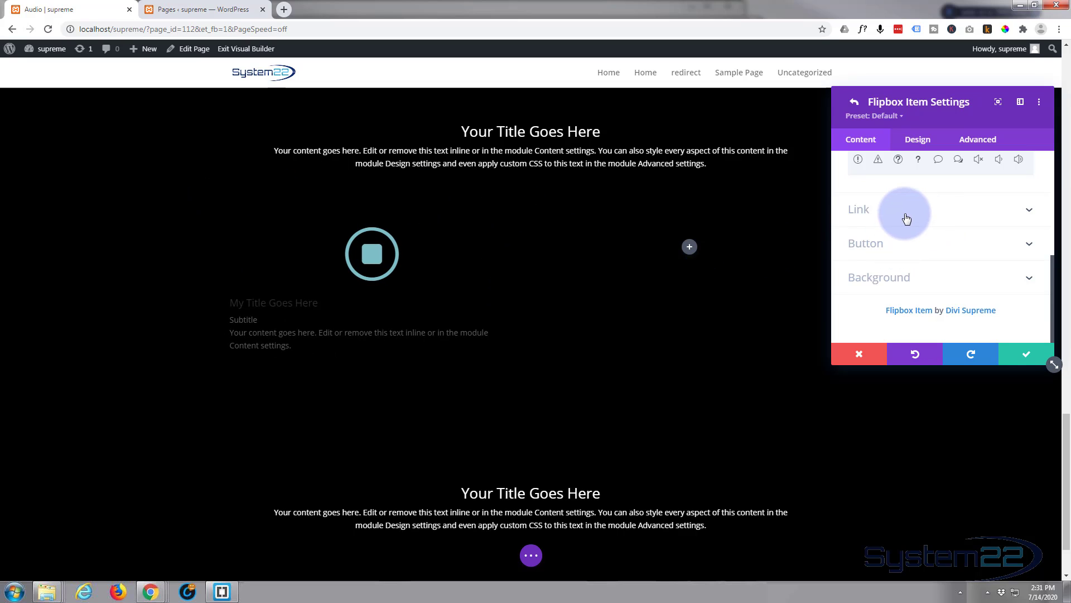
pyautogui.click(859, 208)
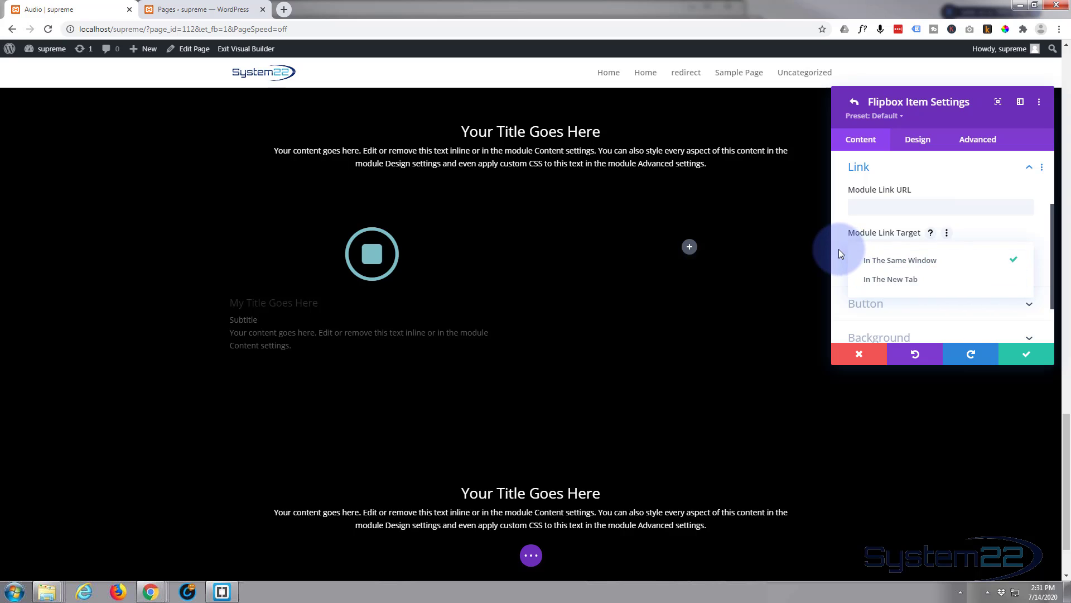
pyautogui.click(899, 260)
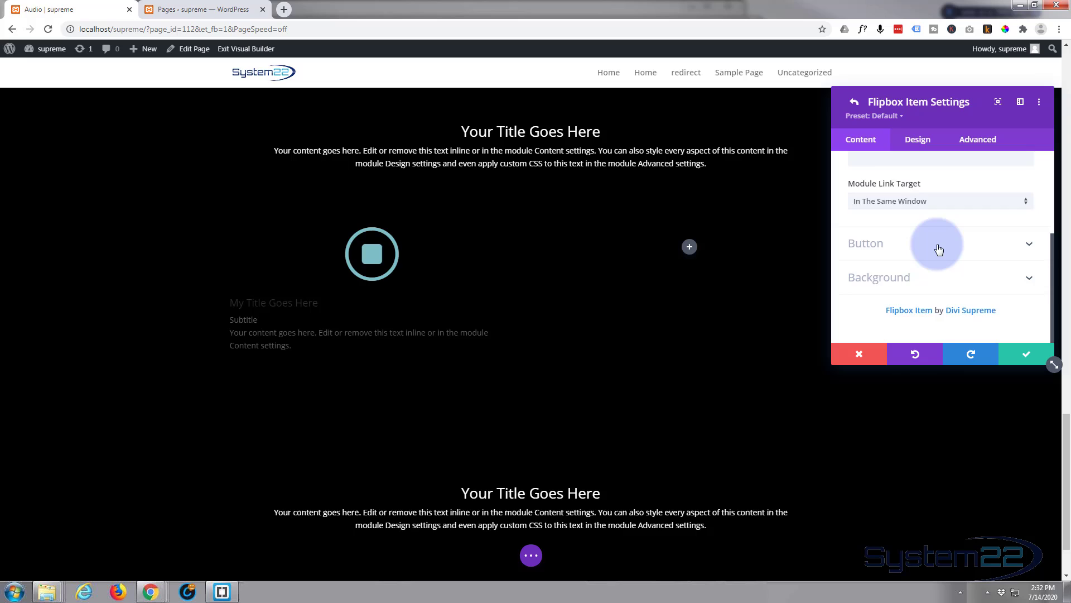
# - Give the item a 'Learn More' button linking to '#'
pyautogui.click(866, 243)
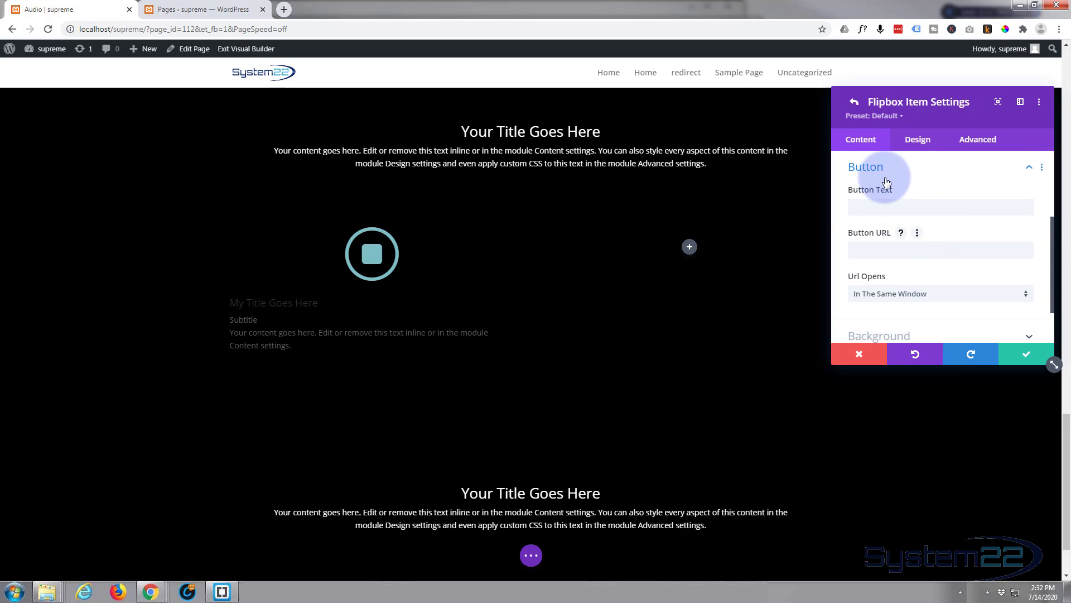
pyautogui.click(940, 206)
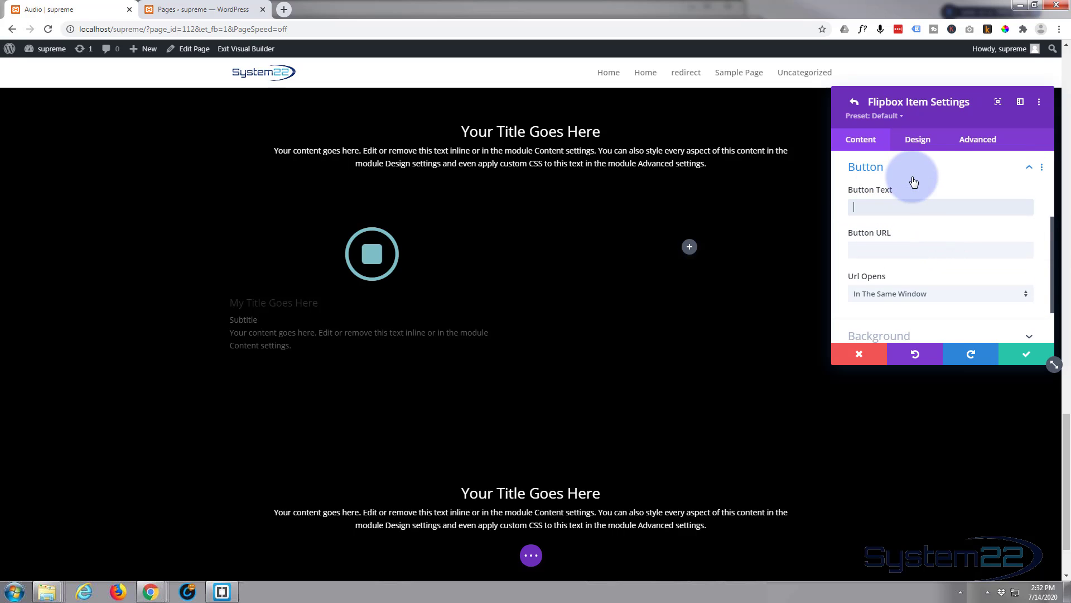
pyautogui.write('Learn')
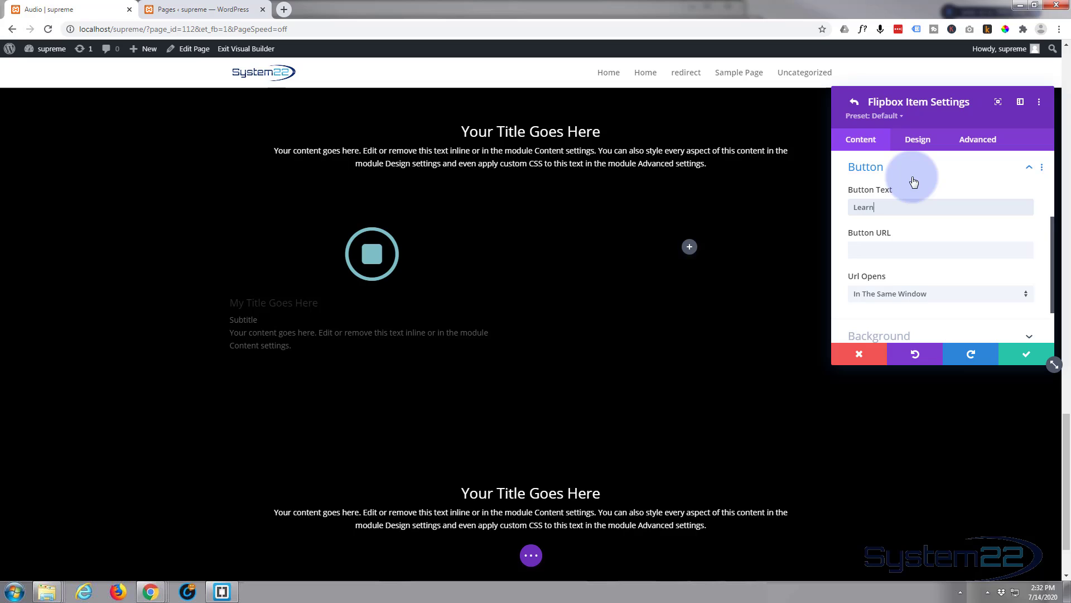
pyautogui.write('More')
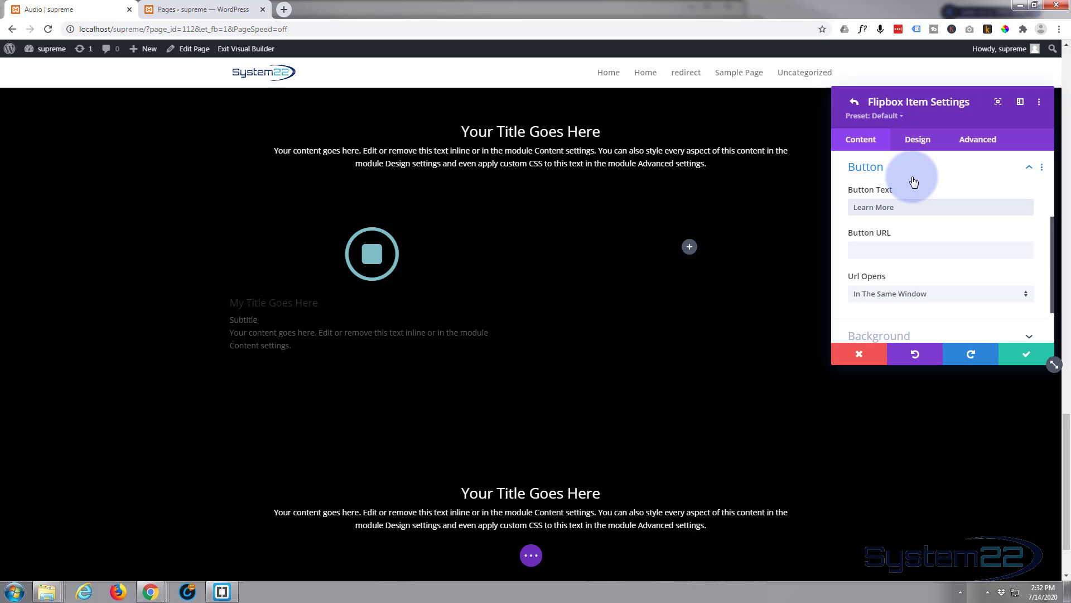
pyautogui.moveTo(258, 345)
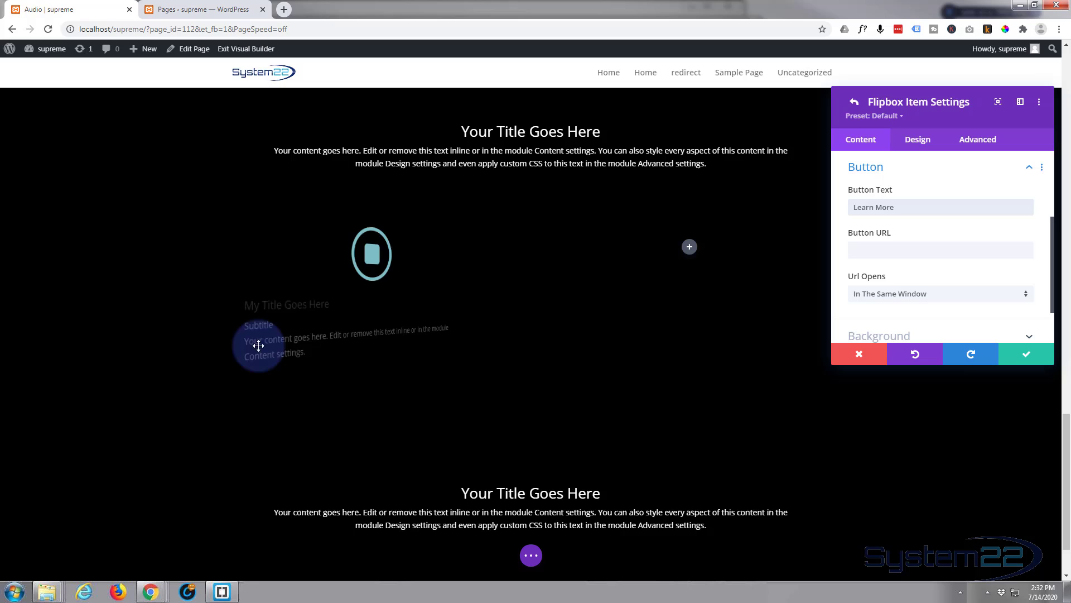
pyautogui.click(940, 248)
pyautogui.write('#')
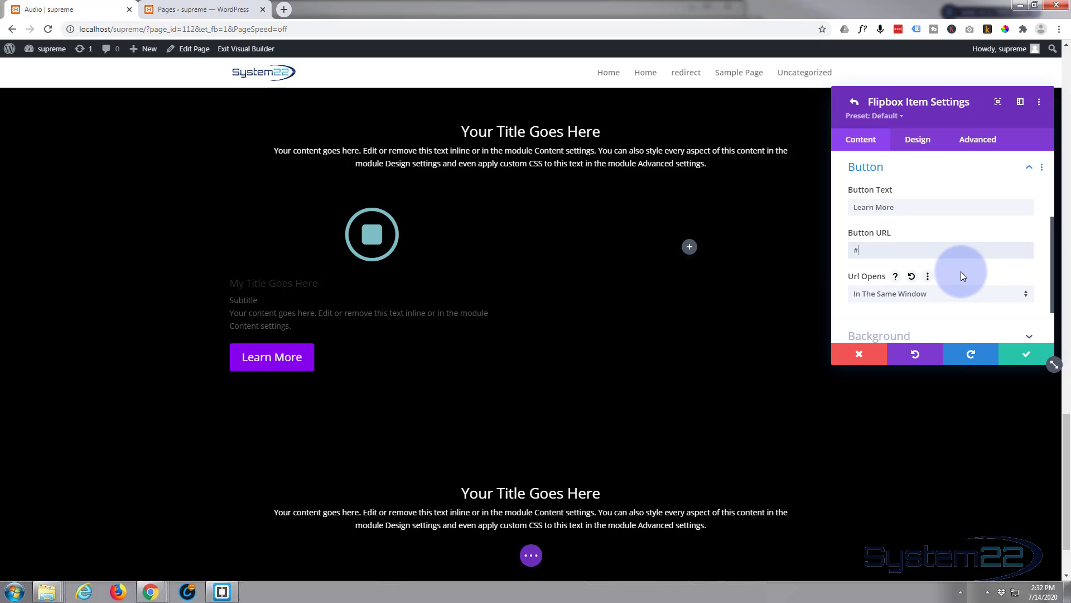
pyautogui.moveTo(962, 277)
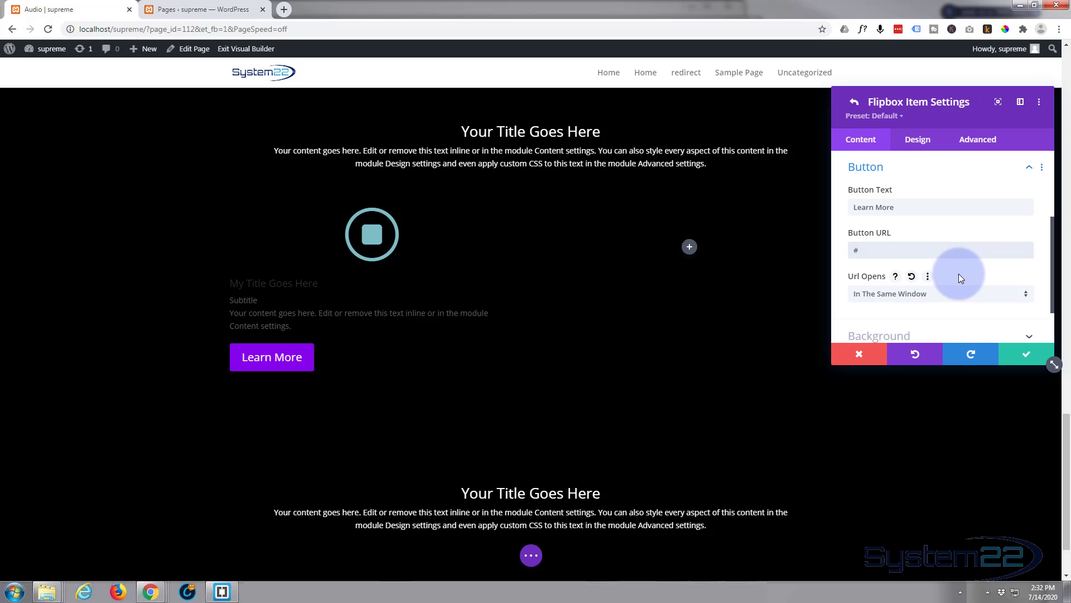
pyautogui.scroll(-3)
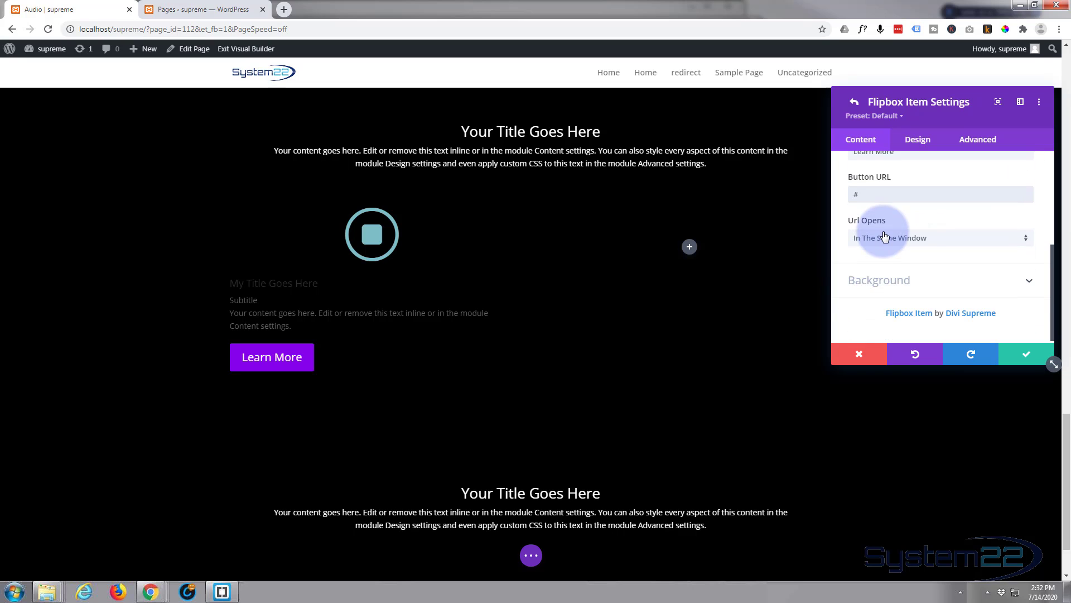
pyautogui.moveTo(897, 257)
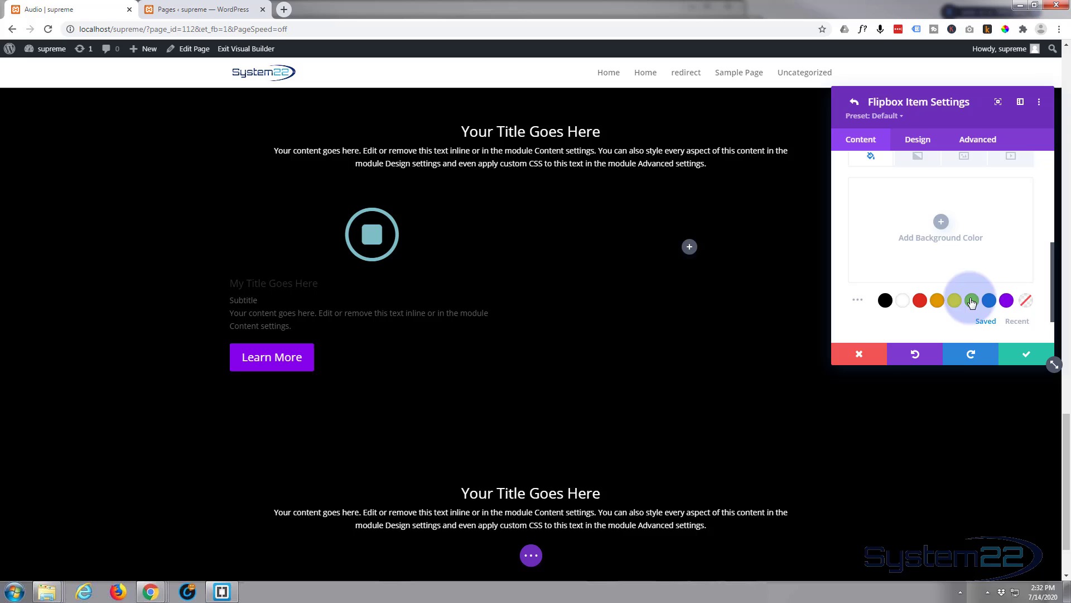
# - Set the item background to the blue saved colour and start choosing a background image
pyautogui.click(988, 300)
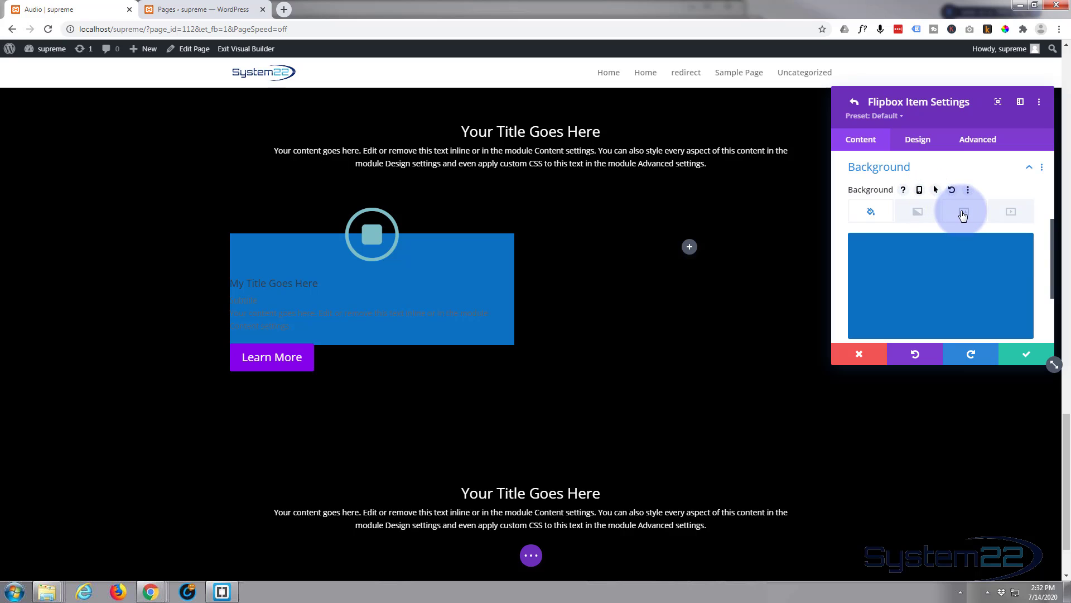
pyautogui.click(962, 211)
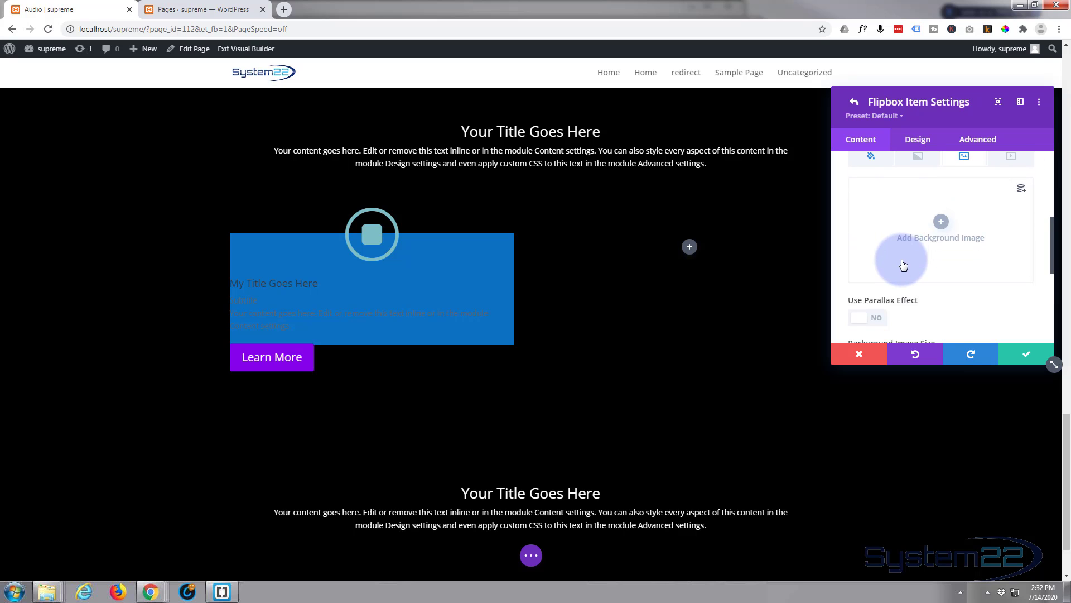
pyautogui.click(941, 221)
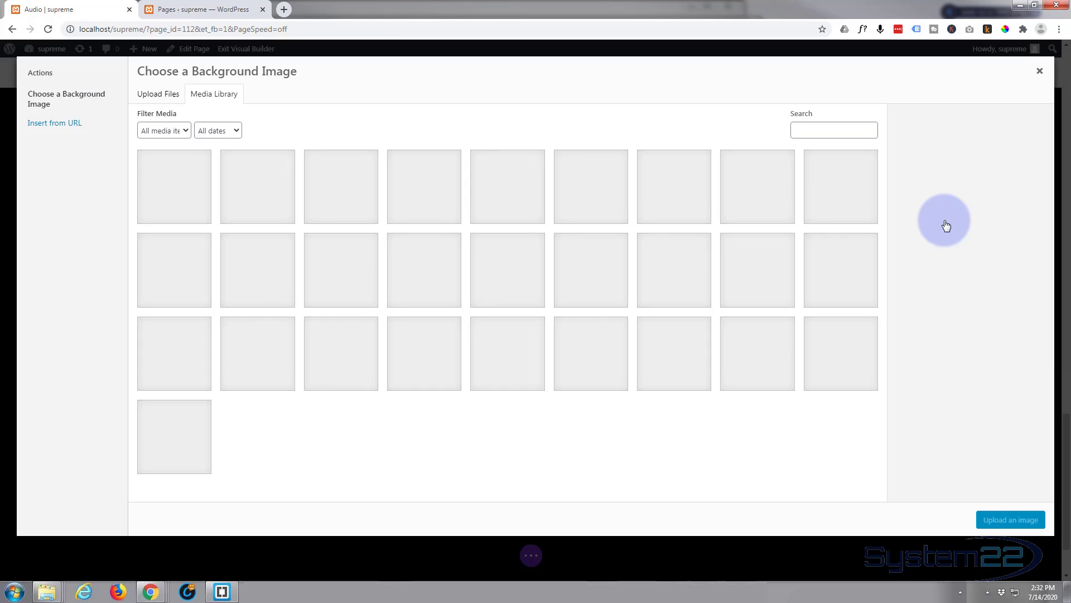
# - Use the purple-and-orange 6.jpg instrument photo as the item's background image
pyautogui.click(174, 269)
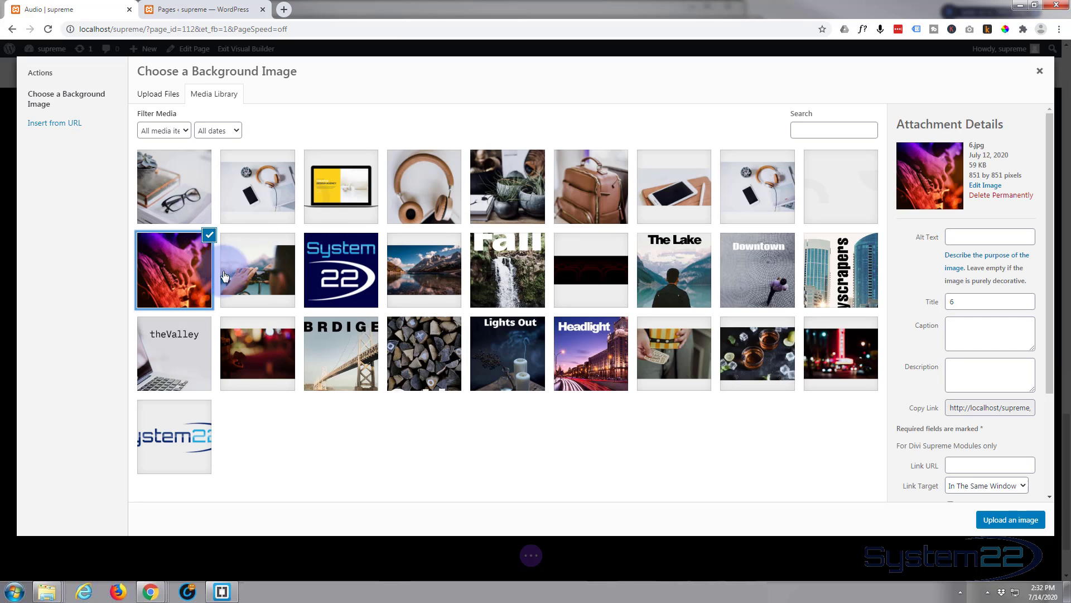
pyautogui.click(1010, 519)
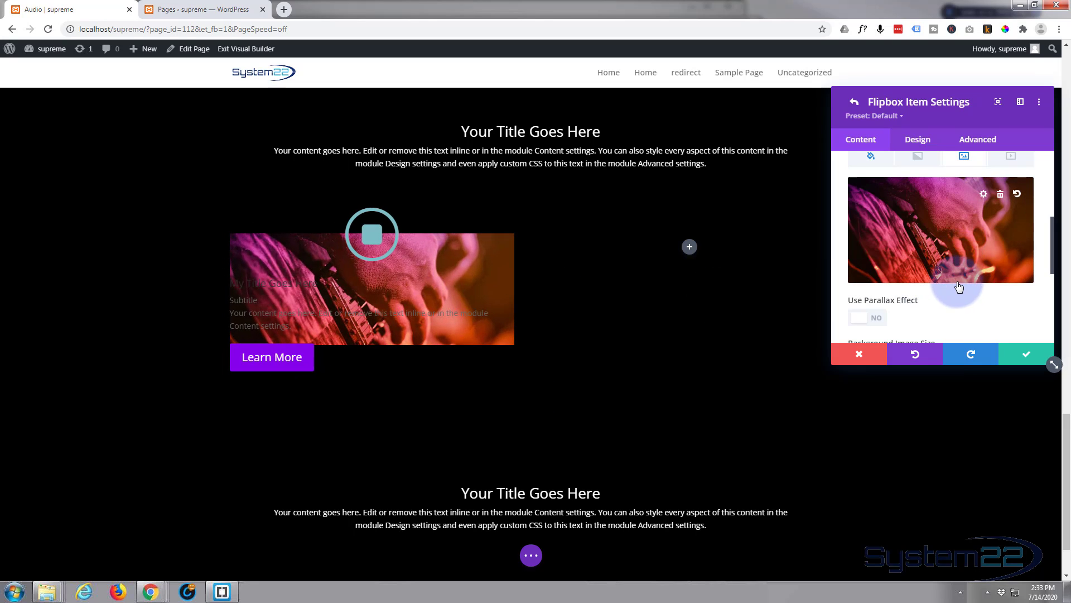
# - Blend the centred, non-repeating background image with Multiply for a darker tint
pyautogui.scroll(-3)
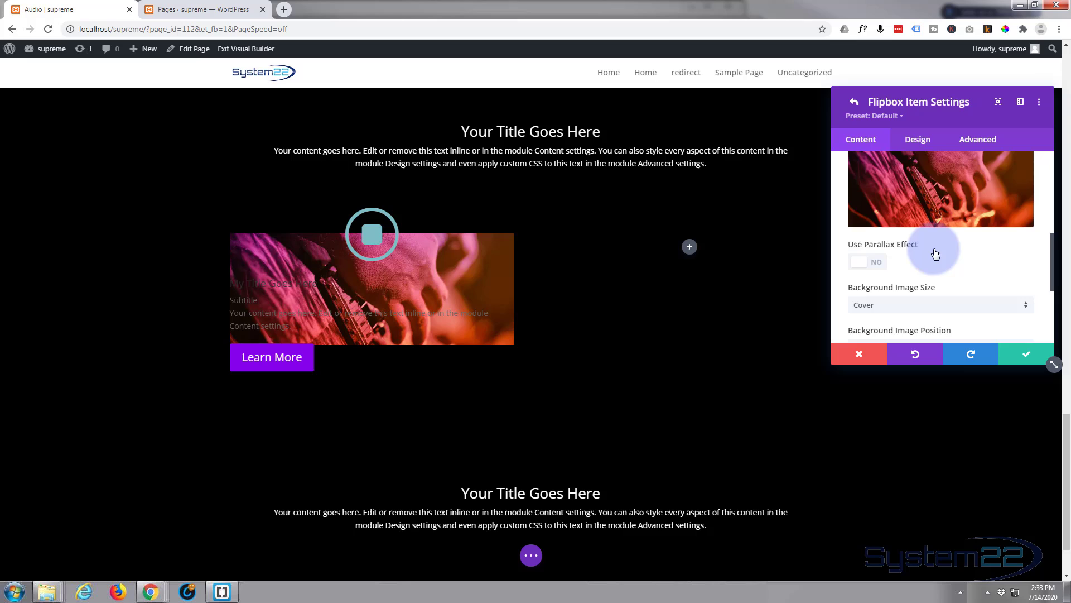
pyautogui.scroll(-3)
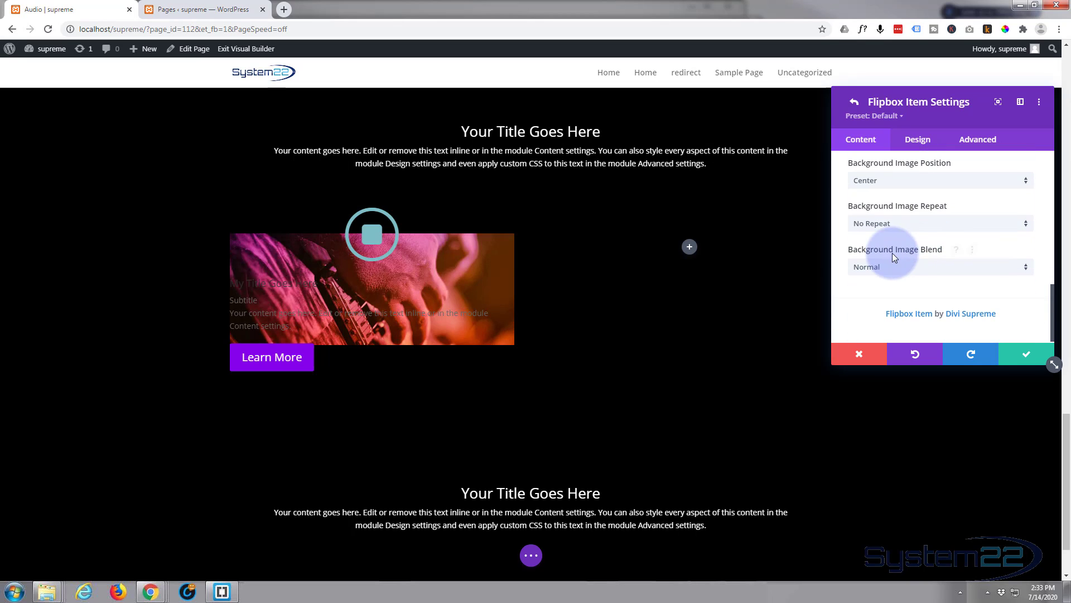
pyautogui.moveTo(952, 269)
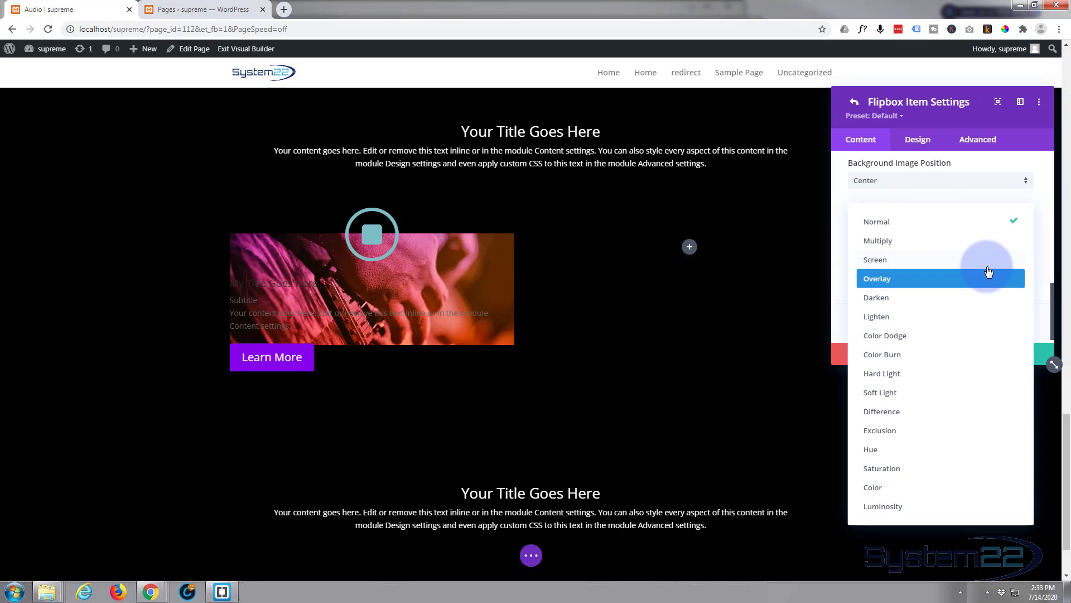
pyautogui.click(877, 240)
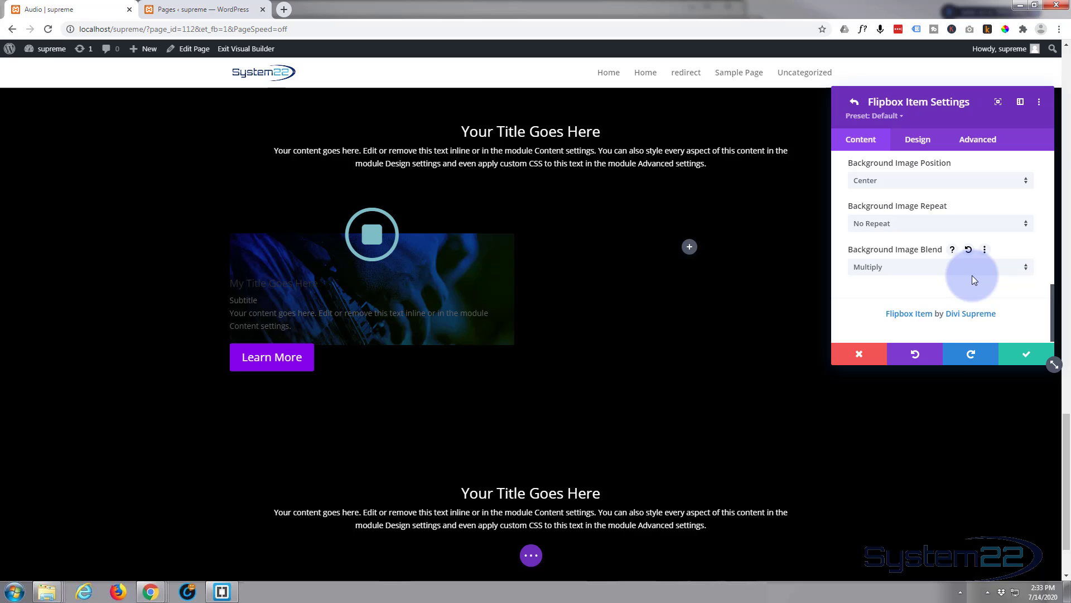
pyautogui.moveTo(949, 225)
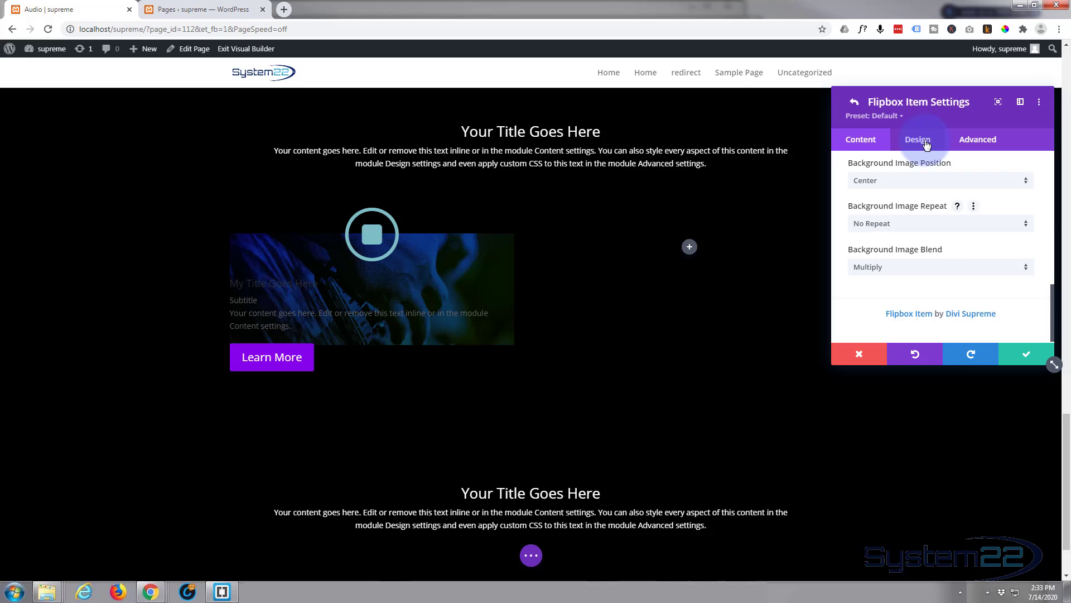
# - Raise the flipbox item's Min Height in Sizing to about 350px
pyautogui.click(917, 140)
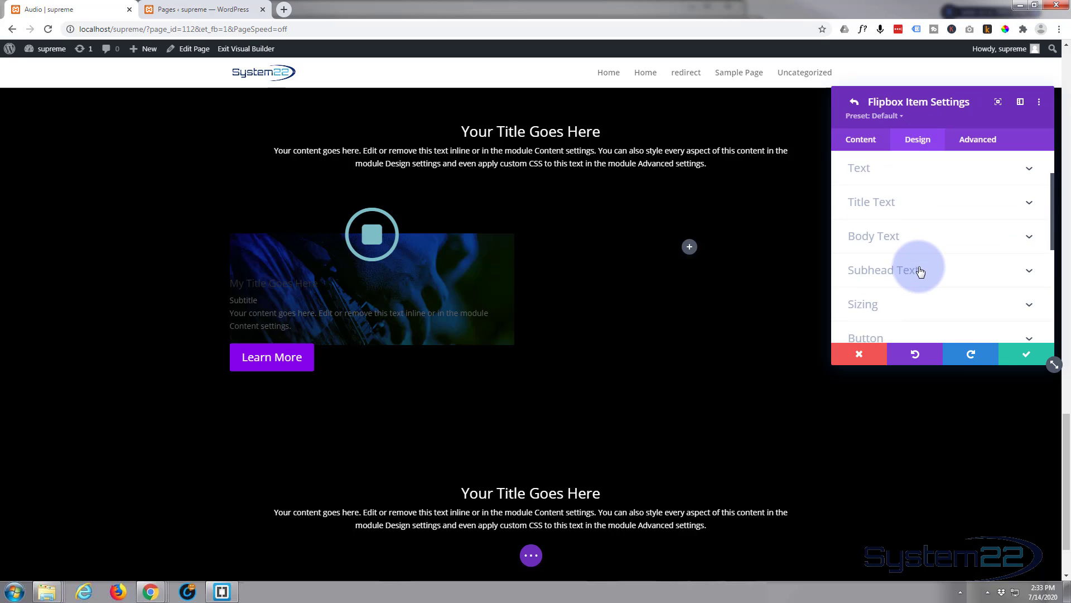
pyautogui.scroll(-3)
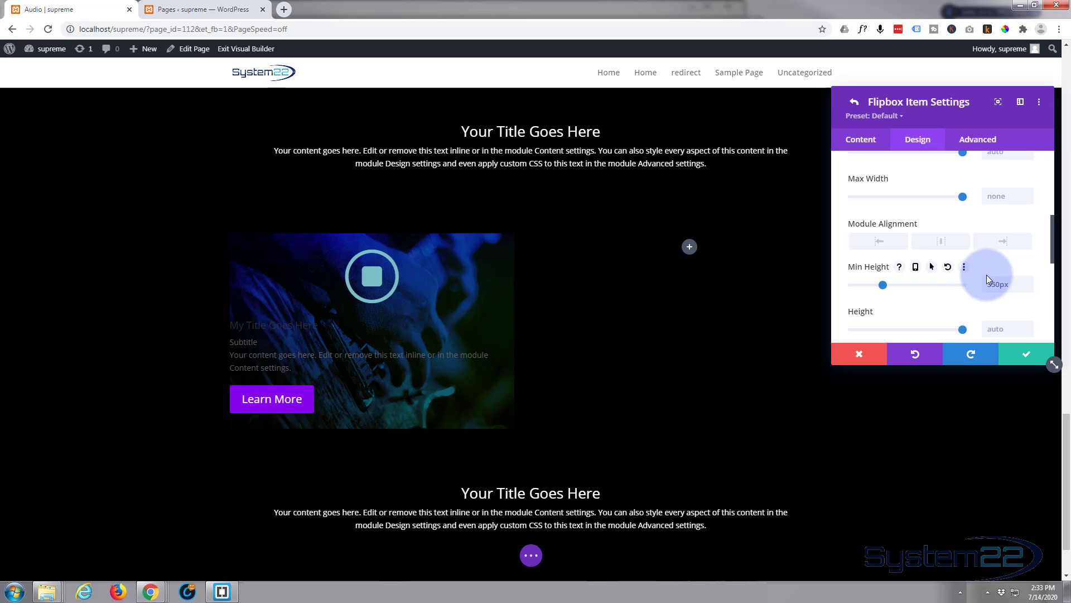
pyautogui.moveTo(912, 266)
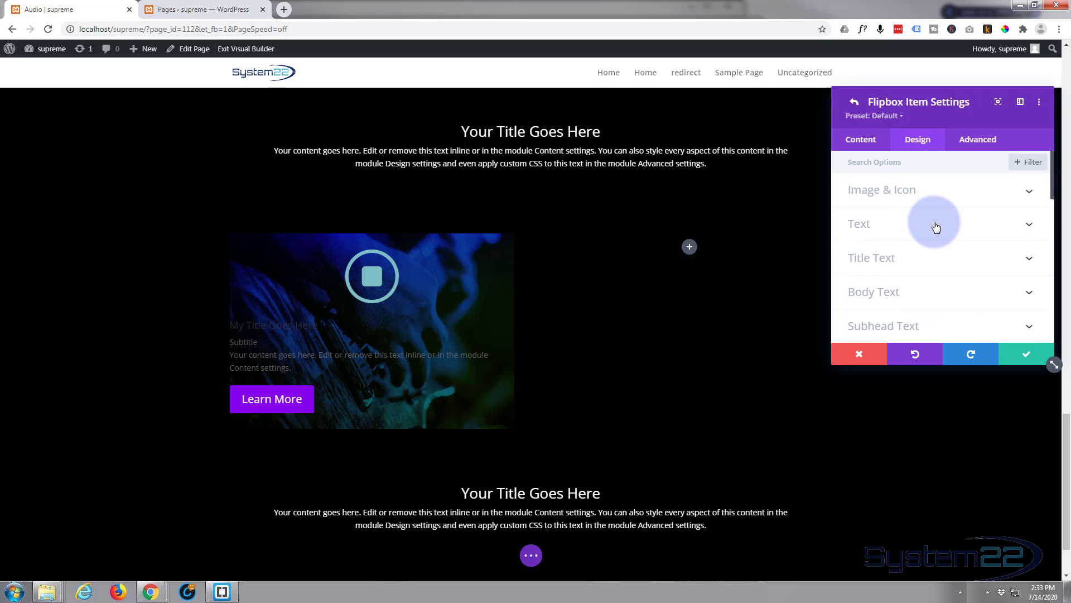
# - Set the flipbox Text Color to Light and Text Alignment to centre
pyautogui.click(872, 223)
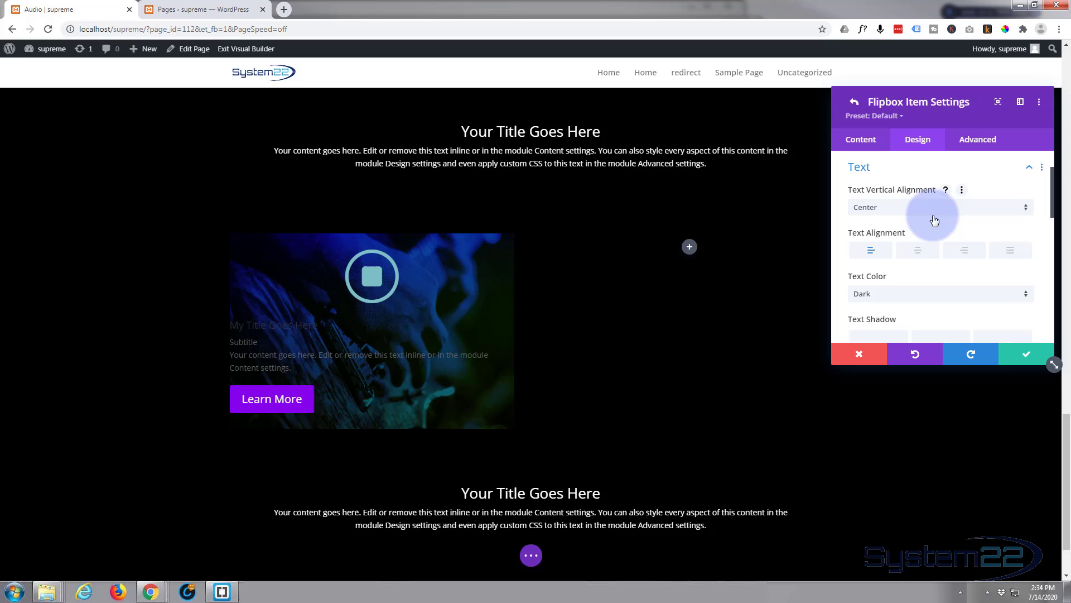
pyautogui.click(940, 293)
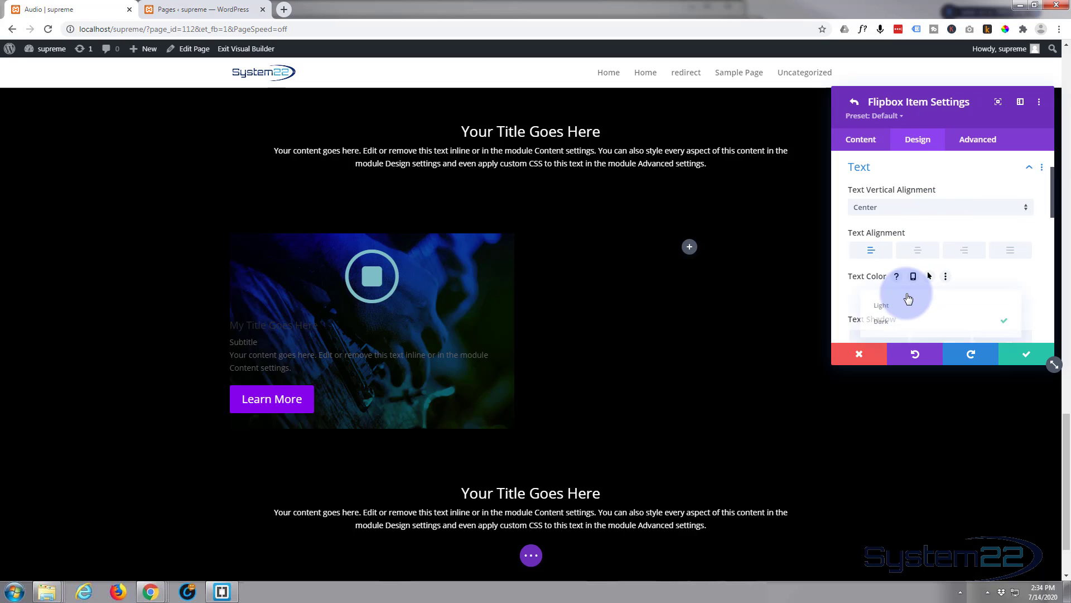
pyautogui.click(881, 304)
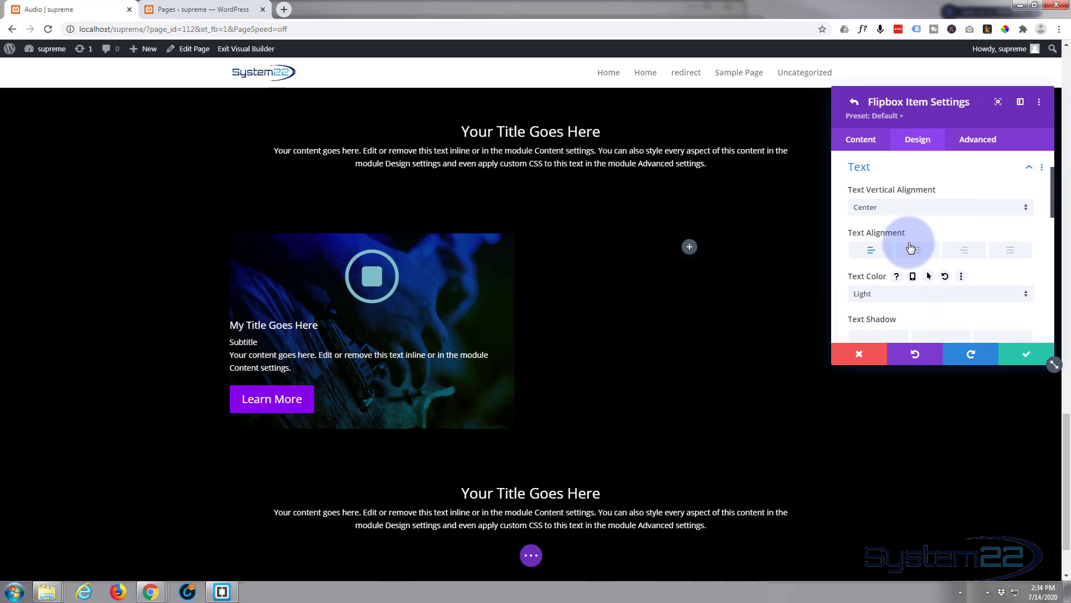
pyautogui.click(918, 250)
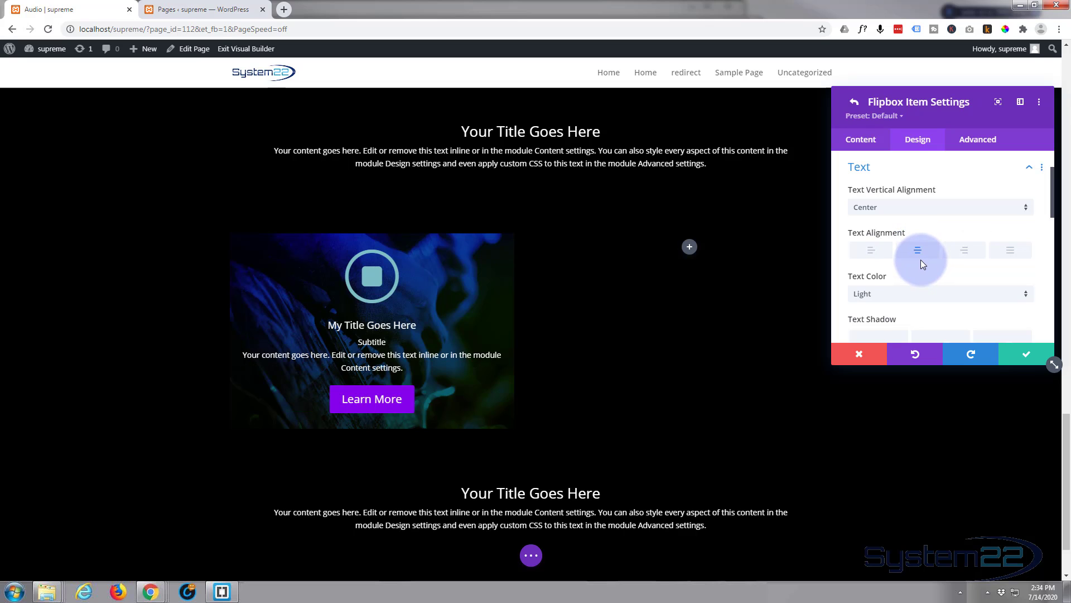
pyautogui.scroll(-3)
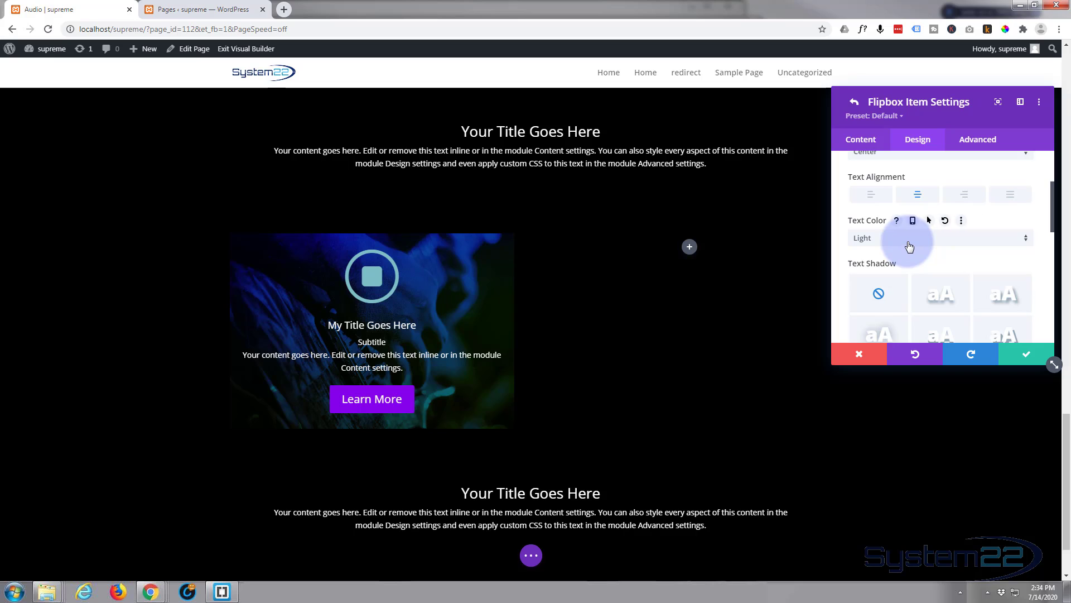
pyautogui.scroll(-3)
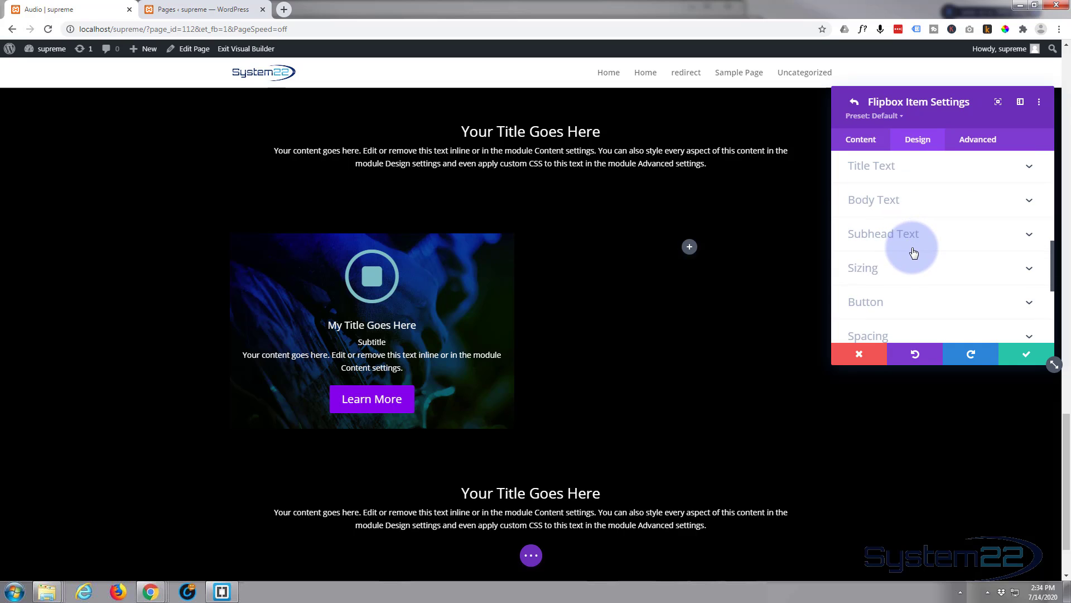
pyautogui.moveTo(918, 203)
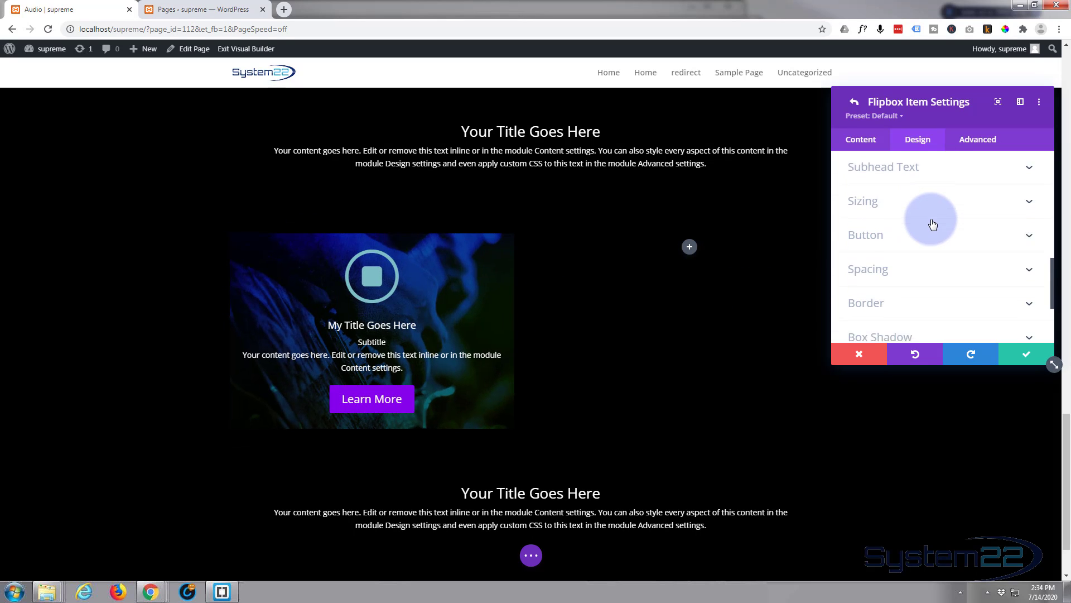
# - Set a 1px border with cyan colour #1fd7e0 around the flipbox
pyautogui.scroll(-3)
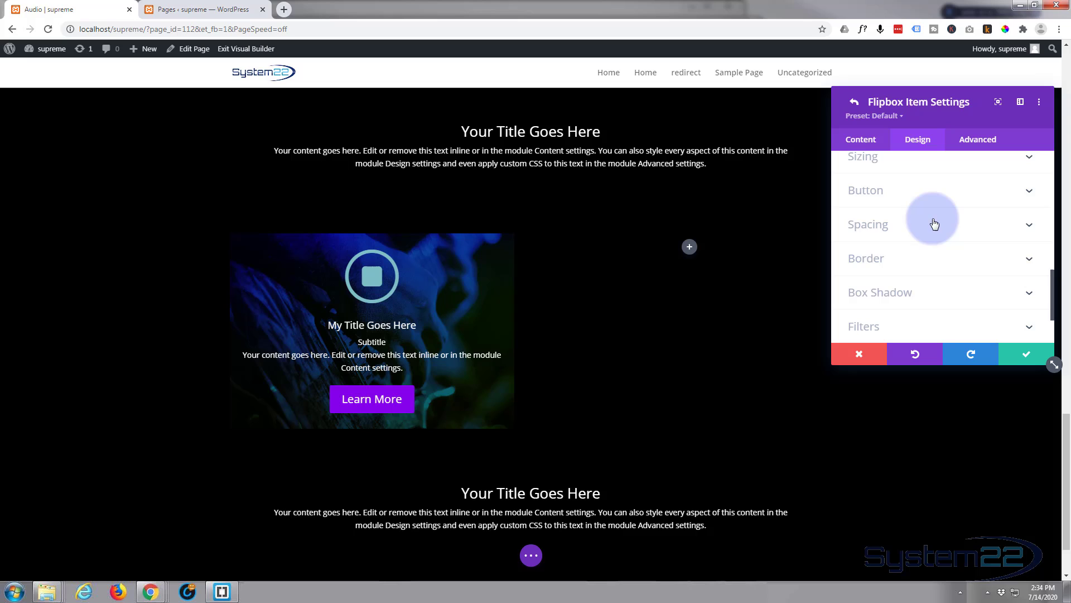
pyautogui.click(866, 258)
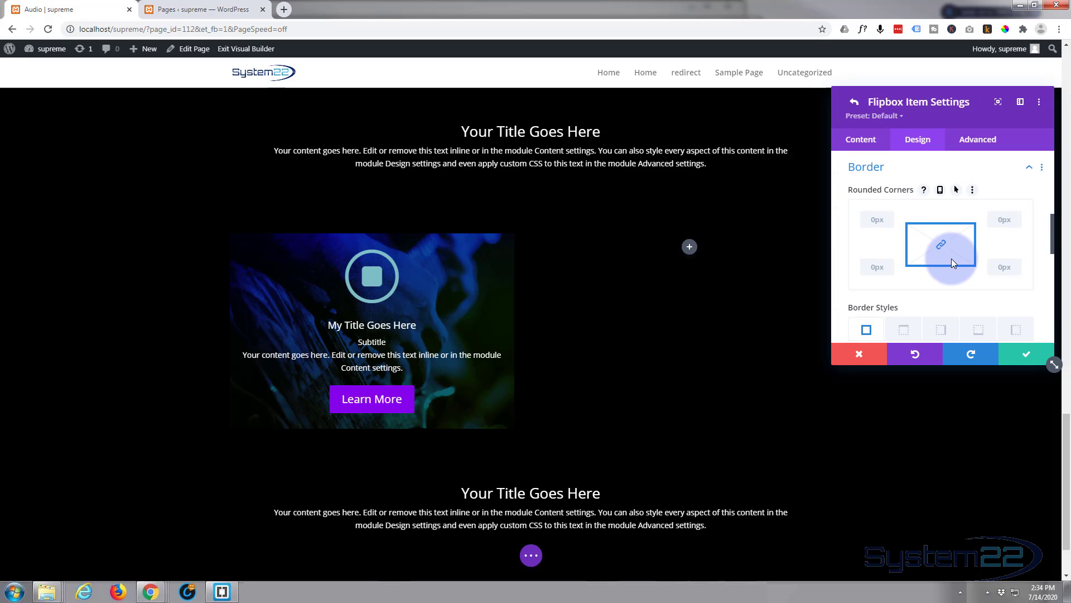
pyautogui.scroll(-3)
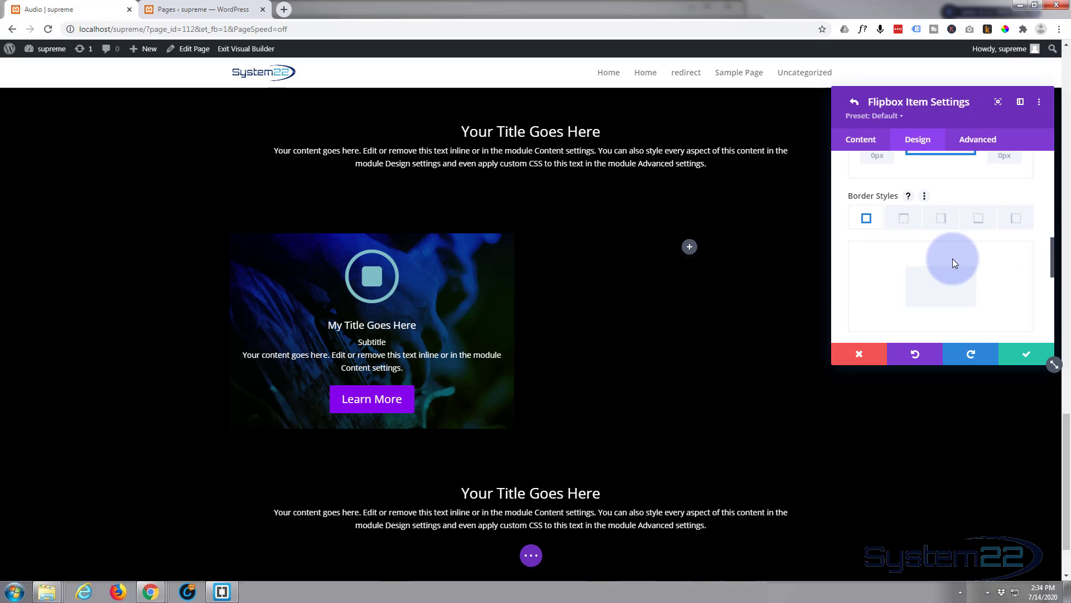
pyautogui.scroll(-3)
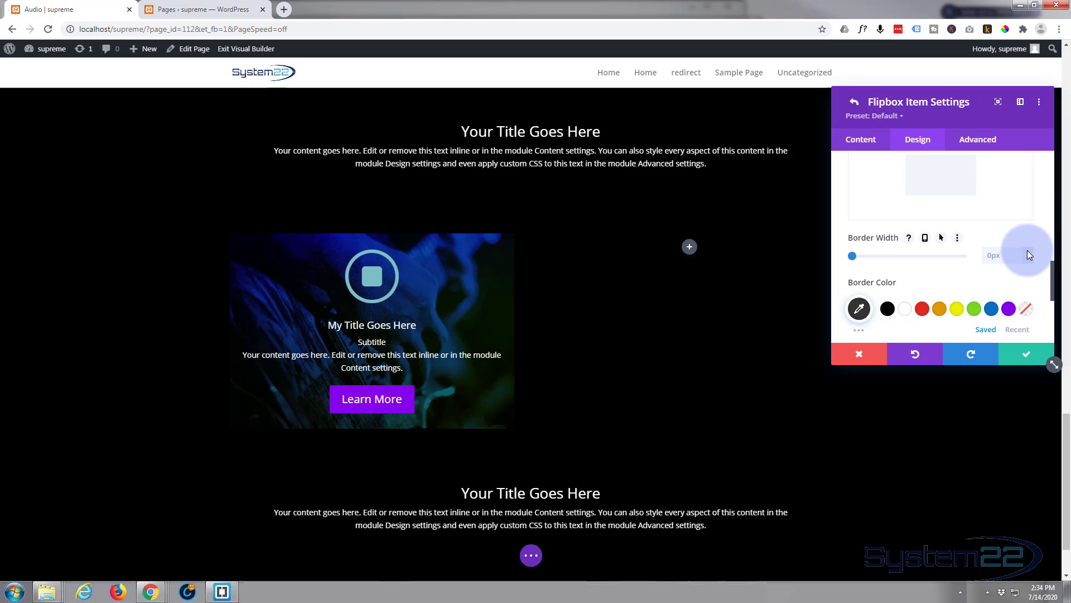
pyautogui.click(994, 256)
pyautogui.write('1')
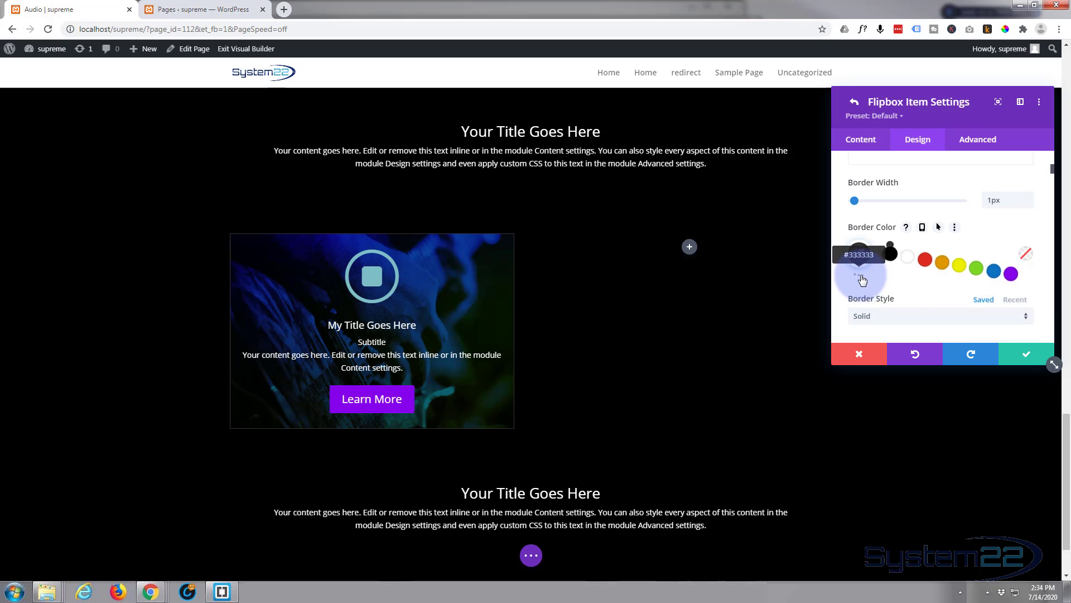
pyautogui.click(859, 254)
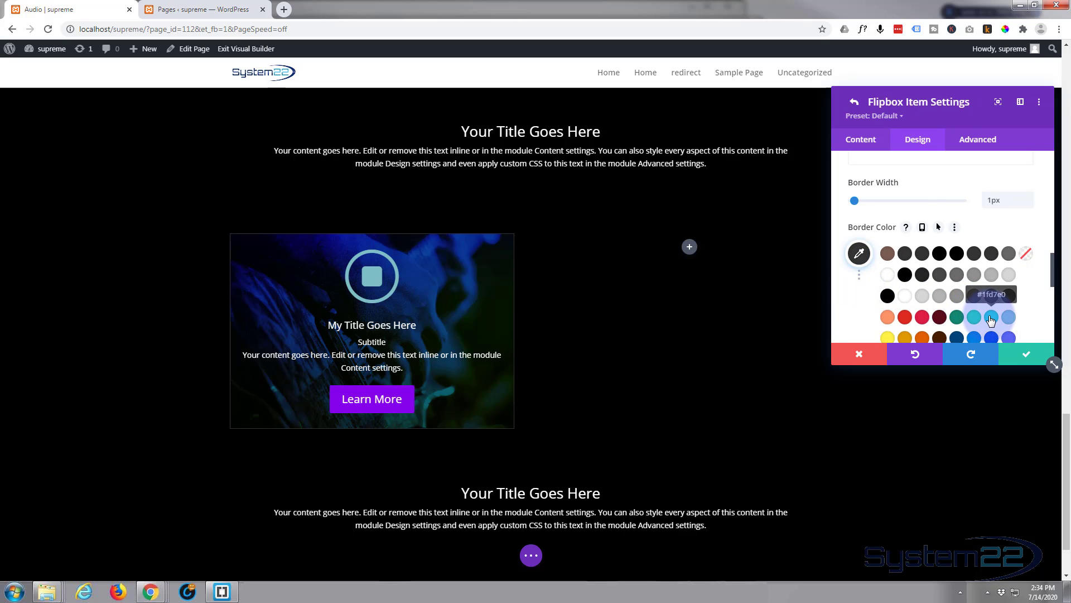
pyautogui.click(991, 316)
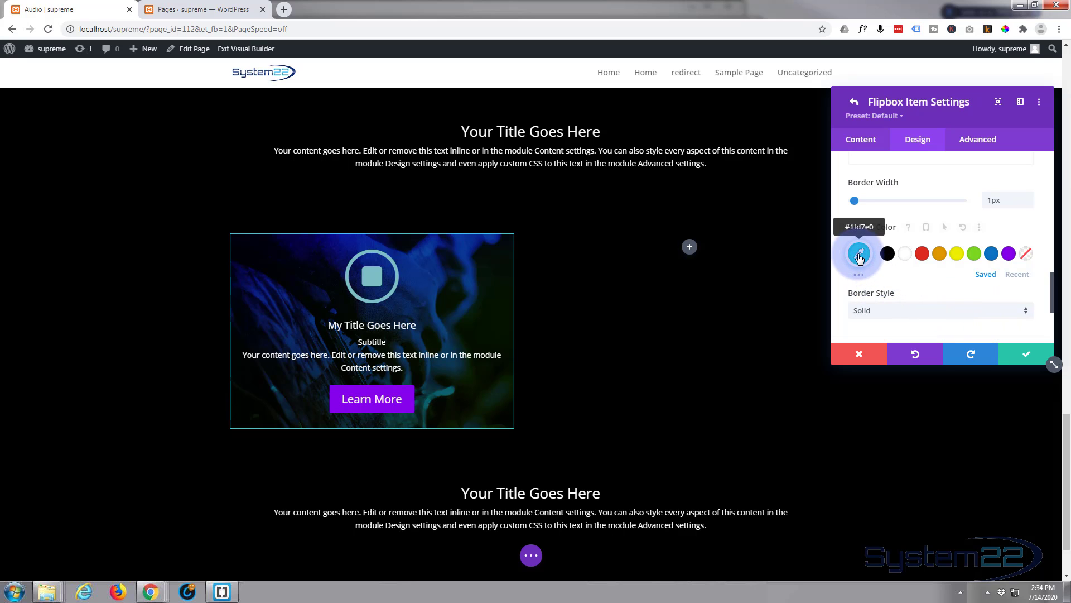
pyautogui.click(970, 227)
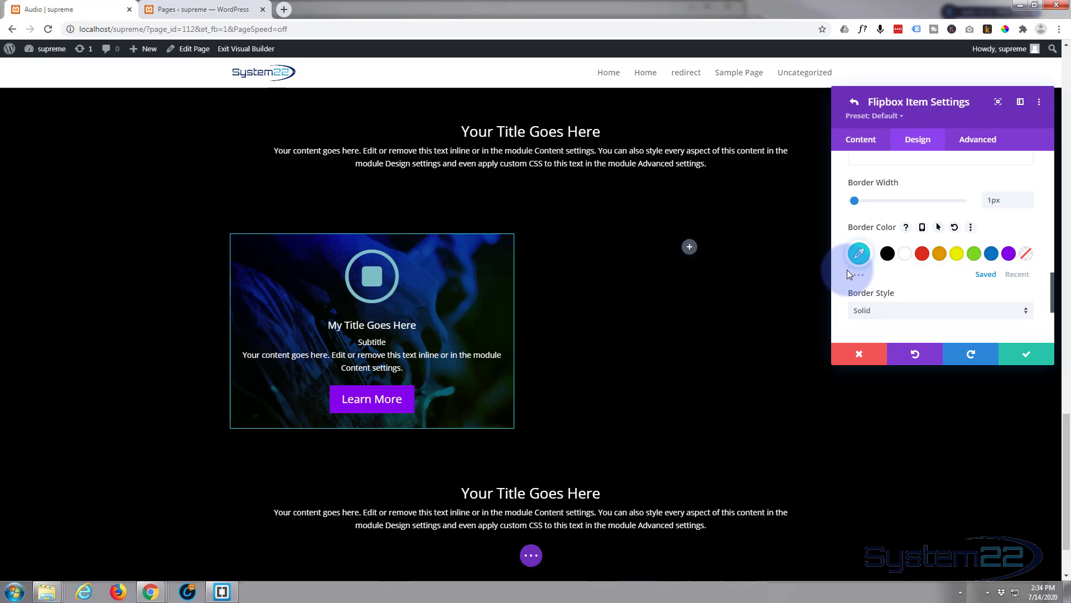
pyautogui.moveTo(967, 271)
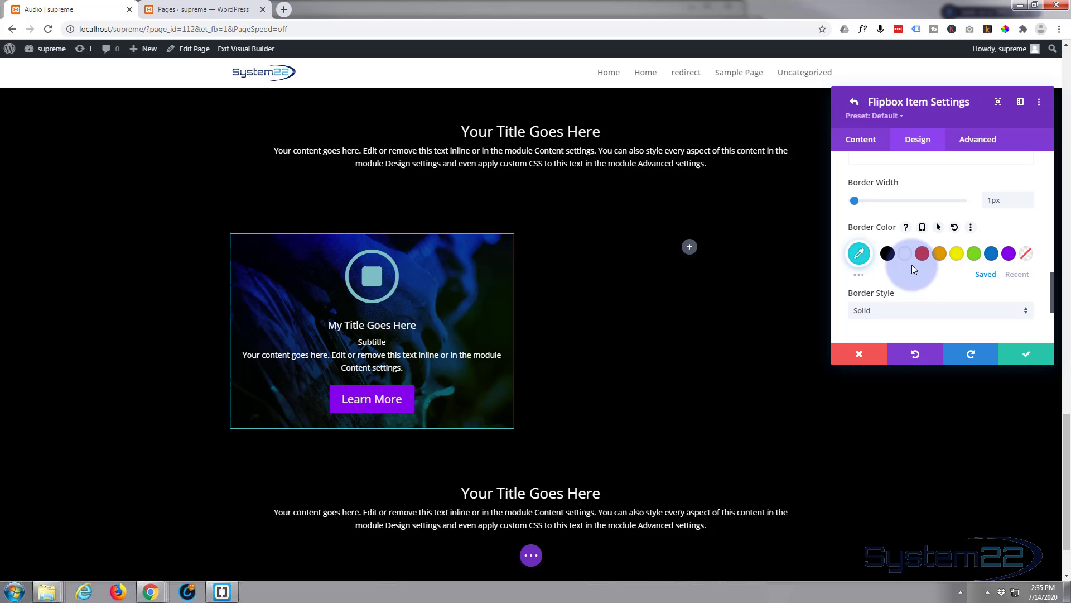
pyautogui.scroll(-3)
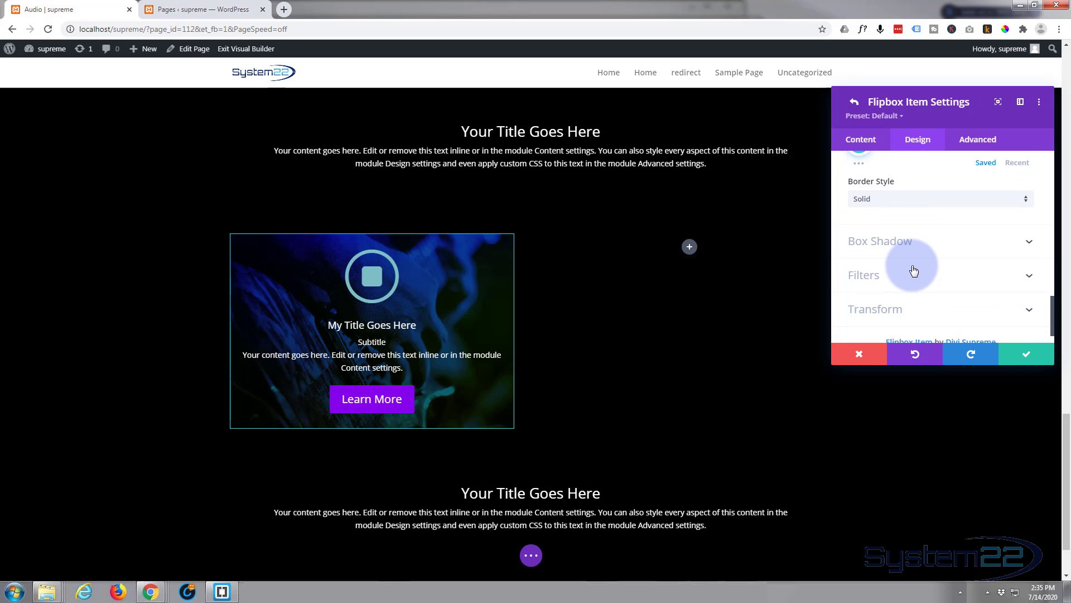
pyautogui.moveTo(945, 269)
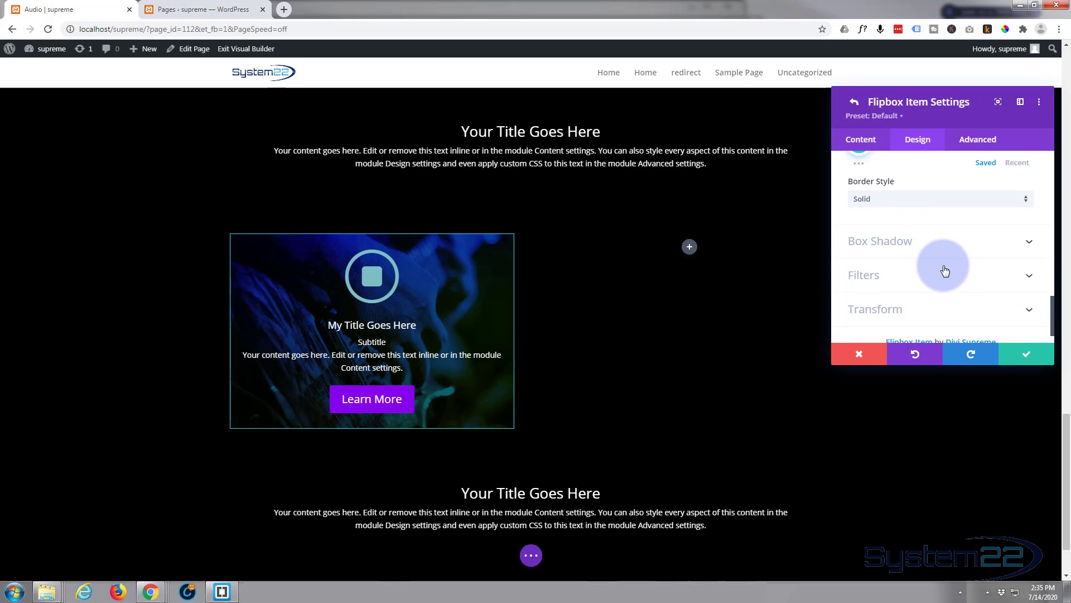
pyautogui.moveTo(977, 243)
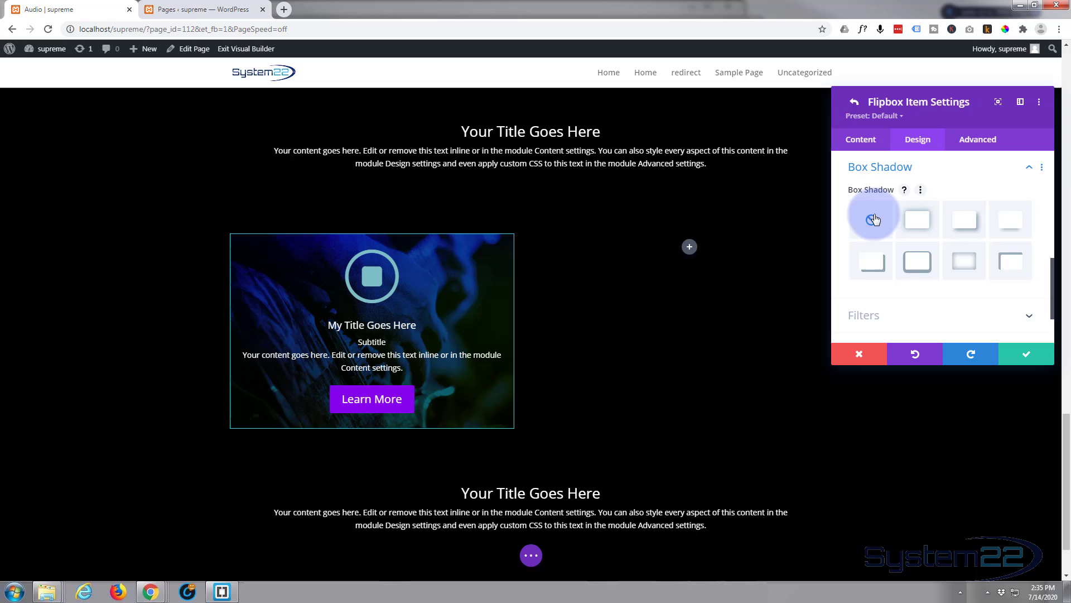
# - Apply a box shadow preset and paste the border's cyan as the shadow colour
pyautogui.click(917, 220)
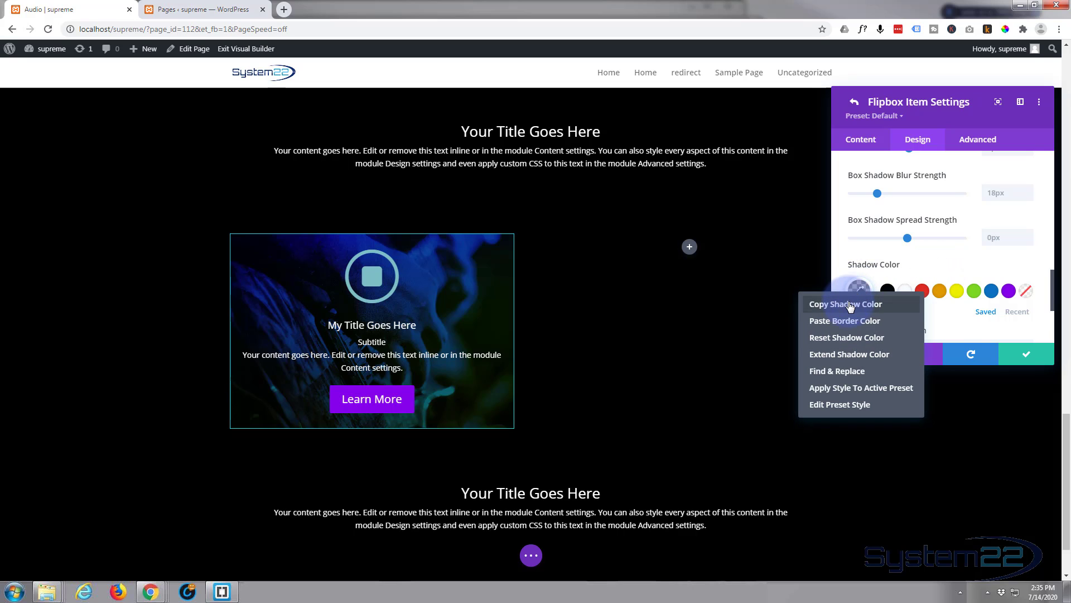
pyautogui.click(844, 304)
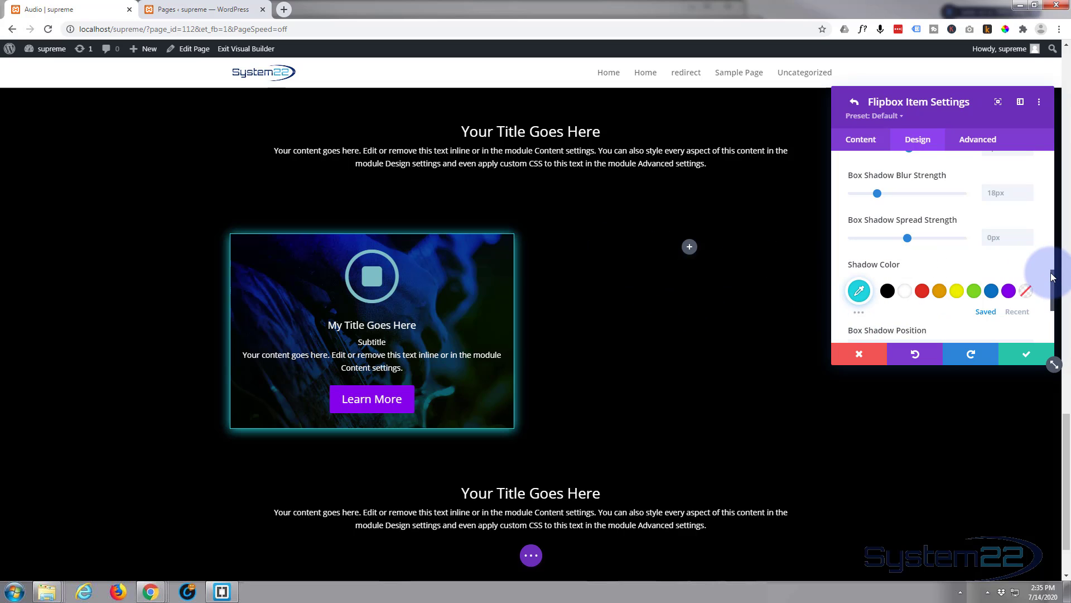
pyautogui.moveTo(1053, 277)
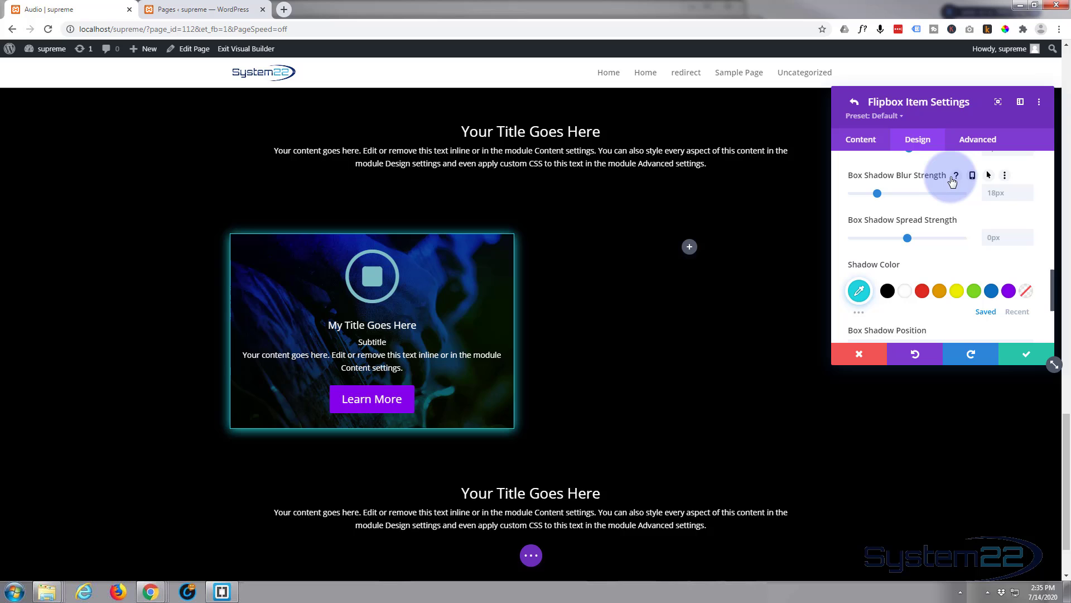
pyautogui.scroll(3)
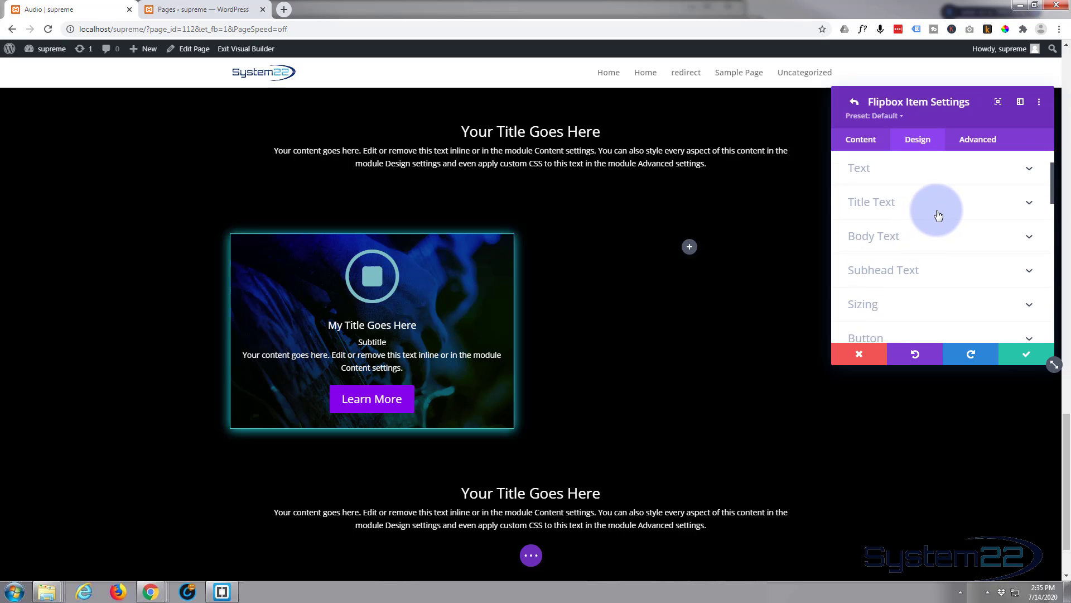
# - Reuse cyan for the title colour, set Title Font Style to uppercase, and return to the item list
pyautogui.click(872, 202)
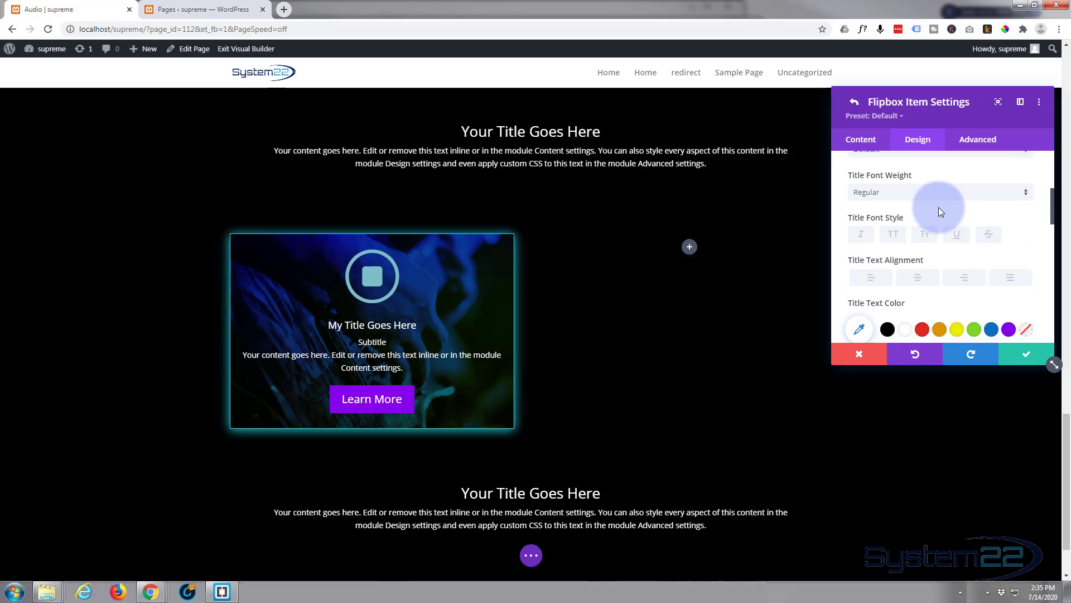
pyautogui.rightClick(859, 207)
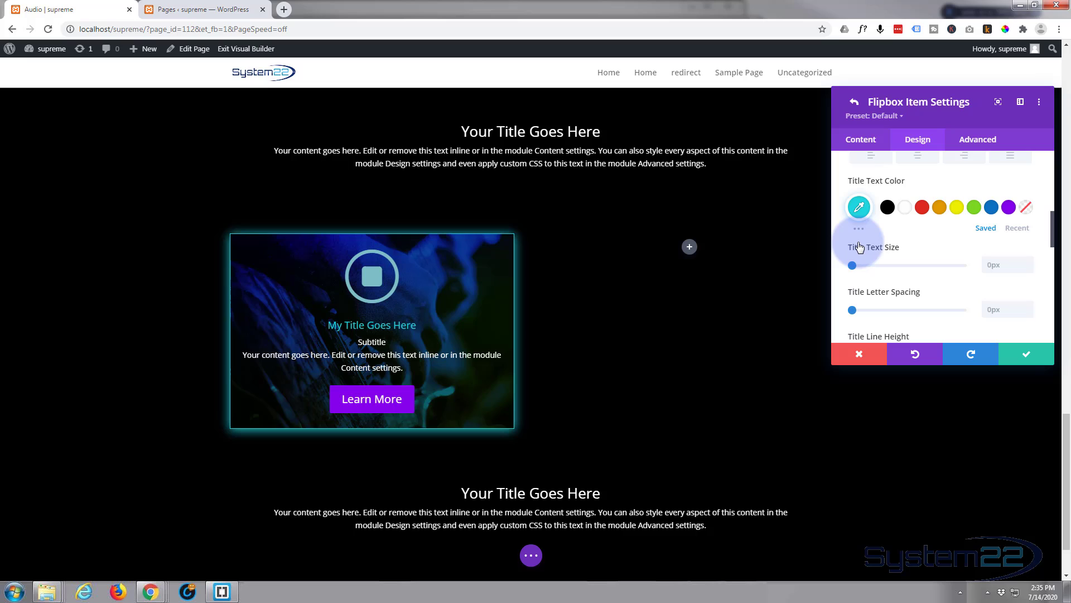
pyautogui.moveTo(875, 246)
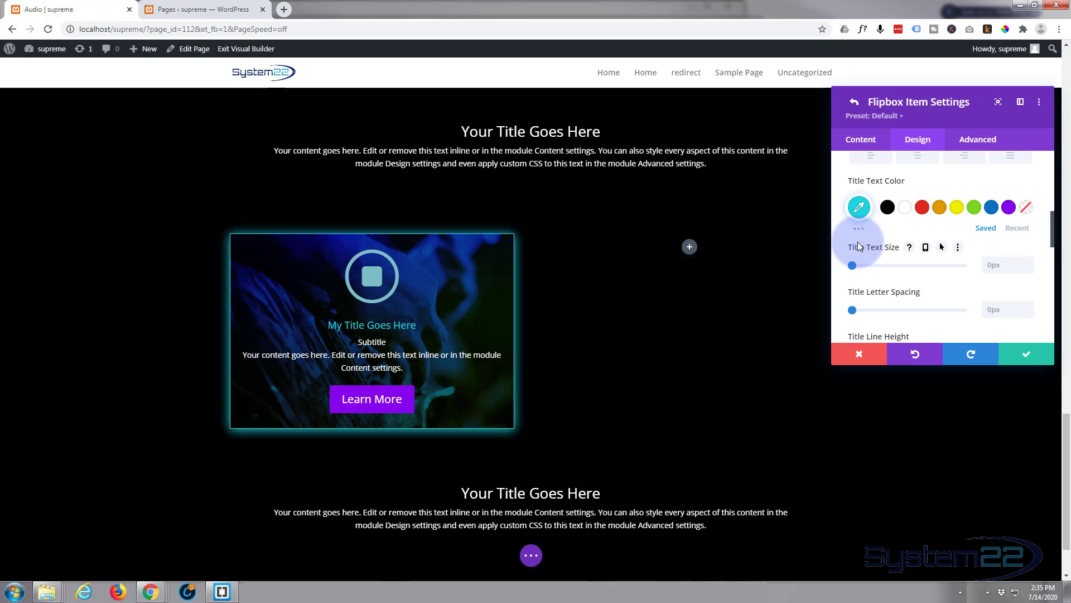
pyautogui.scroll(3)
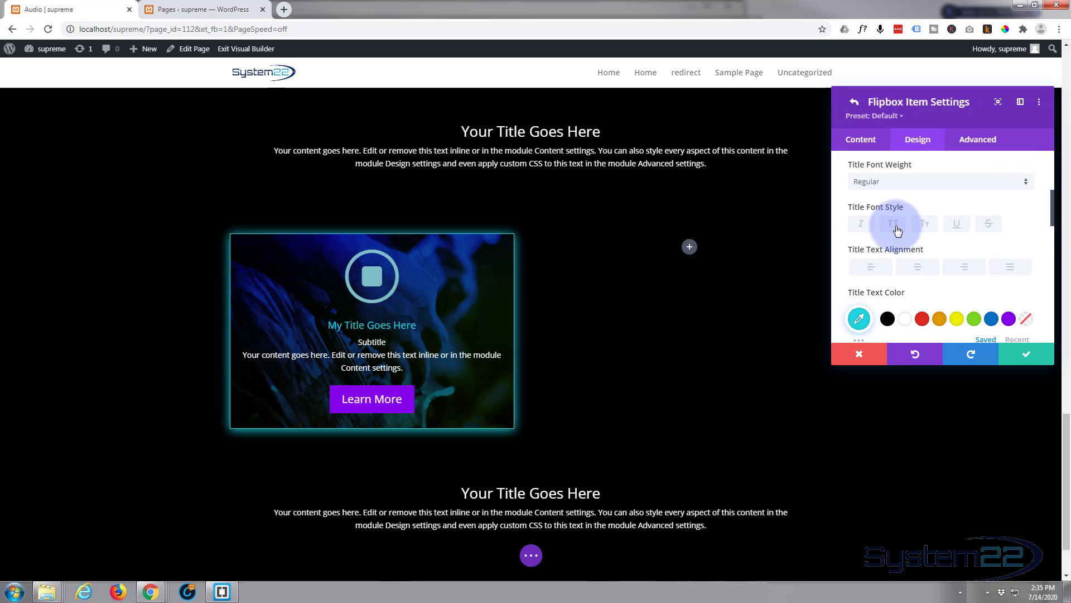
pyautogui.click(893, 223)
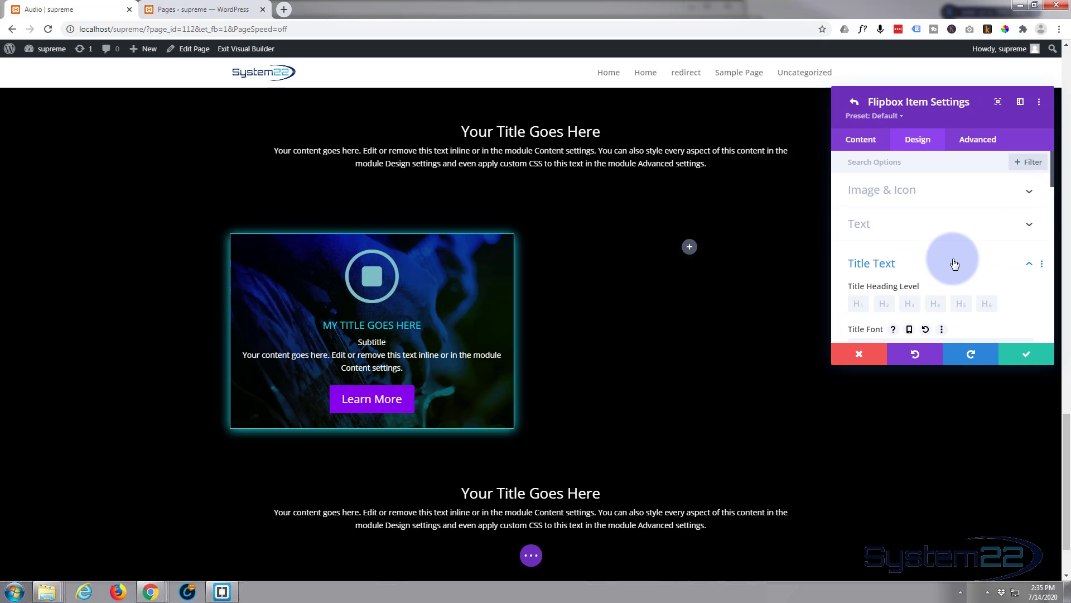
pyautogui.click(882, 190)
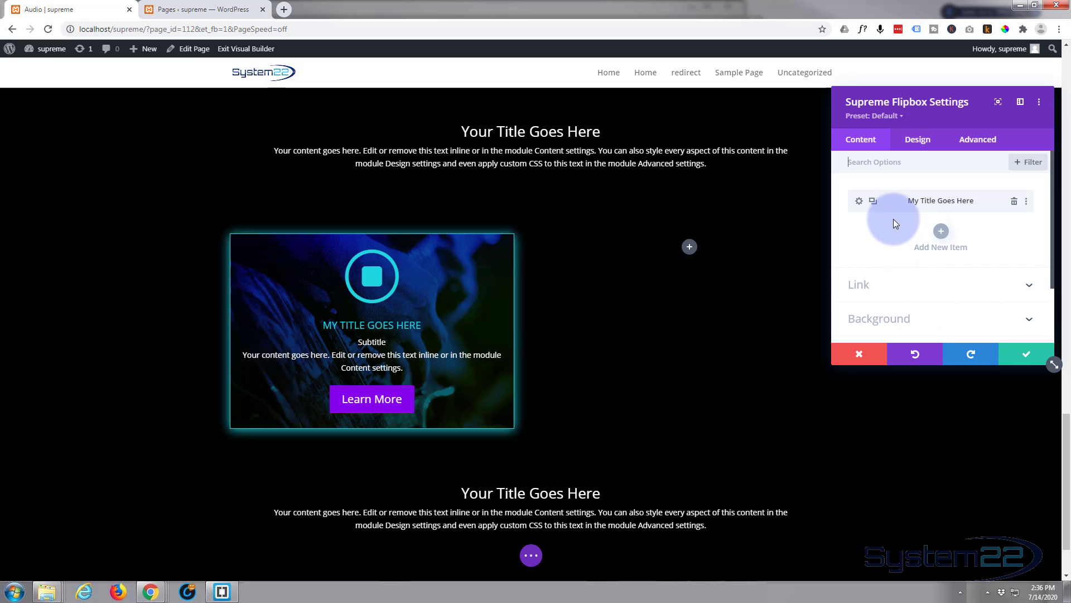
pyautogui.moveTo(877, 226)
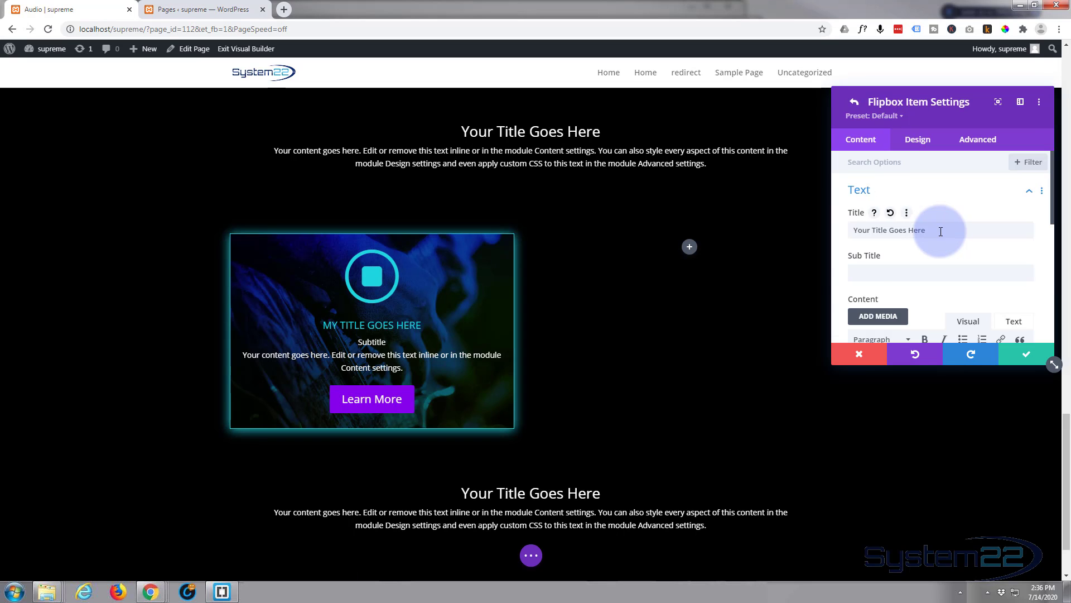
# - Enter 'Sub' in the new back Flipbox Item's Sub Title field
pyautogui.click(940, 273)
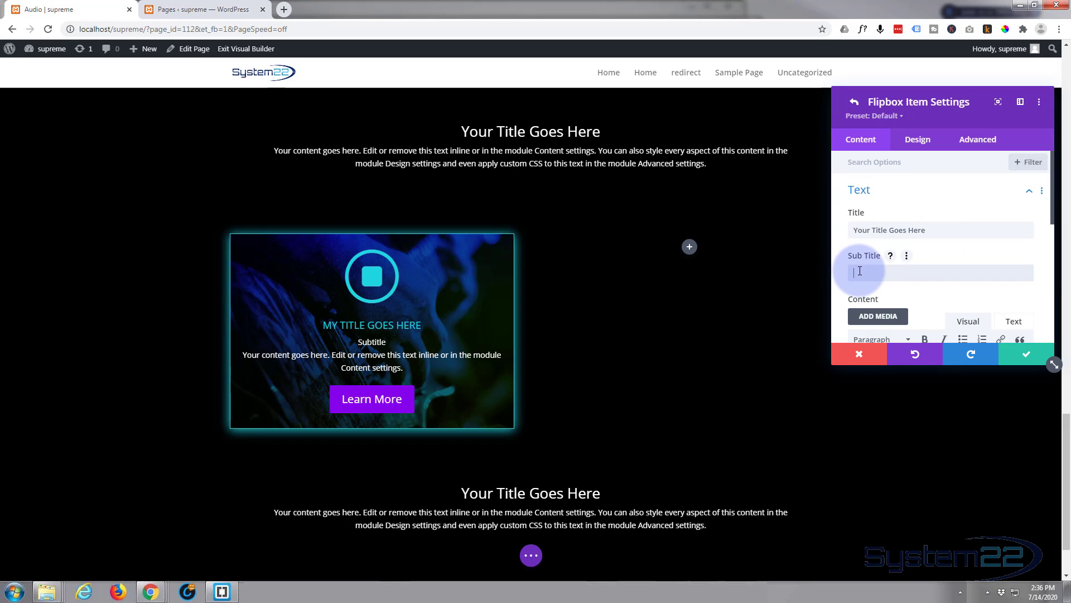
pyautogui.write('Sub')
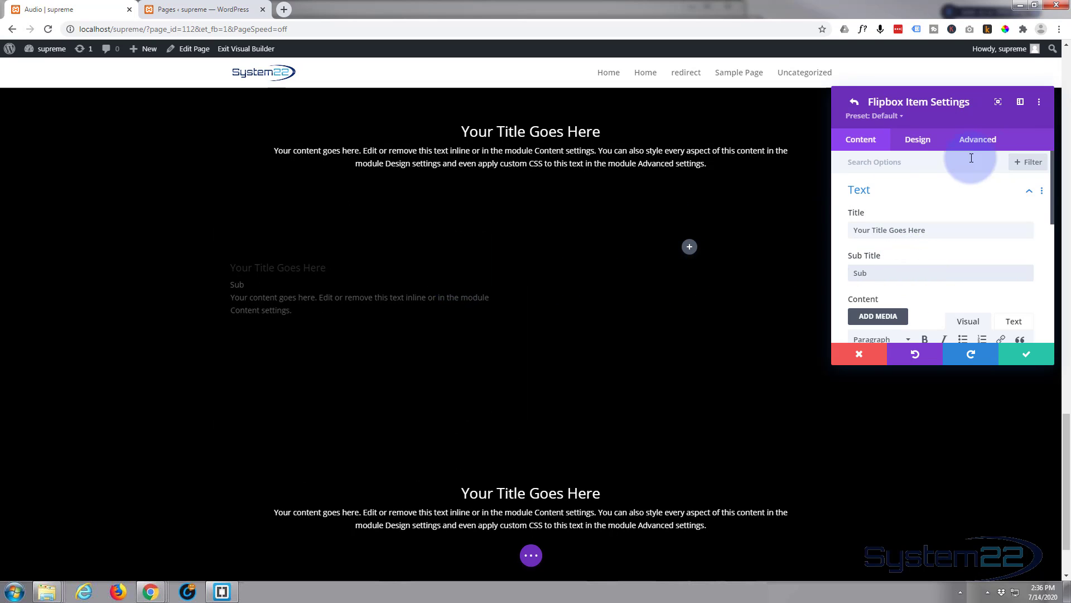
# - Set the back item's Min Height in Sizing to 350px
pyautogui.click(917, 139)
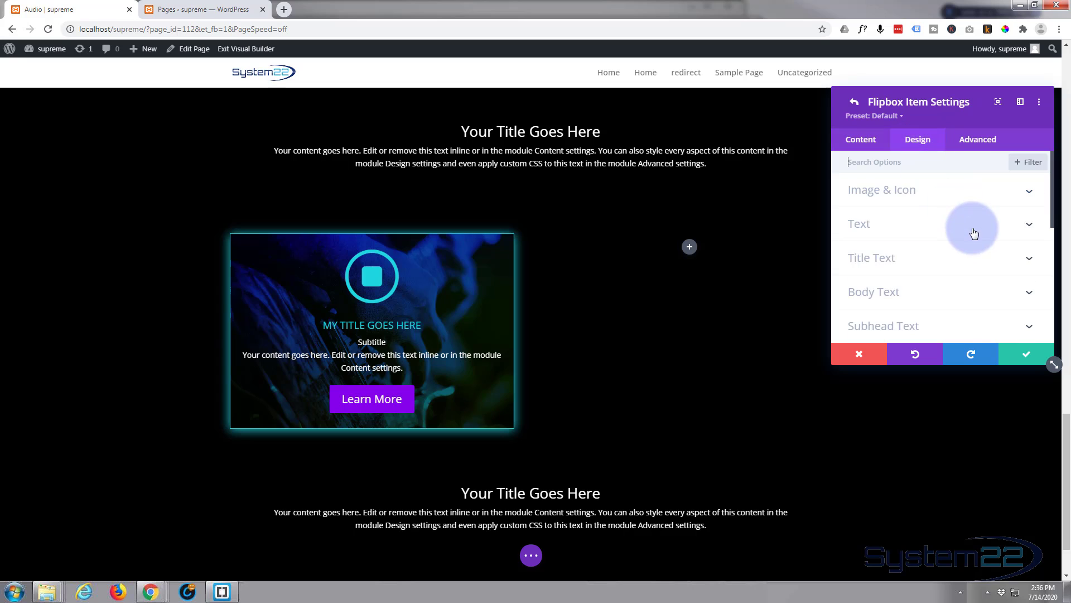
pyautogui.scroll(-3)
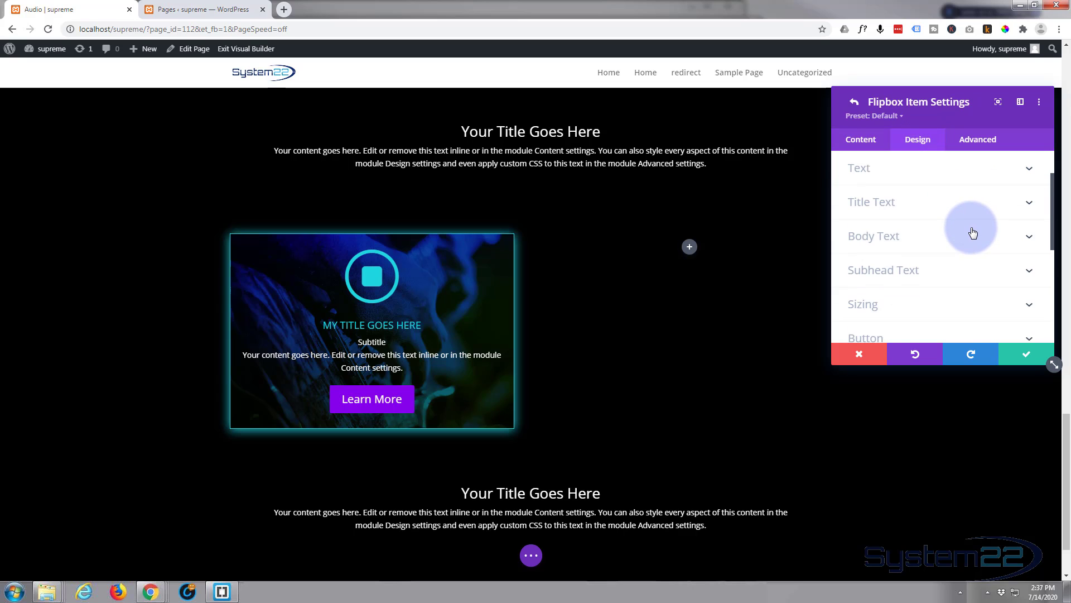
pyautogui.click(862, 304)
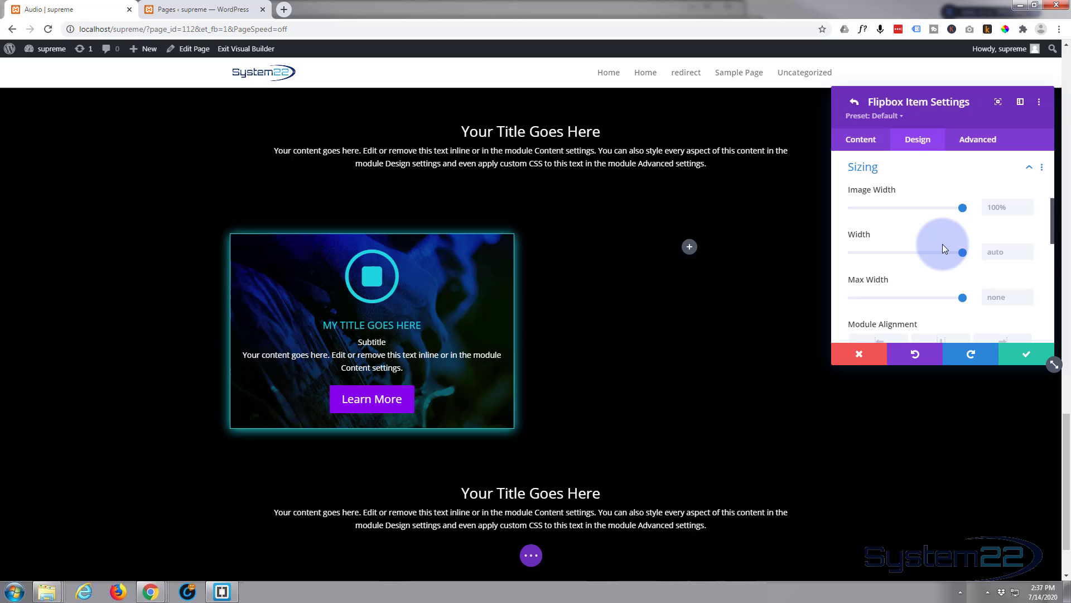
pyautogui.scroll(-3)
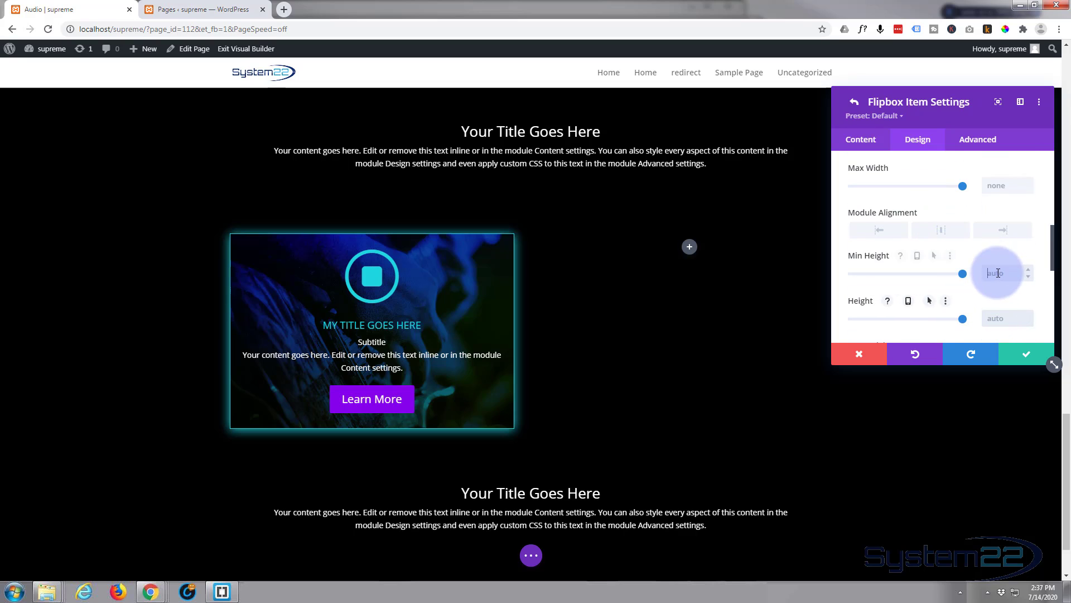
pyautogui.write('35')
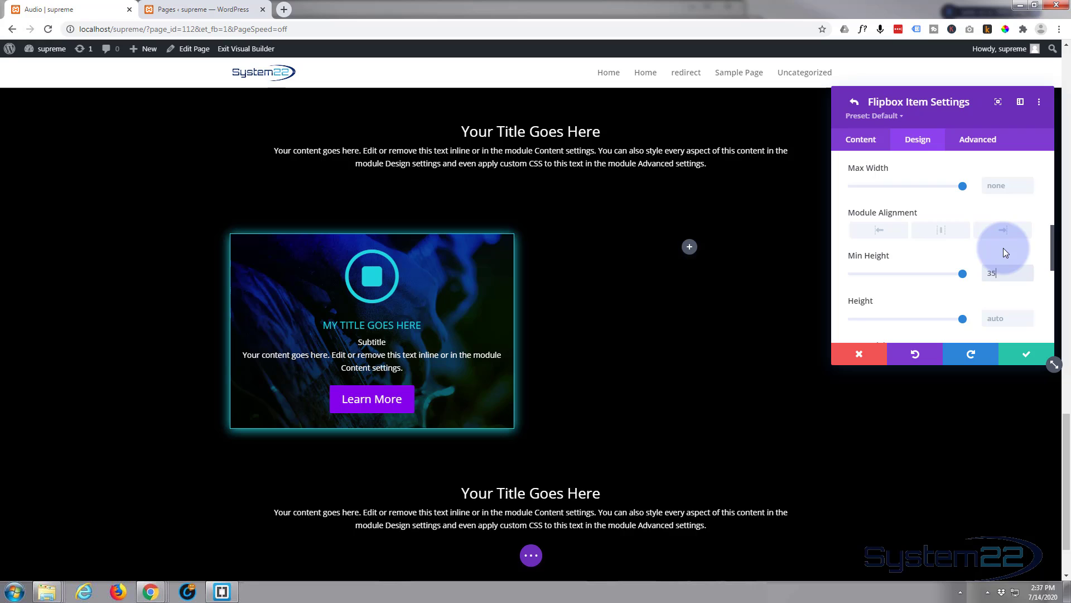
pyautogui.write('350px')
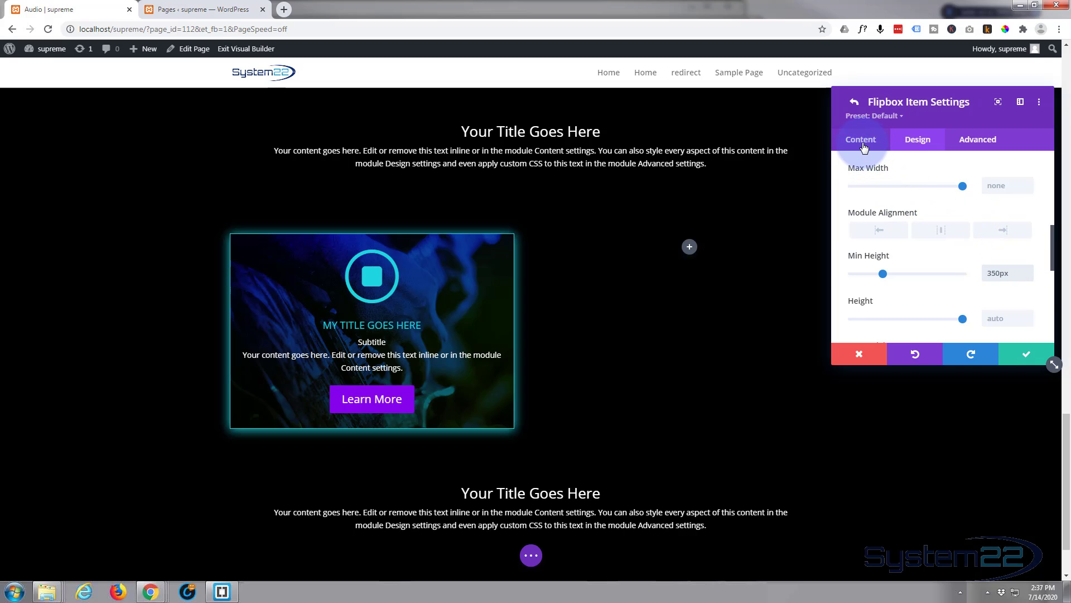
# - Give the back item a purple background colour and the pink guitar photo from the Media Library
pyautogui.click(860, 139)
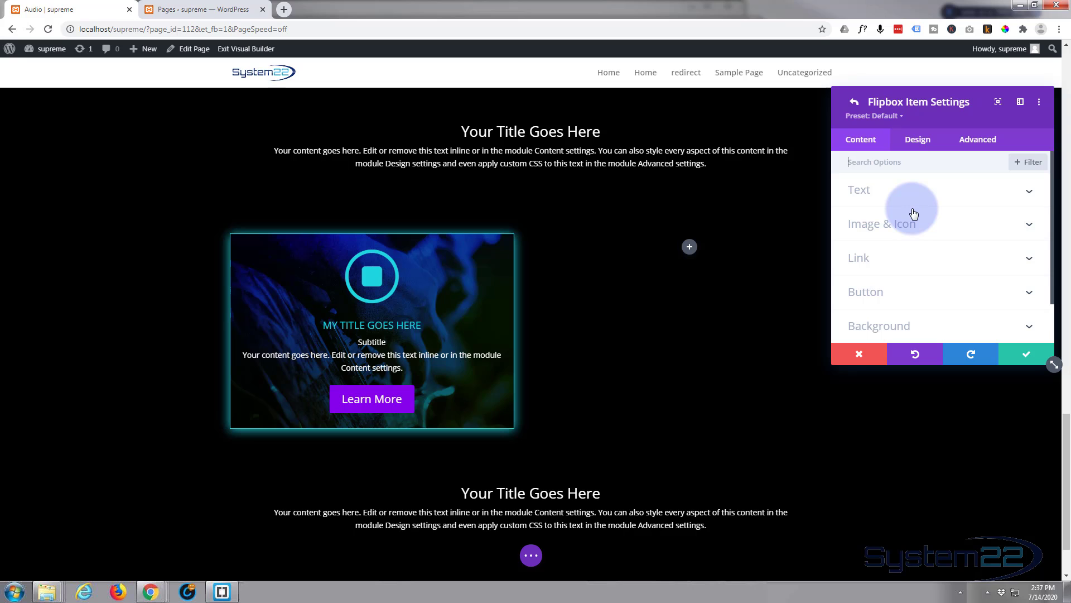
pyautogui.click(878, 325)
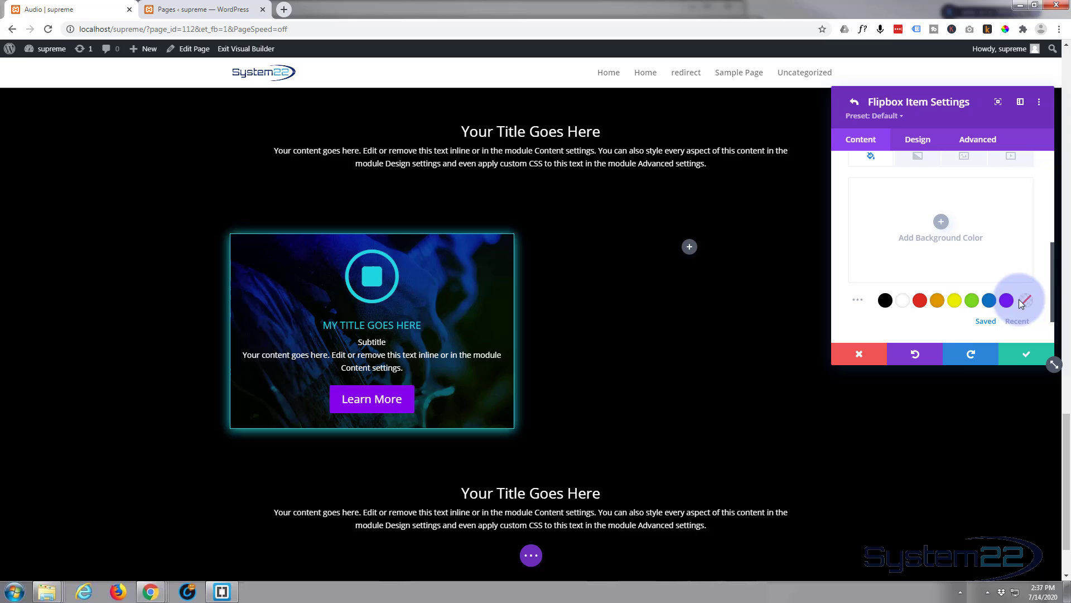
pyautogui.click(1006, 299)
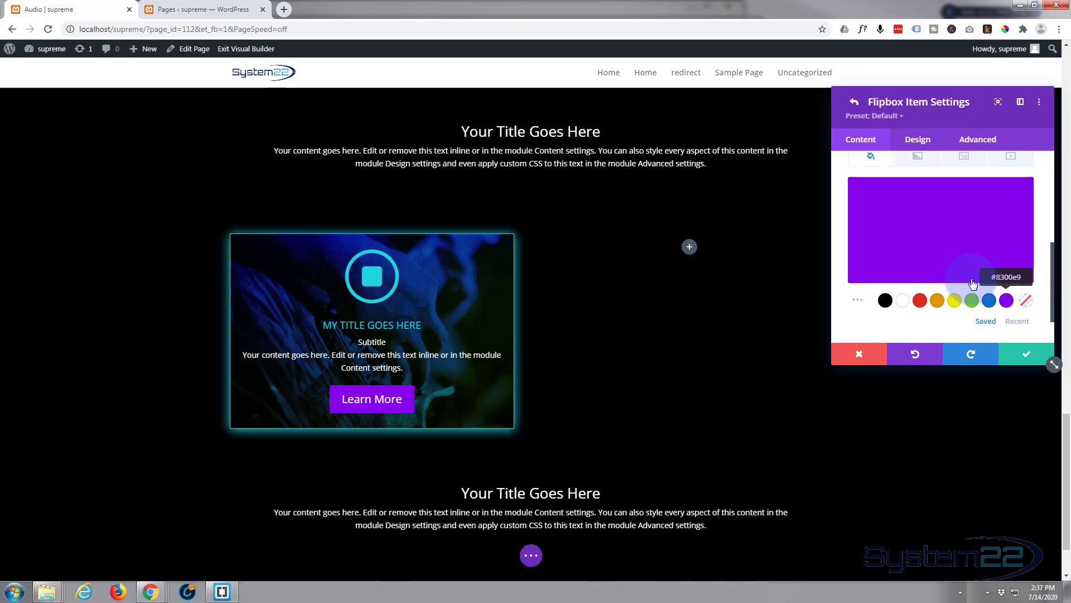
pyautogui.click(963, 266)
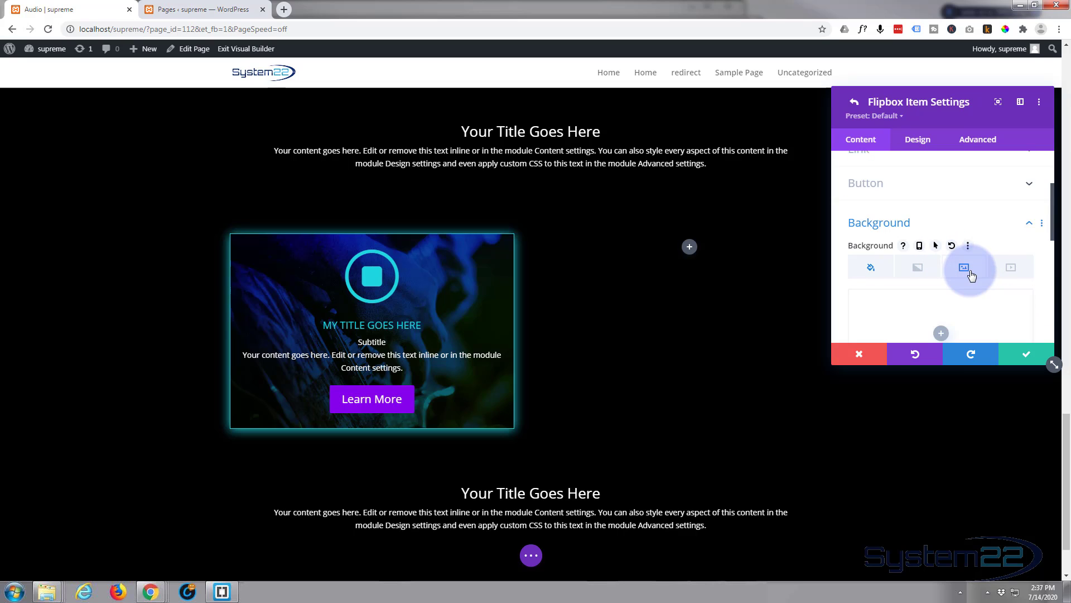
pyautogui.click(970, 267)
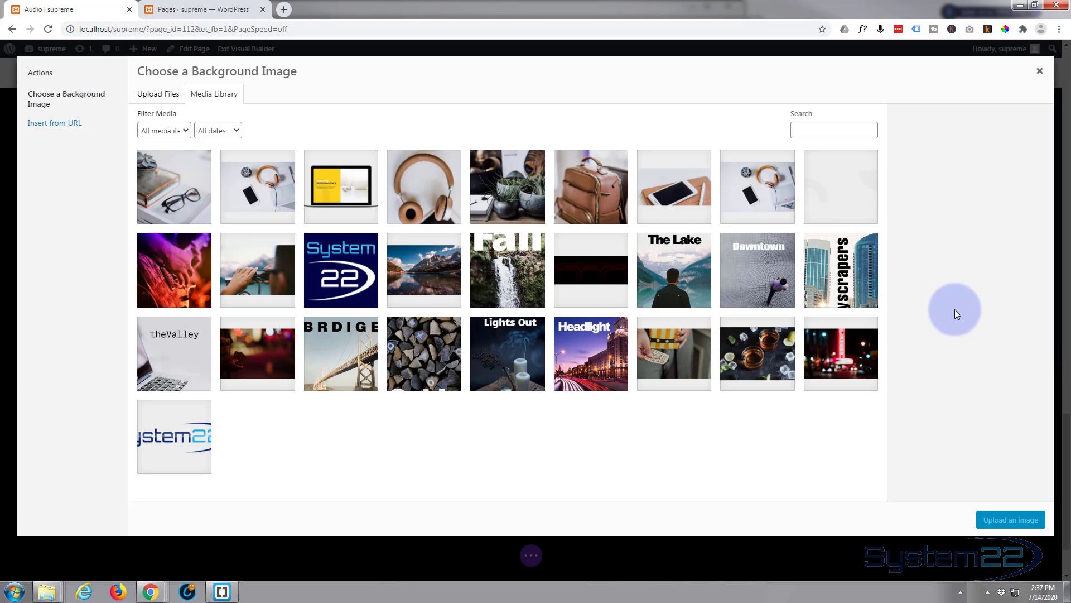
pyautogui.click(174, 269)
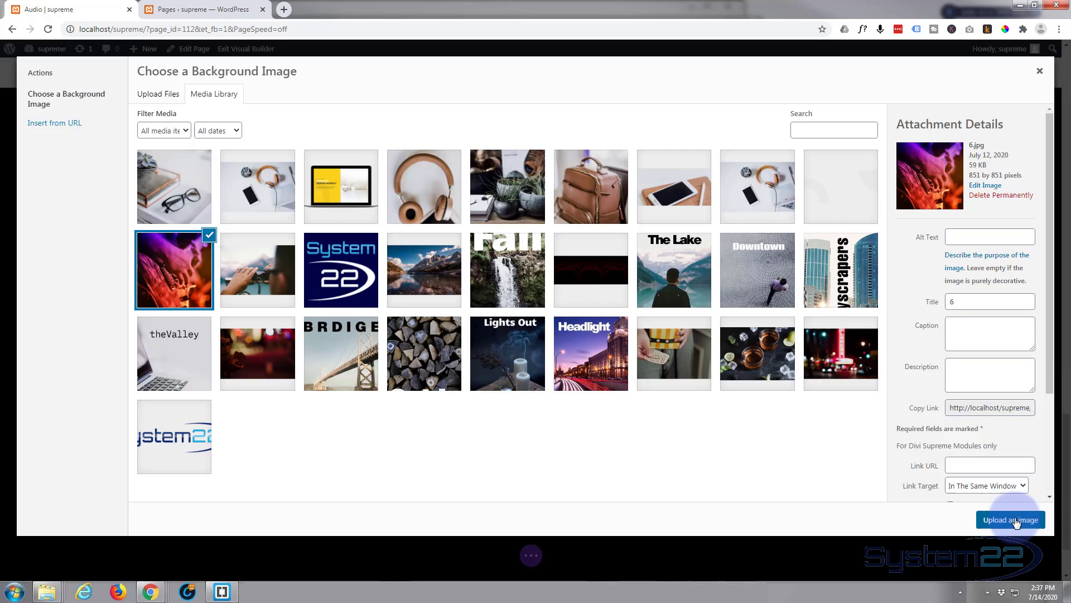
pyautogui.click(1010, 520)
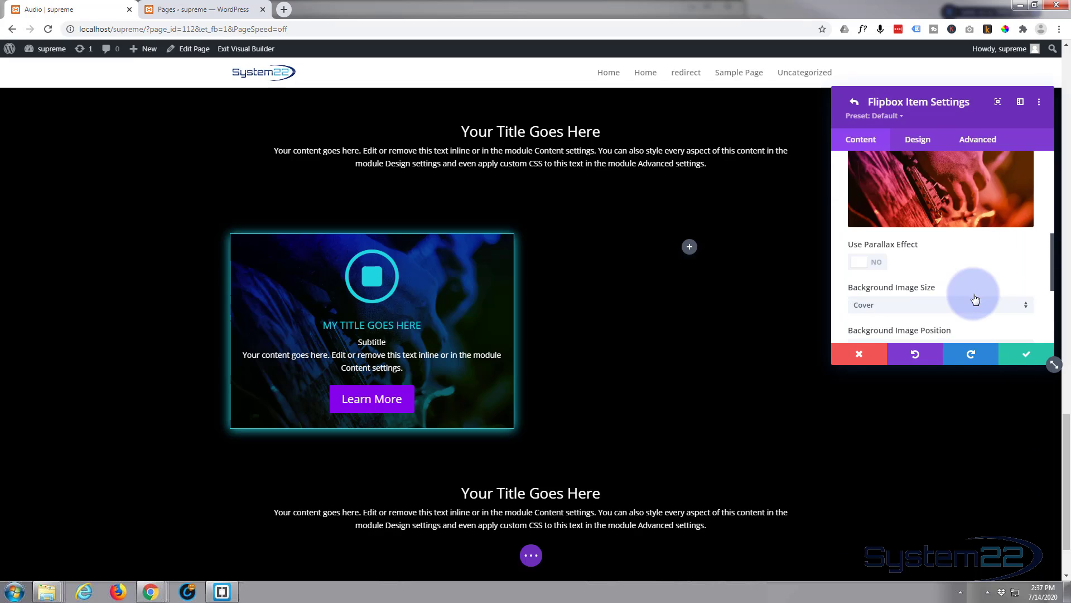
# - Set the Background Image Blend to Multiply so the photo blends with the purple
pyautogui.scroll(-3)
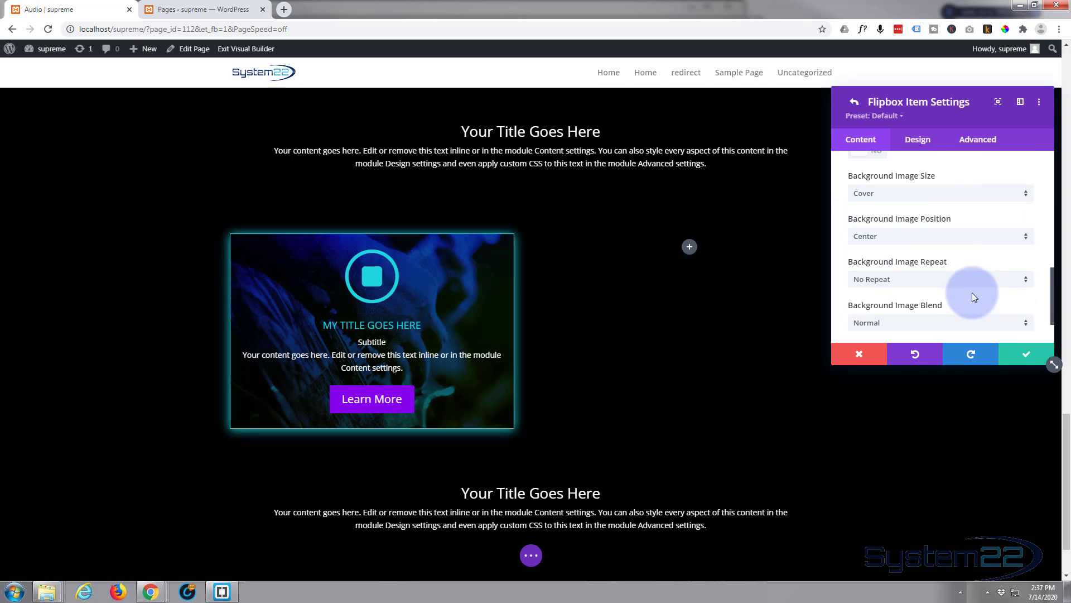
pyautogui.click(940, 321)
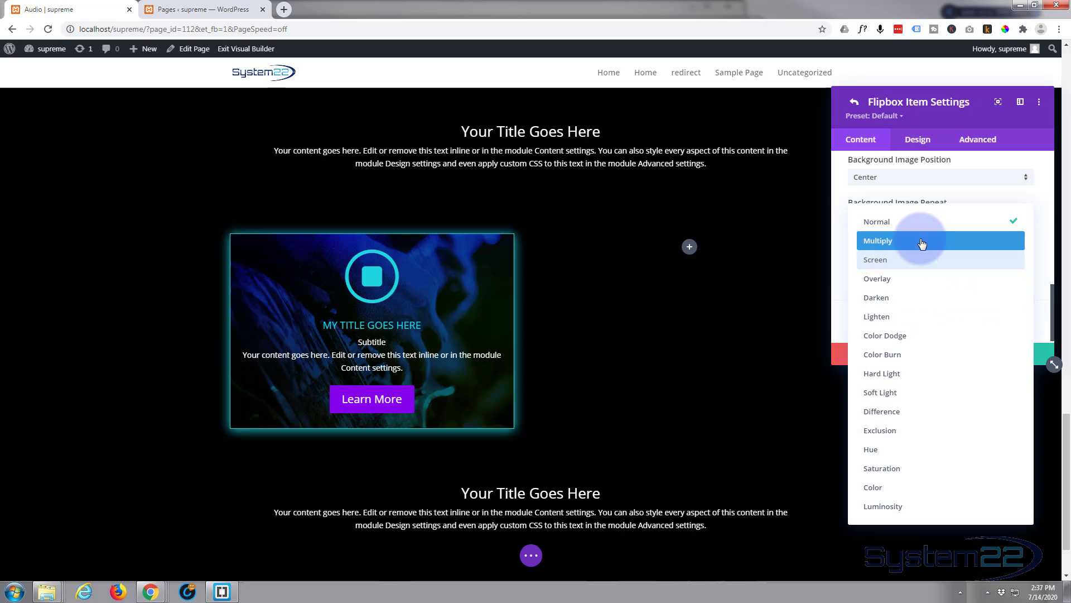
pyautogui.click(877, 241)
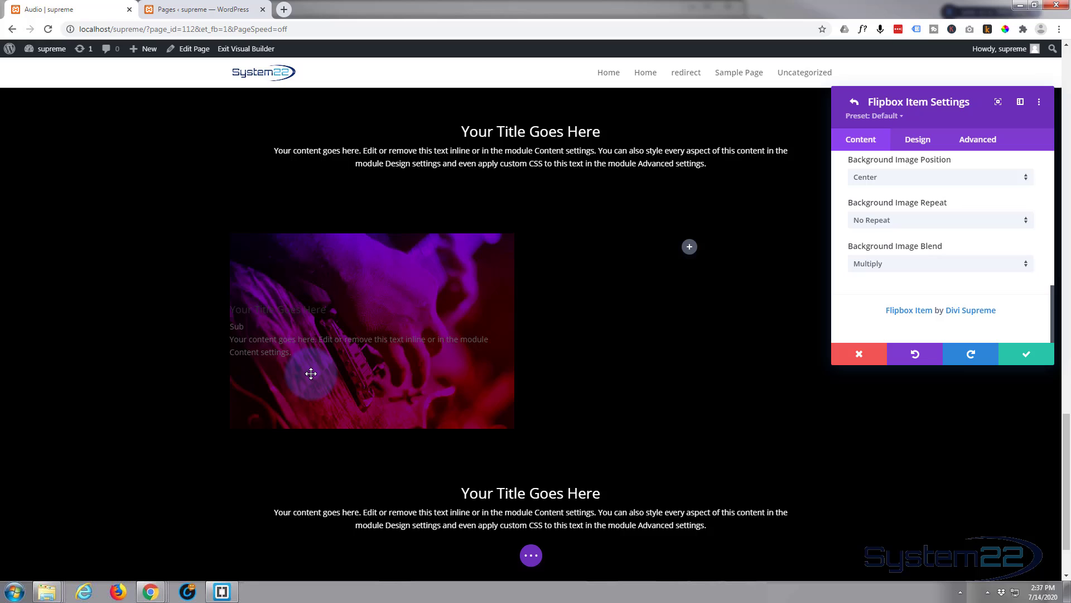
pyautogui.moveTo(275, 300)
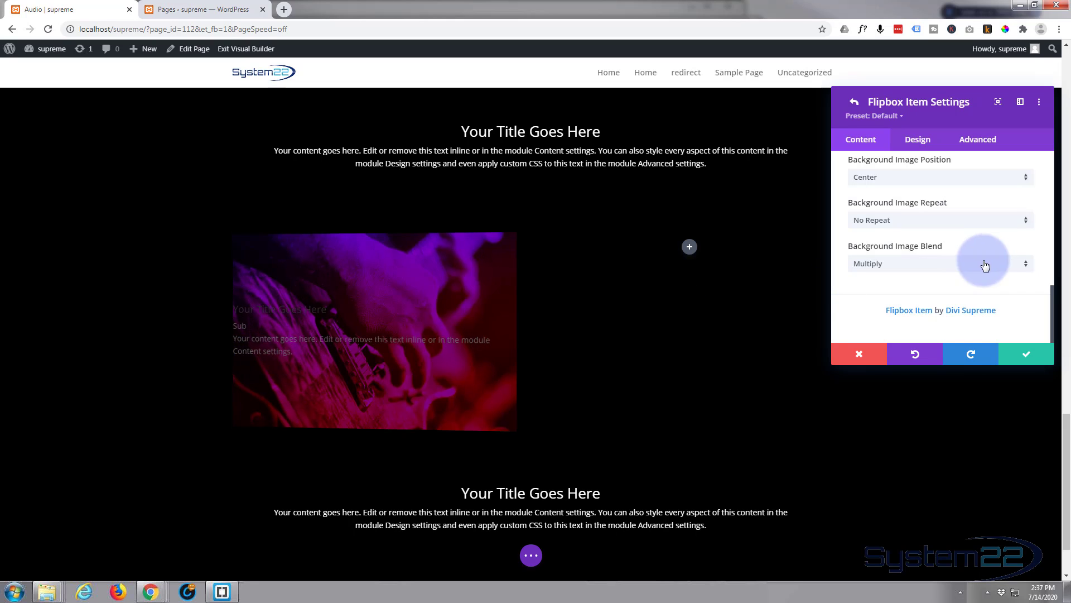
# - Set the back item's Text Color to Light so it reads over the purple image
pyautogui.click(917, 140)
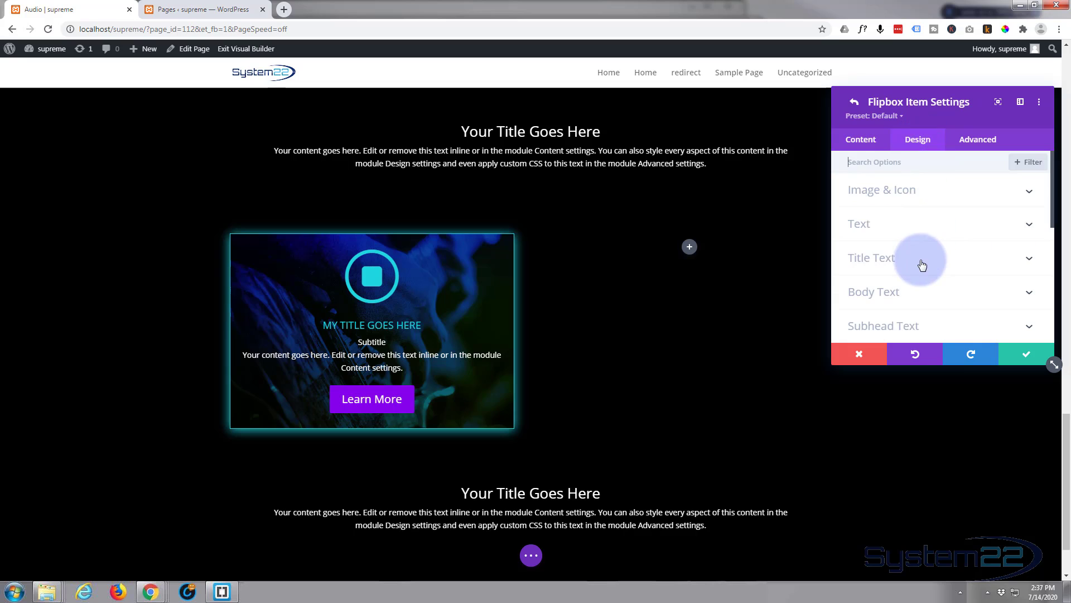
pyautogui.click(859, 224)
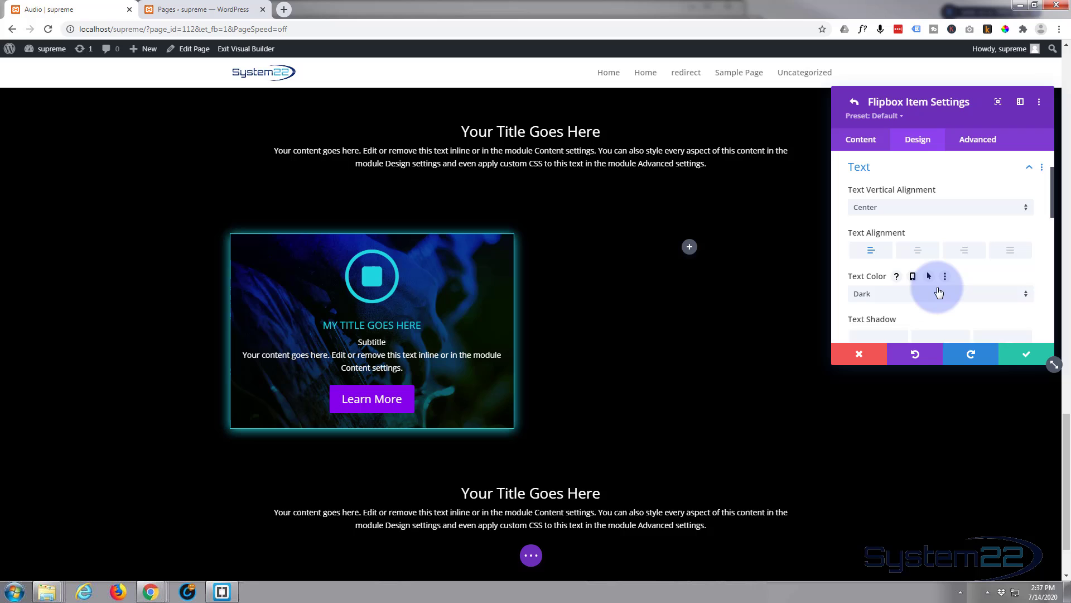
pyautogui.click(939, 294)
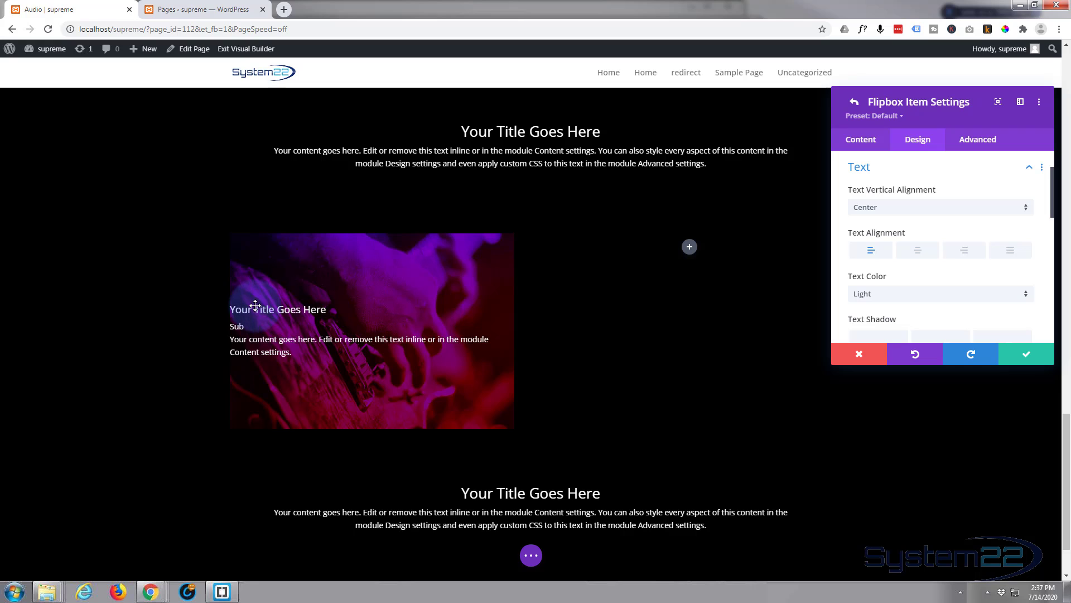
pyautogui.click(963, 250)
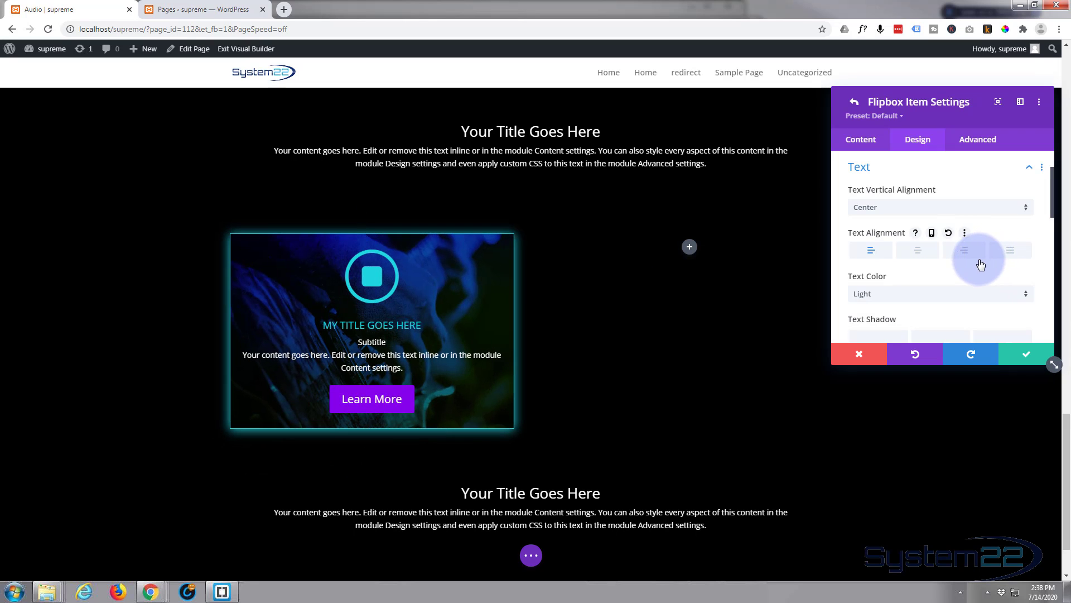
pyautogui.scroll(-3)
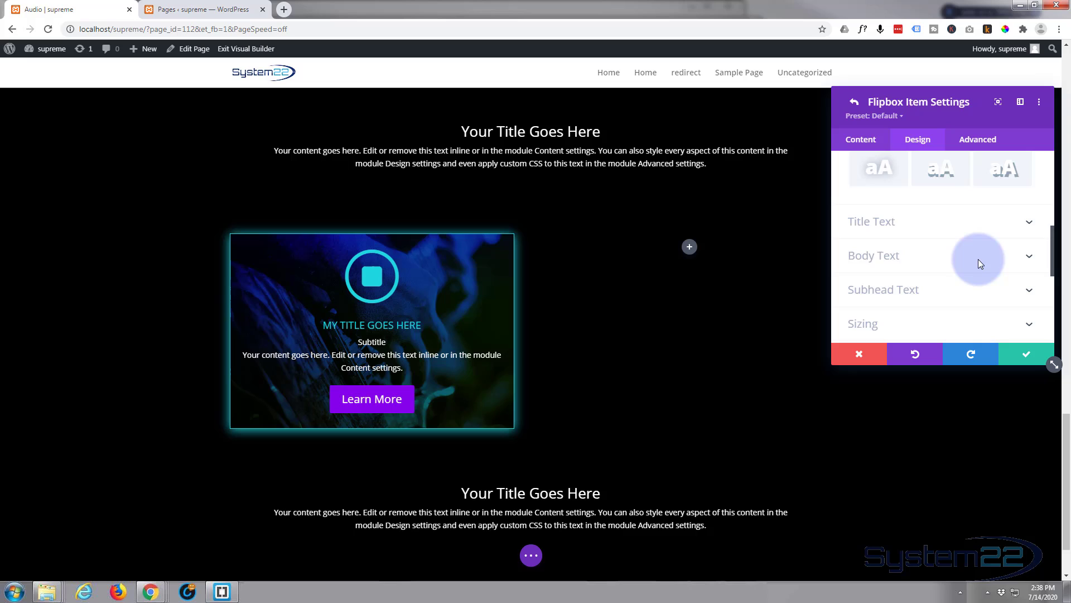
pyautogui.scroll(-3)
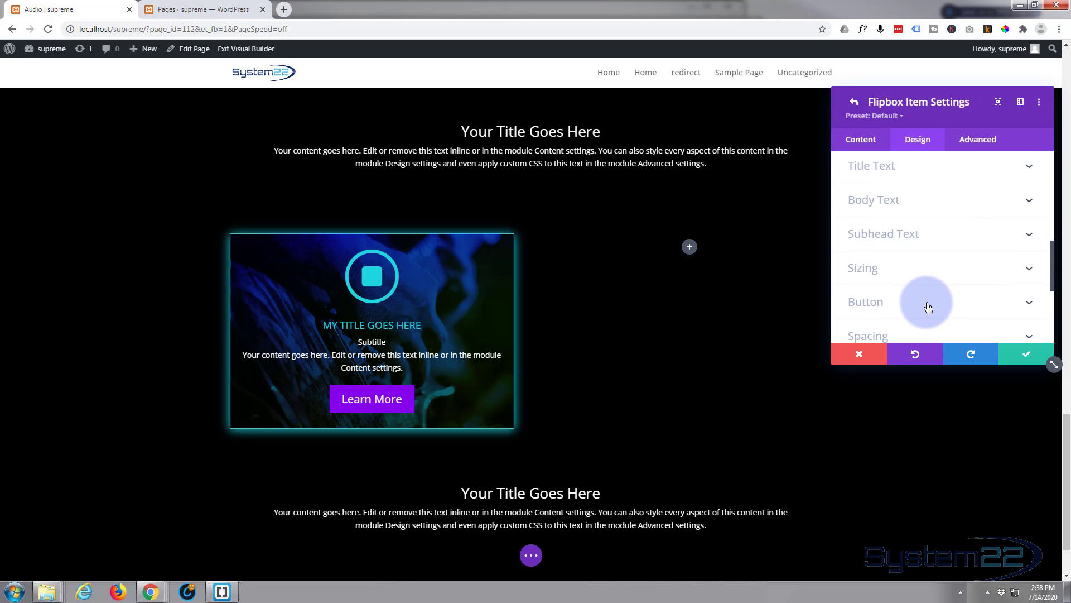
# - Set the back item's Padding Left to 30px in Spacing and return to Content
pyautogui.click(868, 335)
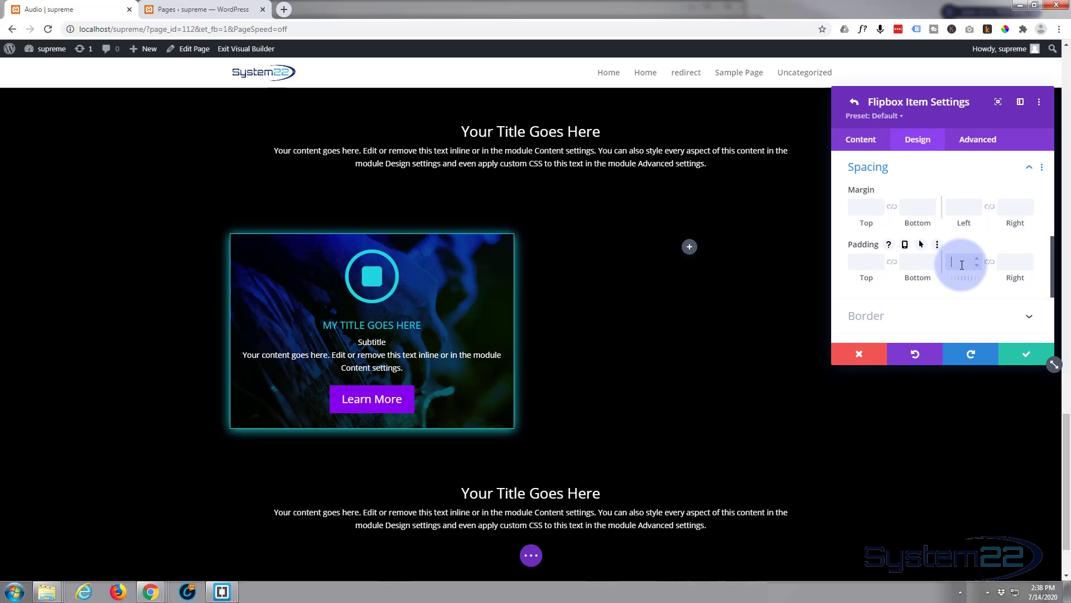
pyautogui.write('30px')
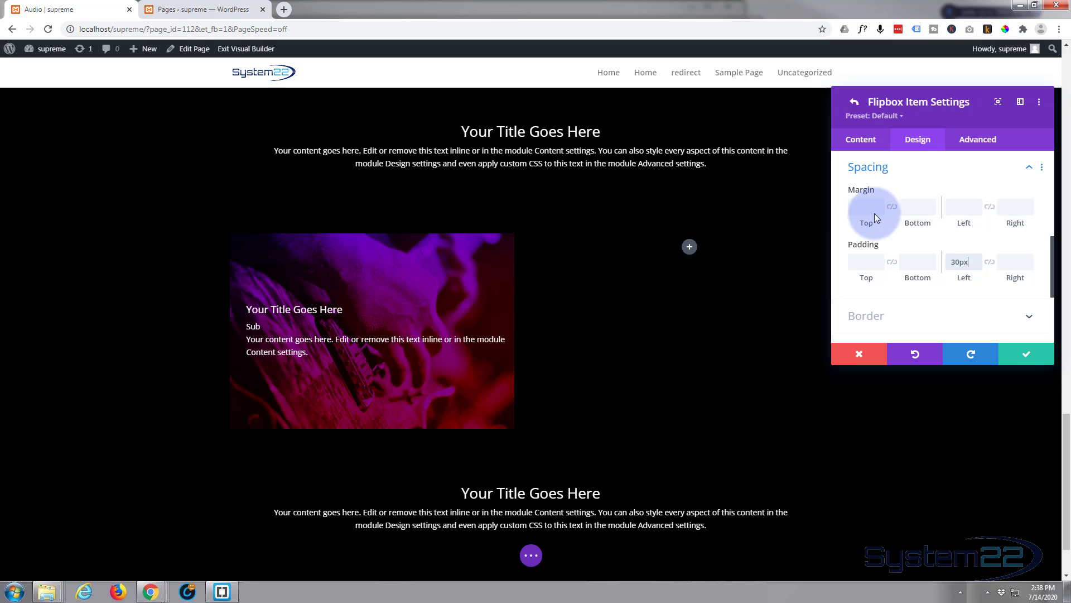
pyautogui.click(860, 139)
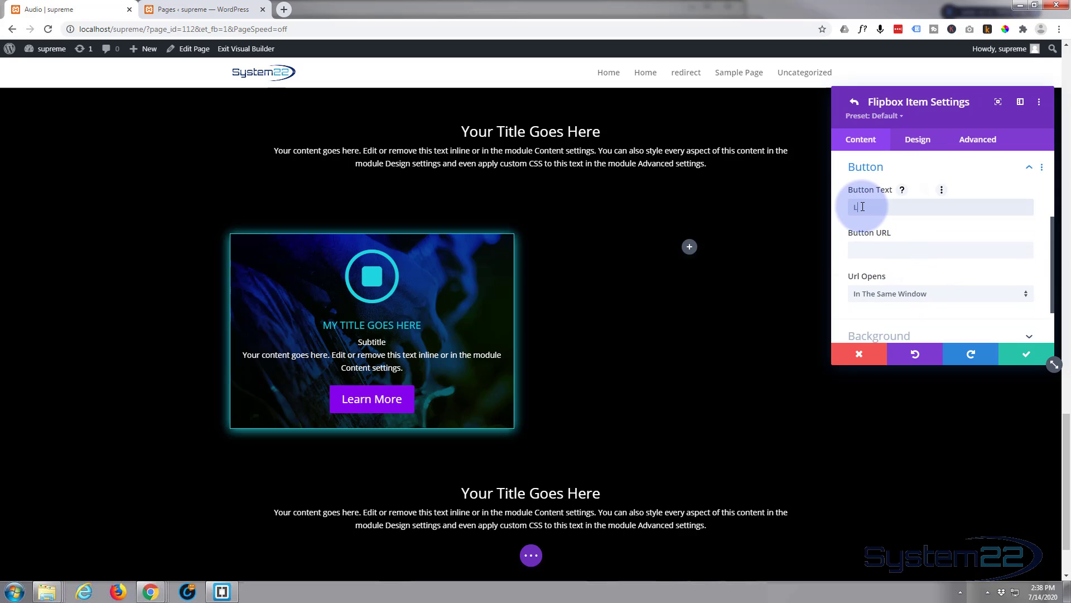
# - Set the back side's Button Text to 'Let's Go!' and Button URL to '#'
pyautogui.write("et's G")
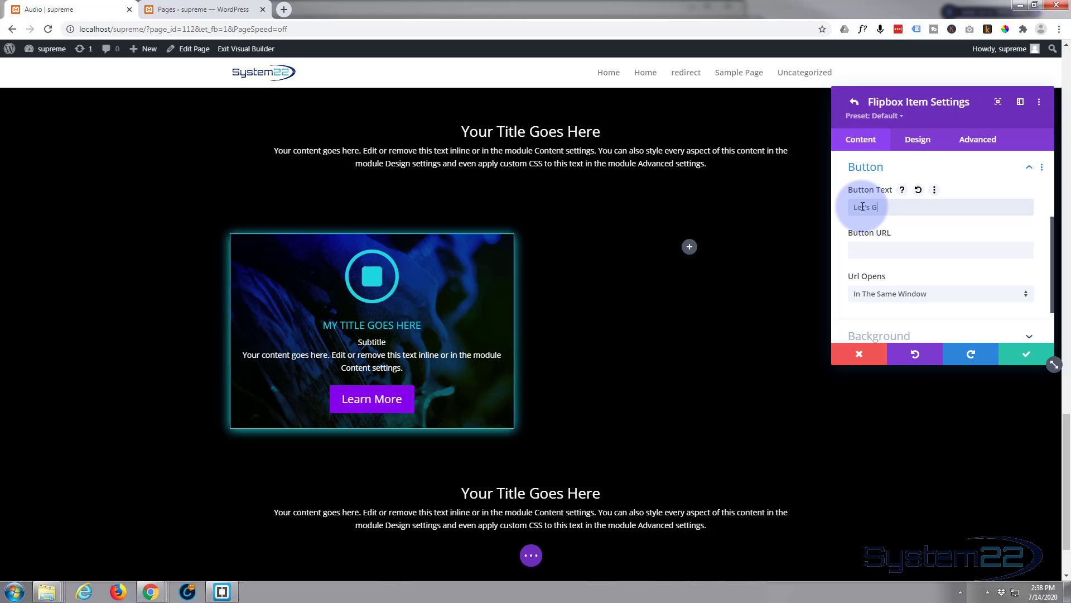
pyautogui.write('o!')
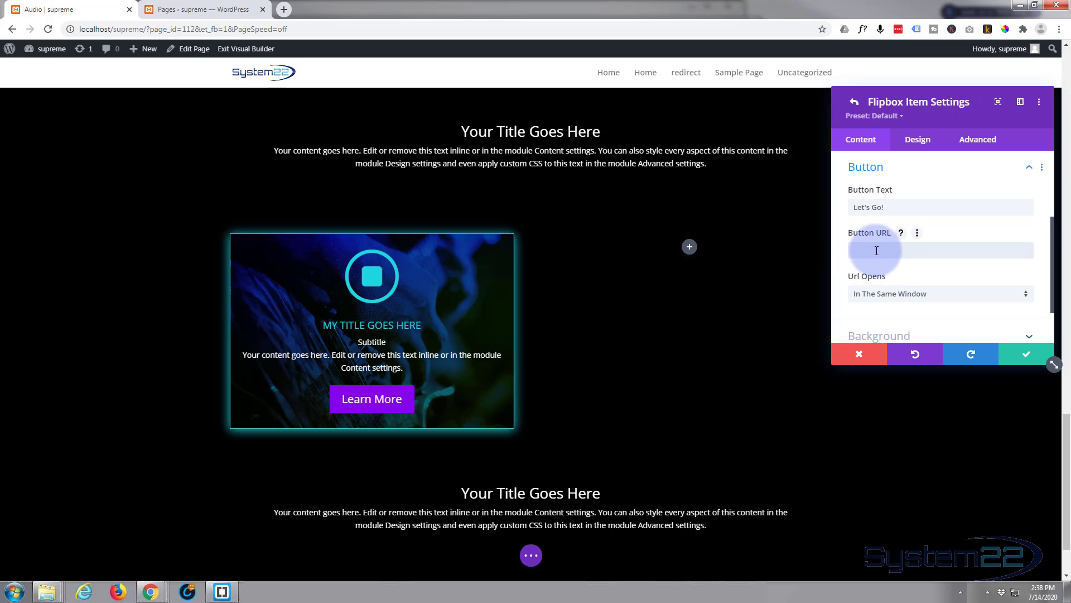
pyautogui.write('#')
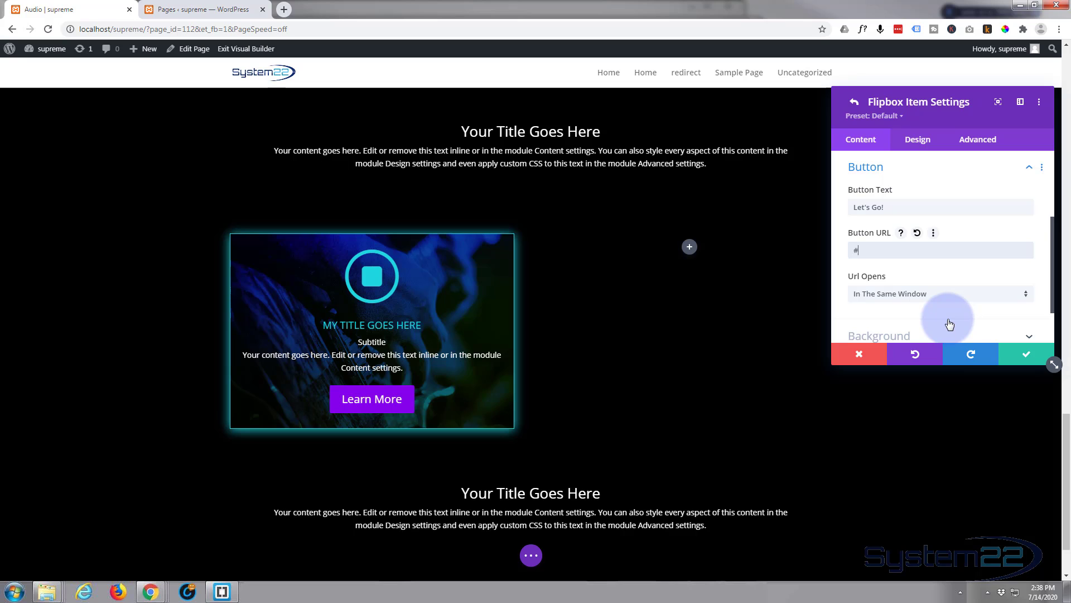
pyautogui.click(917, 139)
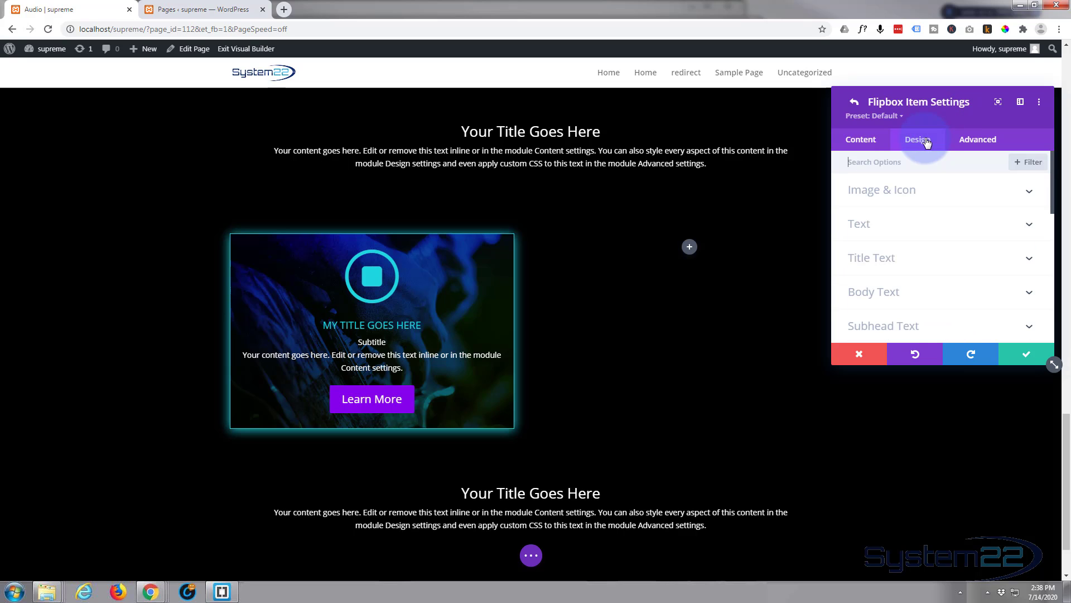
# - Give the back side a purple border color in the Border options
pyautogui.click(917, 139)
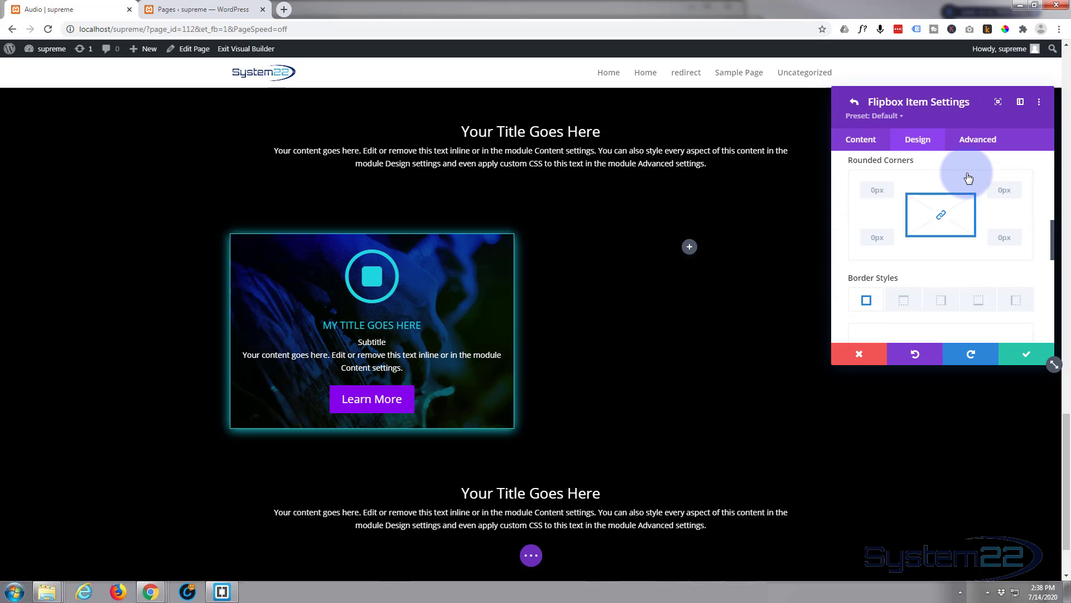
pyautogui.scroll(-3)
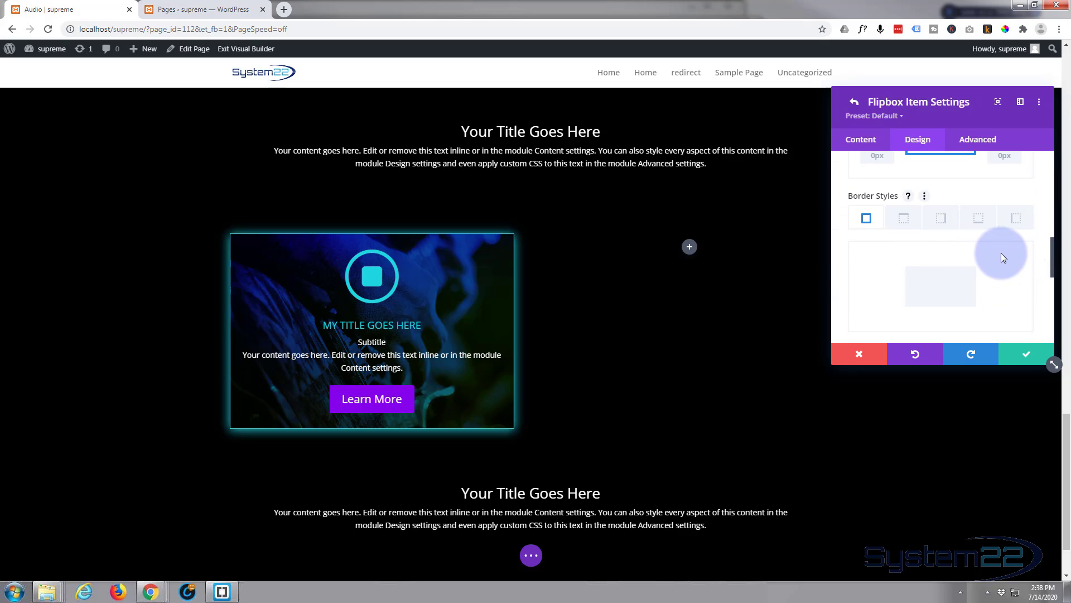
pyautogui.scroll(-3)
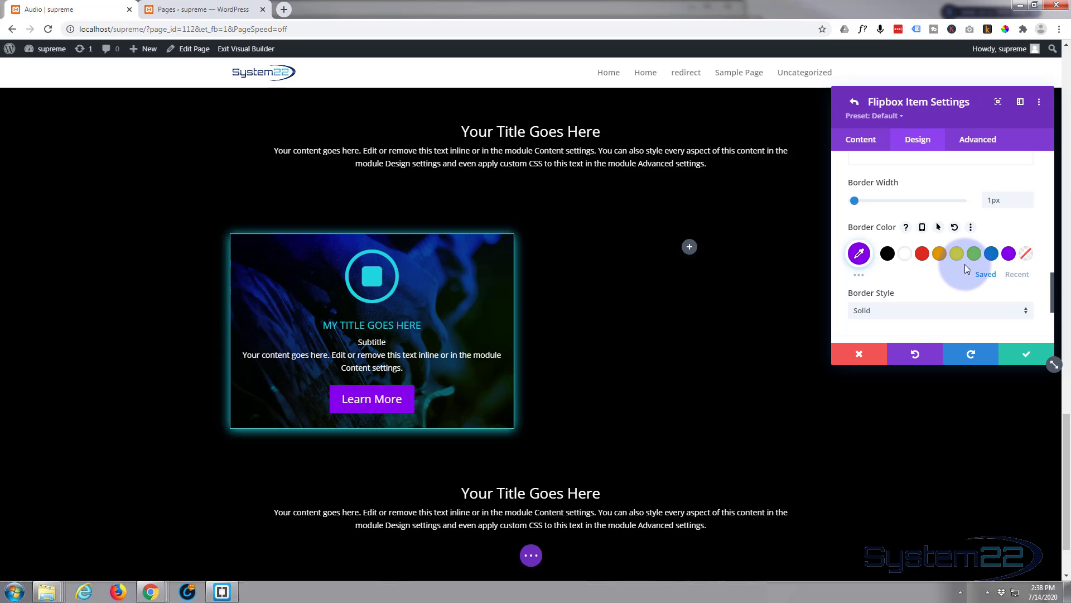
pyautogui.scroll(-3)
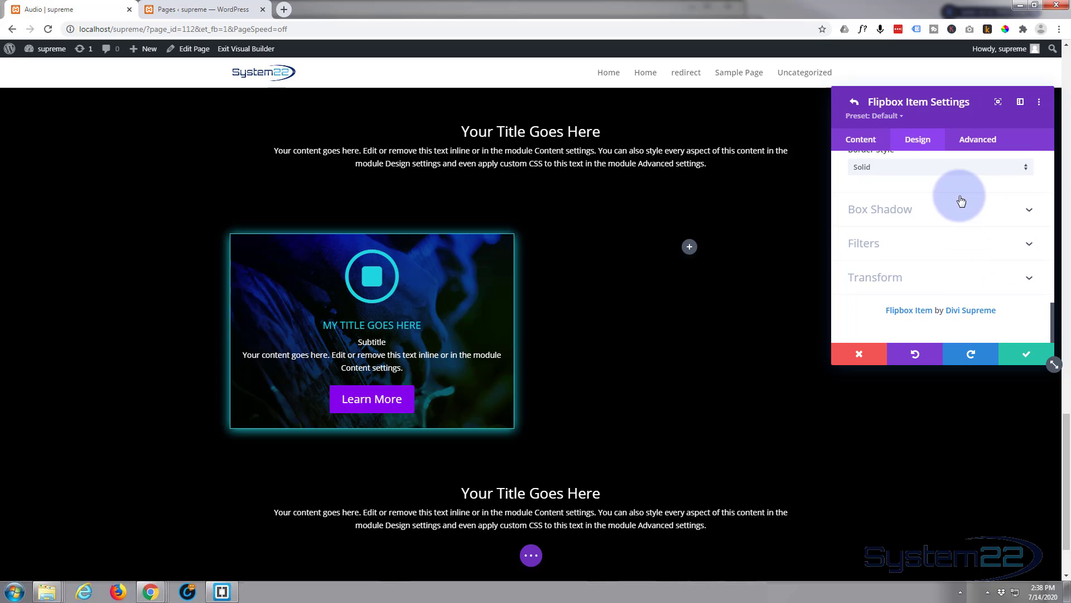
# - Add a box shadow preset glowing purple #8300e9 and save the back item's styling
pyautogui.click(880, 209)
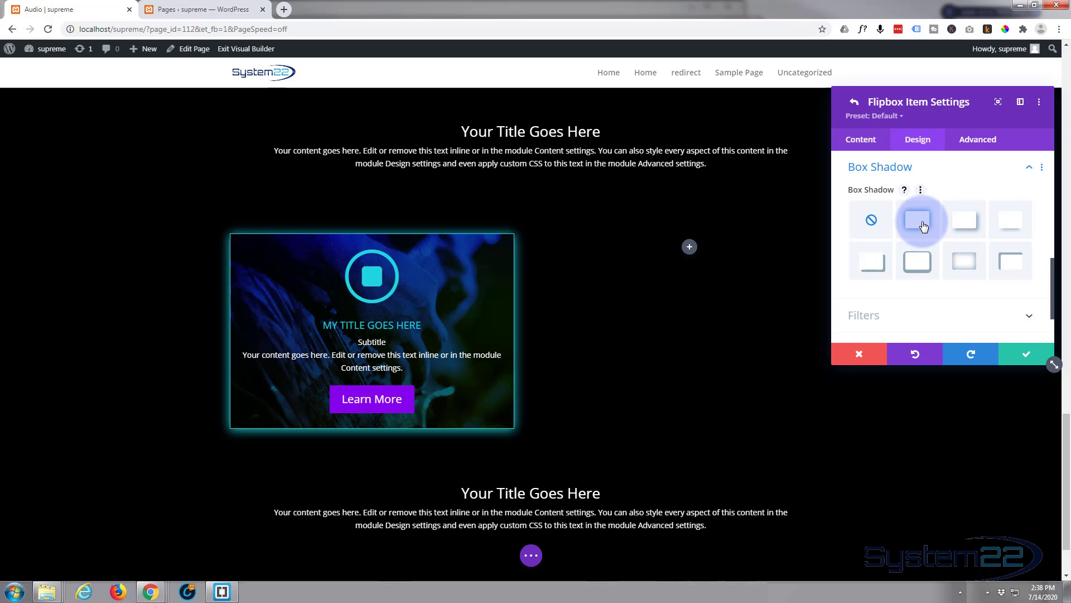
pyautogui.click(917, 220)
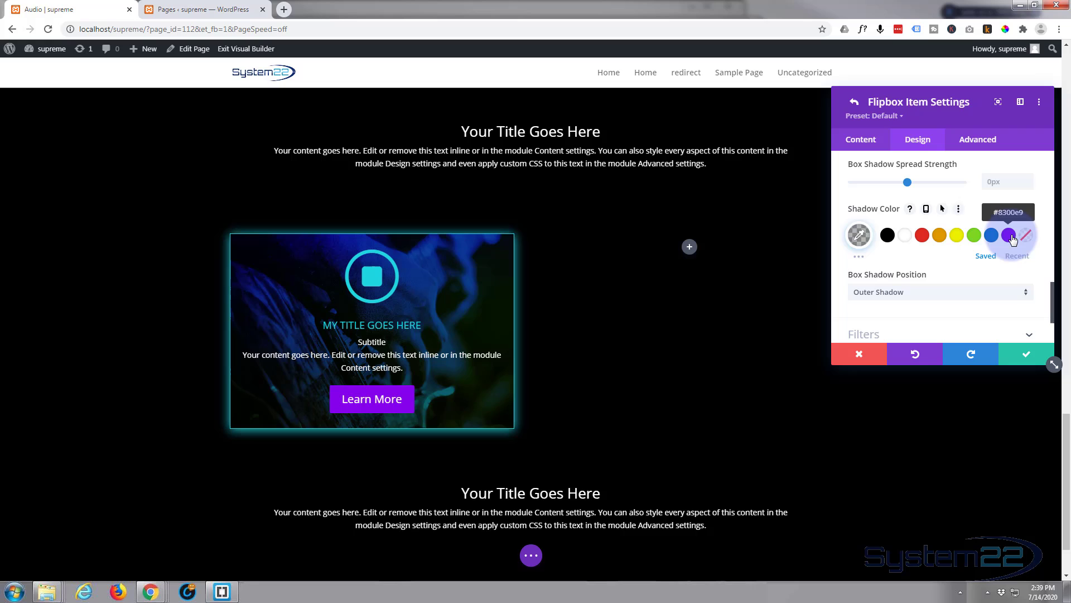
pyautogui.click(1006, 234)
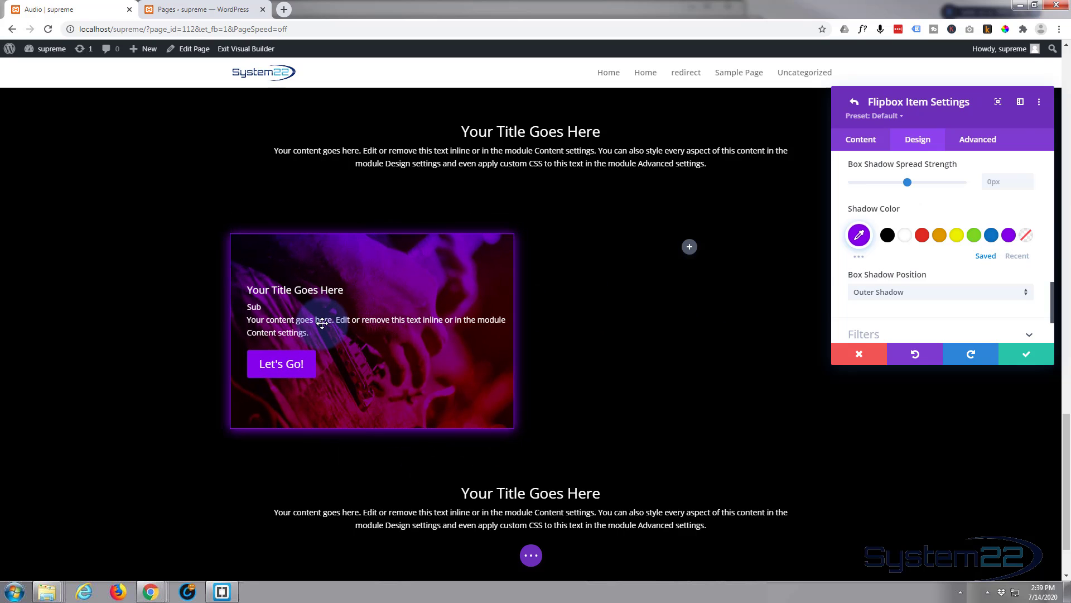
pyautogui.click(1025, 354)
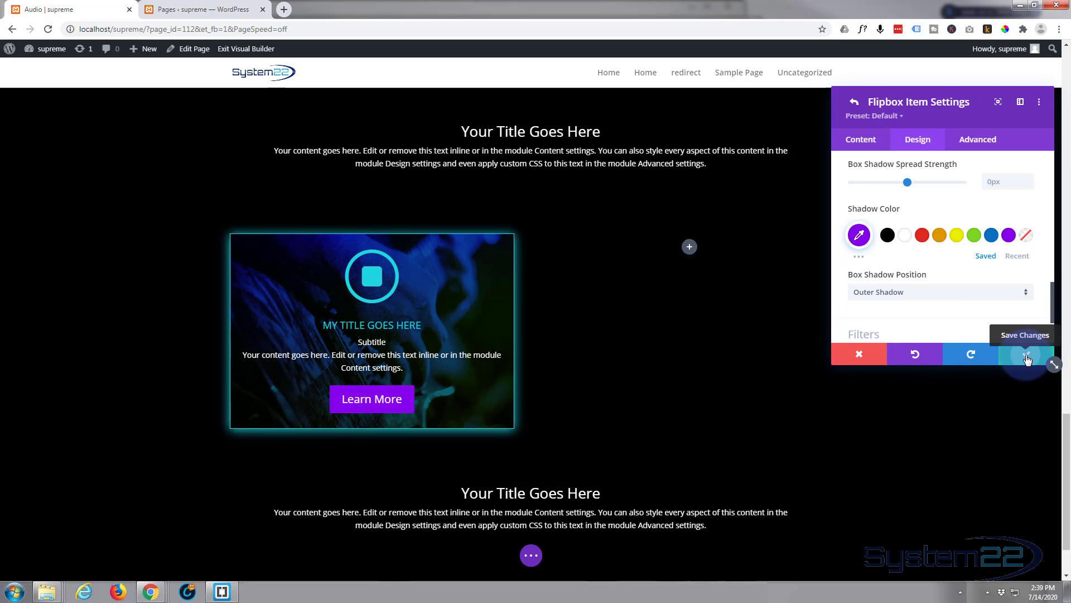
pyautogui.click(844, 102)
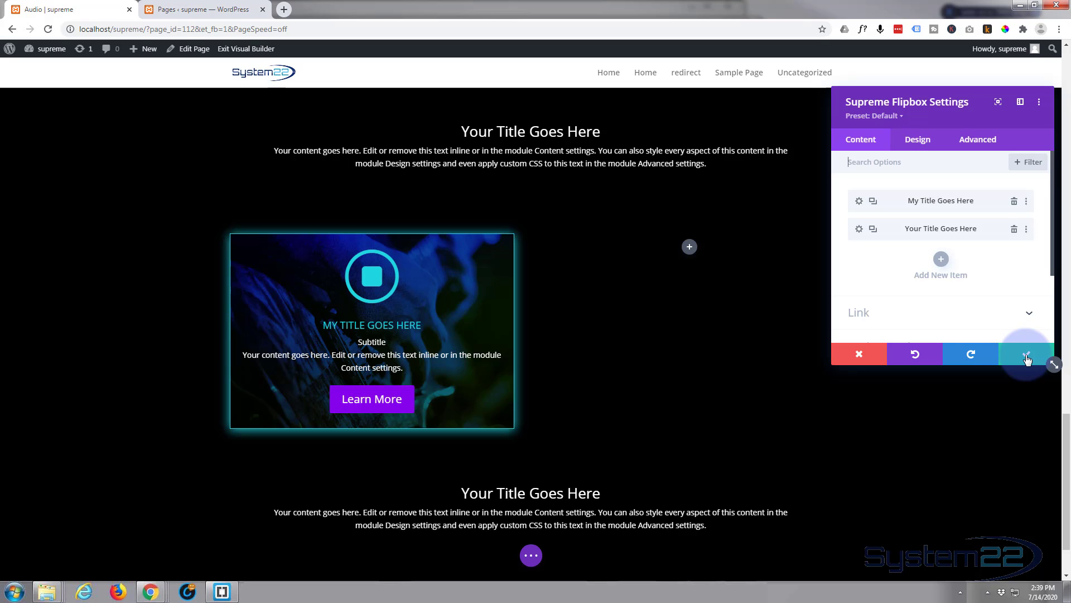
# - Save the flipbox and duplicate it into the column beside the original
pyautogui.click(1025, 354)
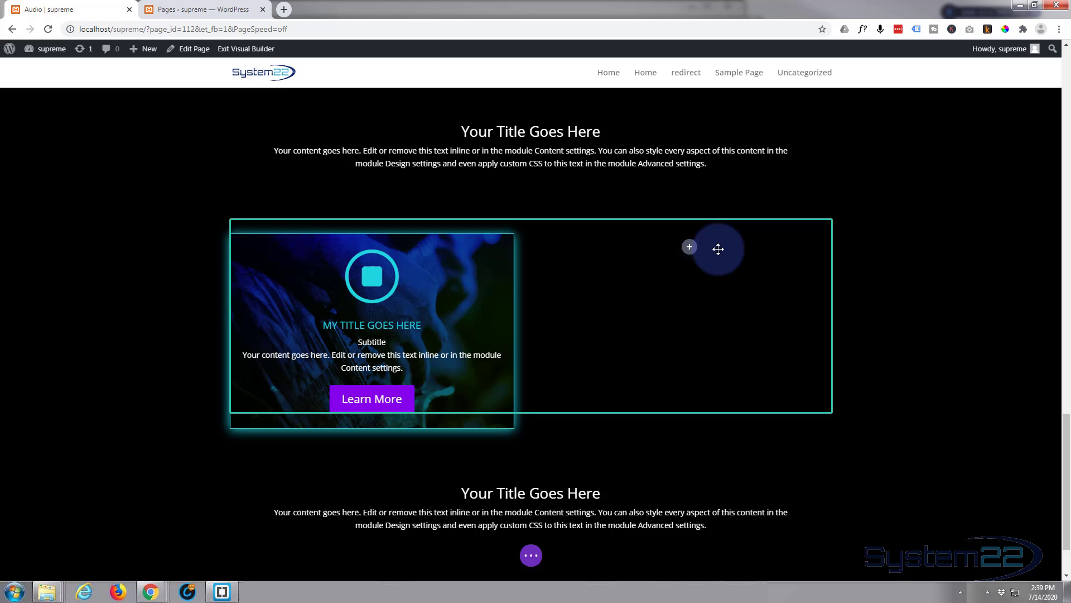
pyautogui.click(689, 247)
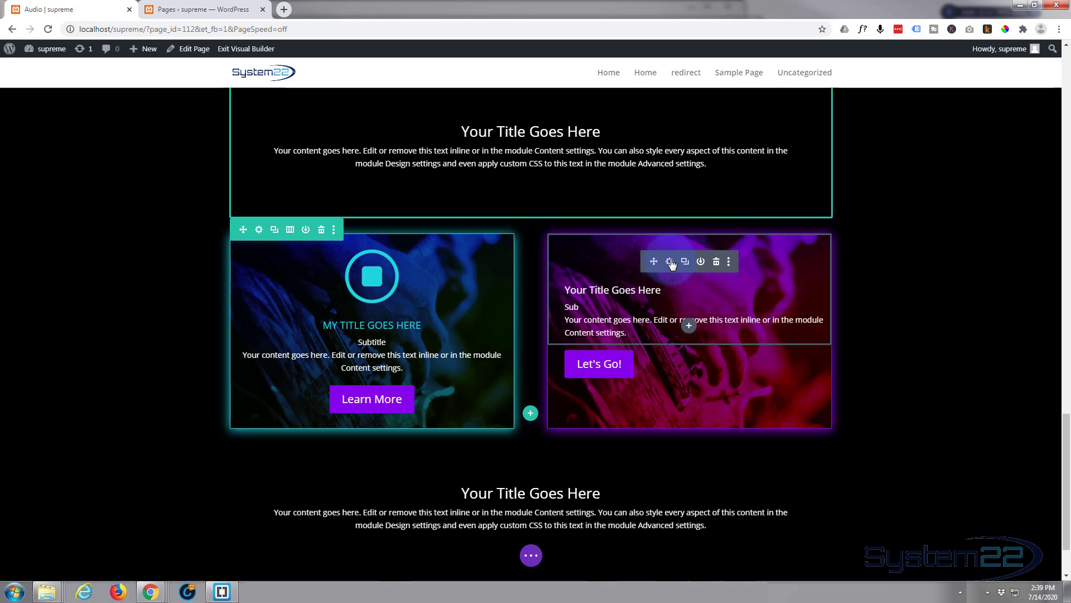
pyautogui.click(669, 261)
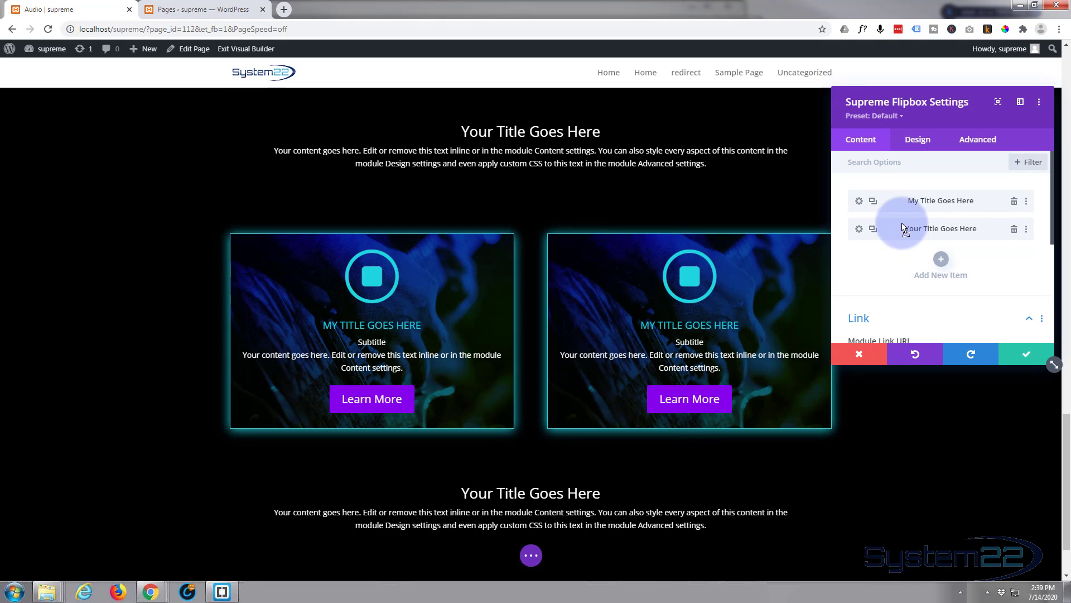
# - Reorder the copy so the purple Let's Go! side is first, and save it
pyautogui.moveTo(901, 228); pyautogui.dragTo(902, 200)
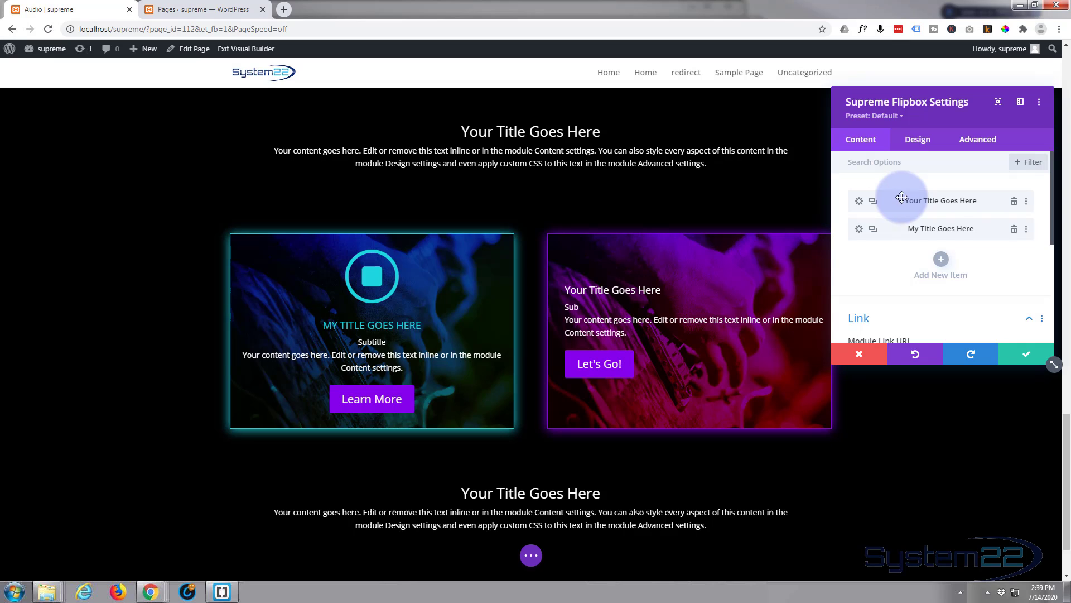
pyautogui.moveTo(1024, 354)
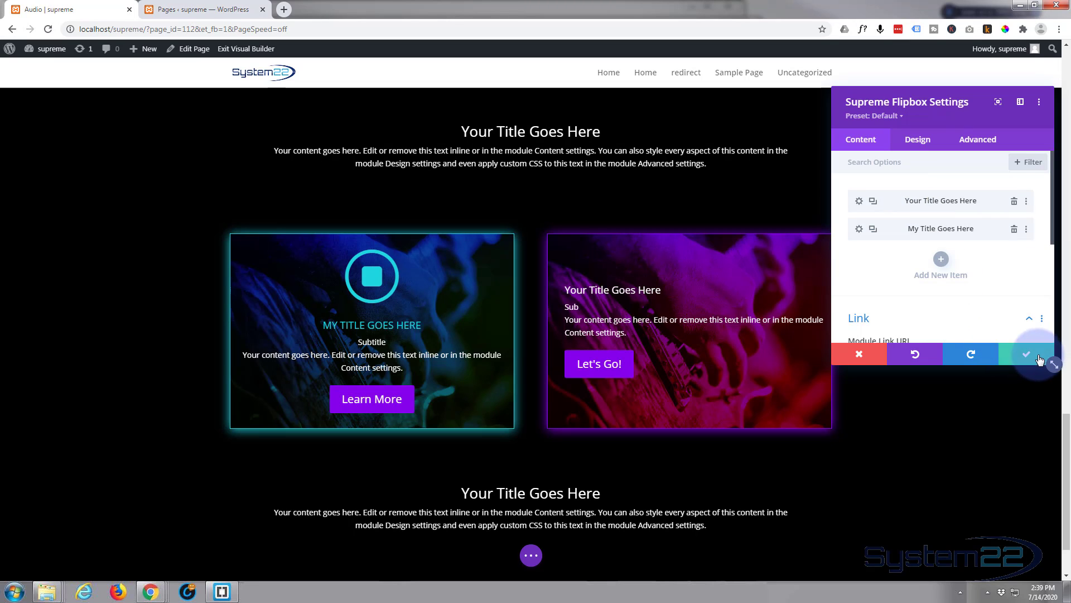
pyautogui.click(1024, 354)
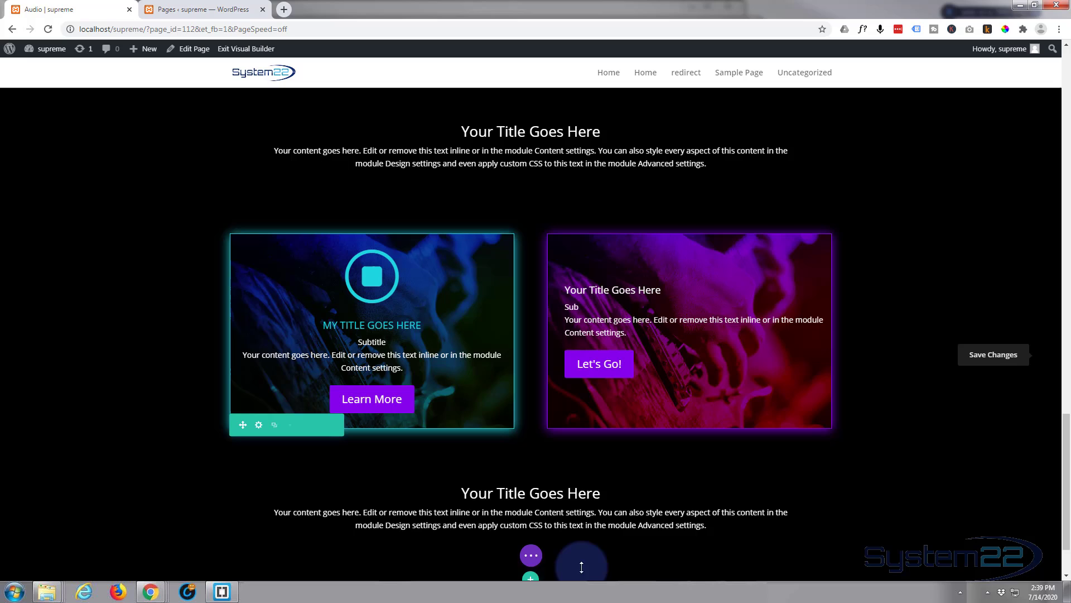
pyautogui.click(530, 555)
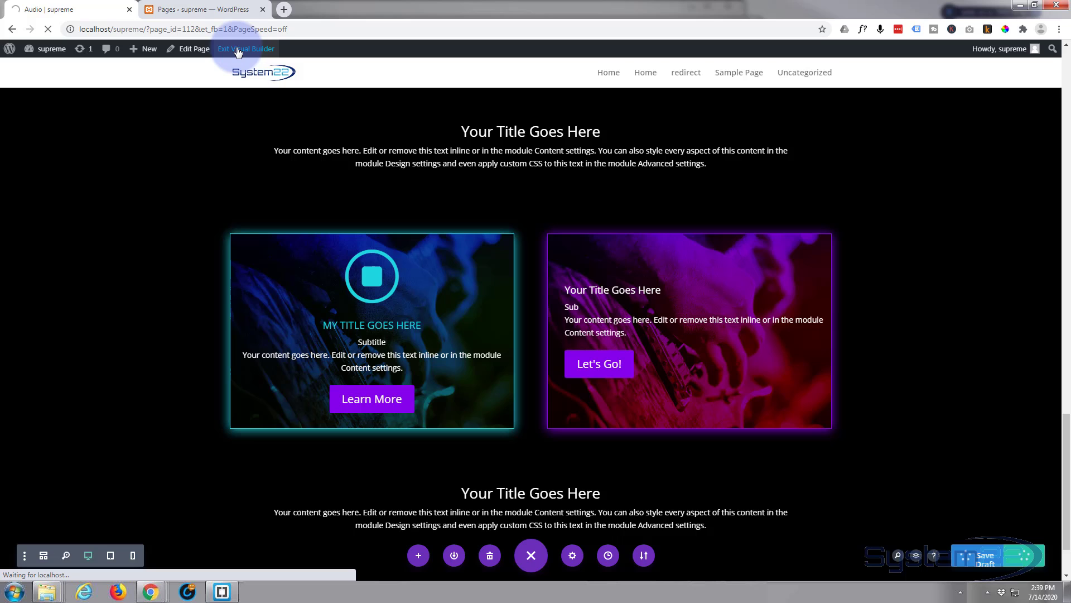
# - Exit the Visual Builder and scroll the live page down to the two flipboxes
pyautogui.click(245, 48)
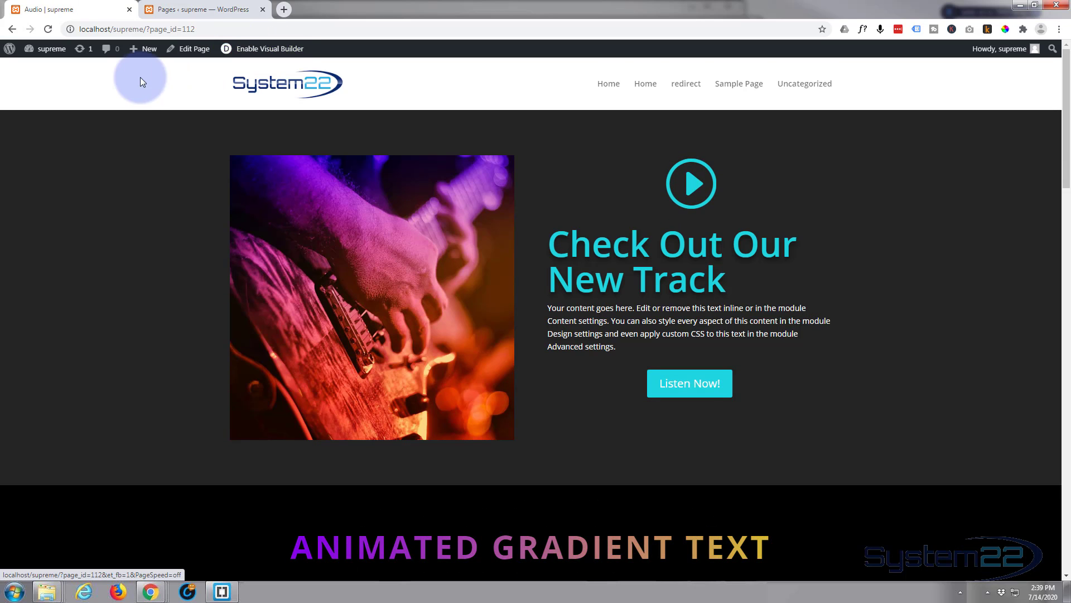
pyautogui.scroll(-3)
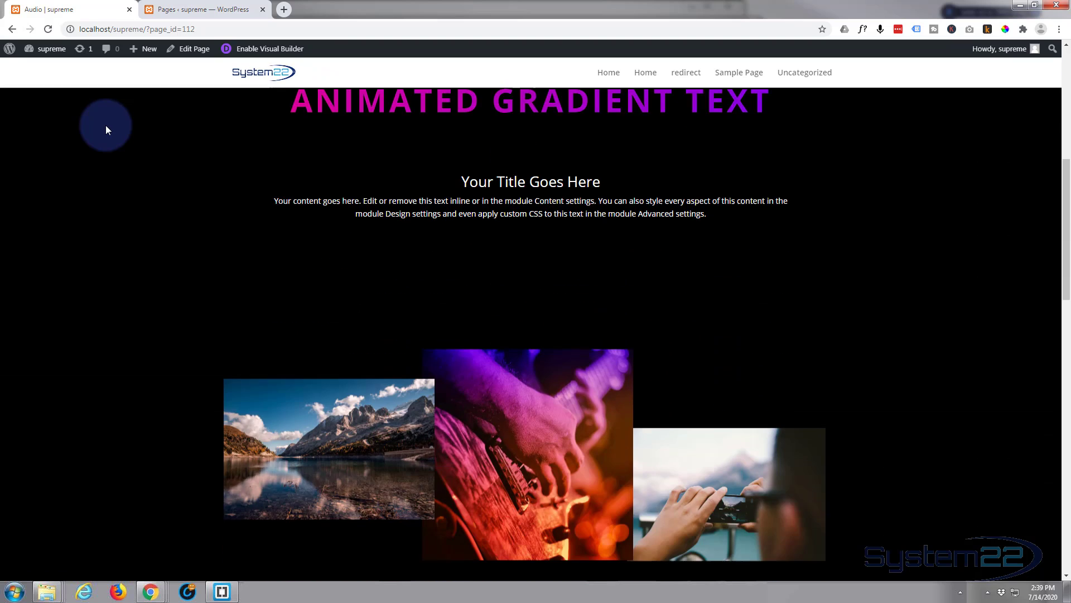
pyautogui.scroll(-3)
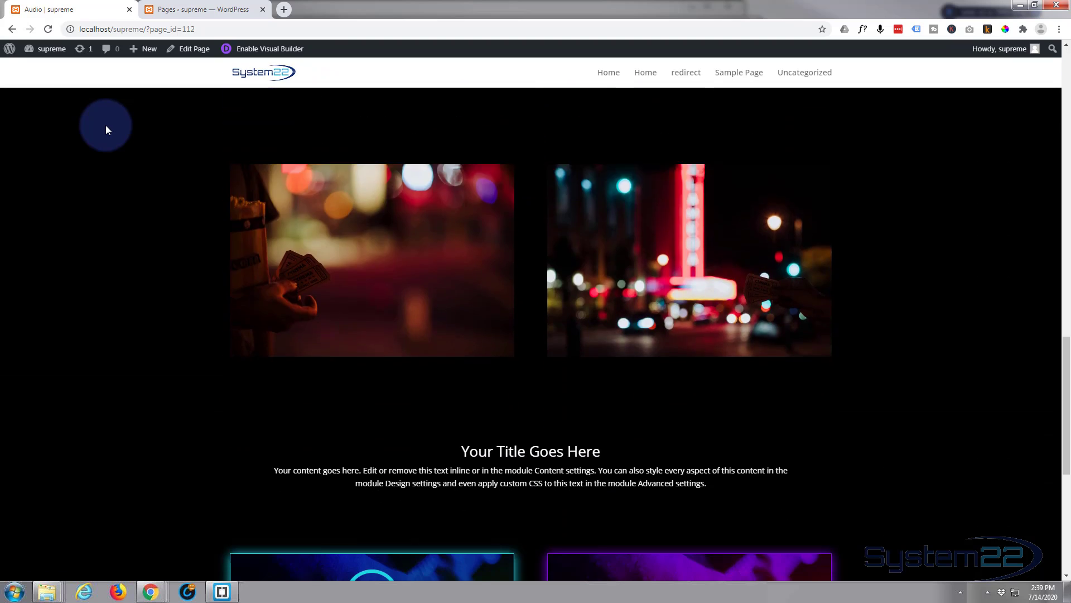
pyautogui.scroll(-3)
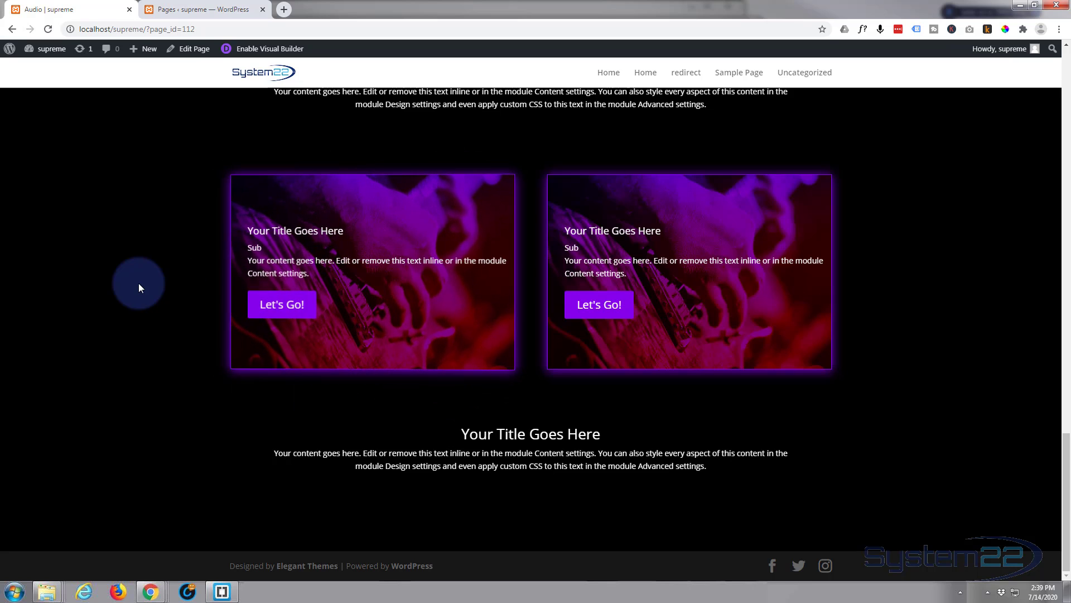
pyautogui.moveTo(310, 287)
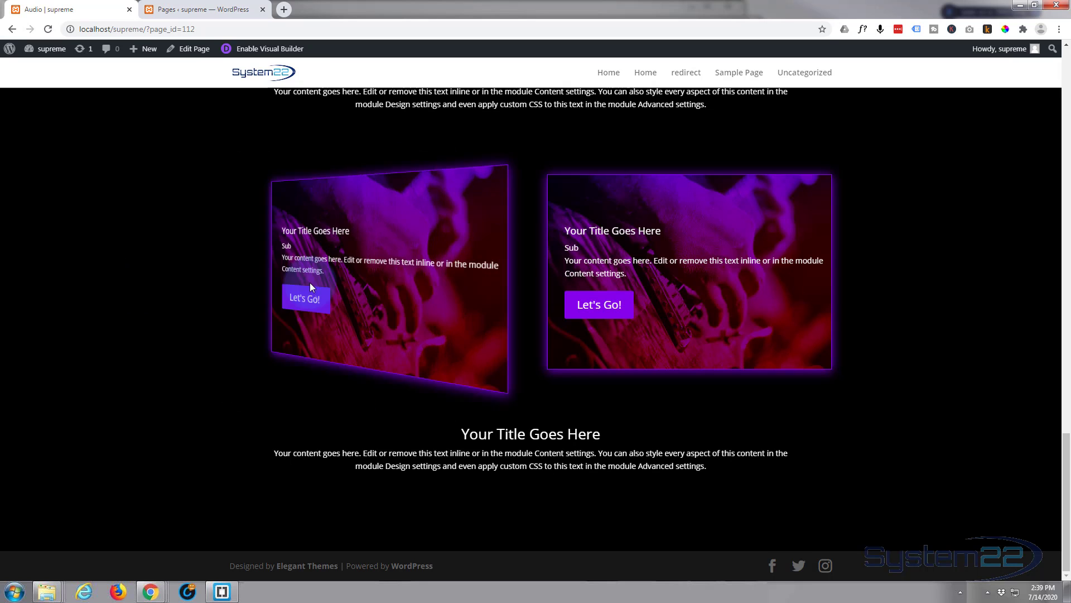